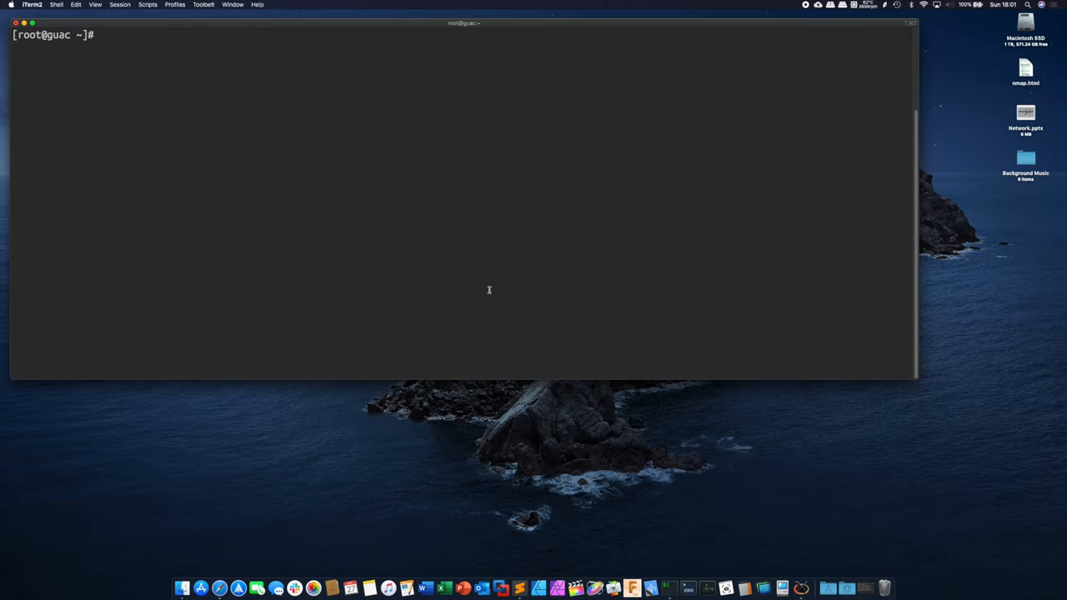
mouse_move(37, 133)
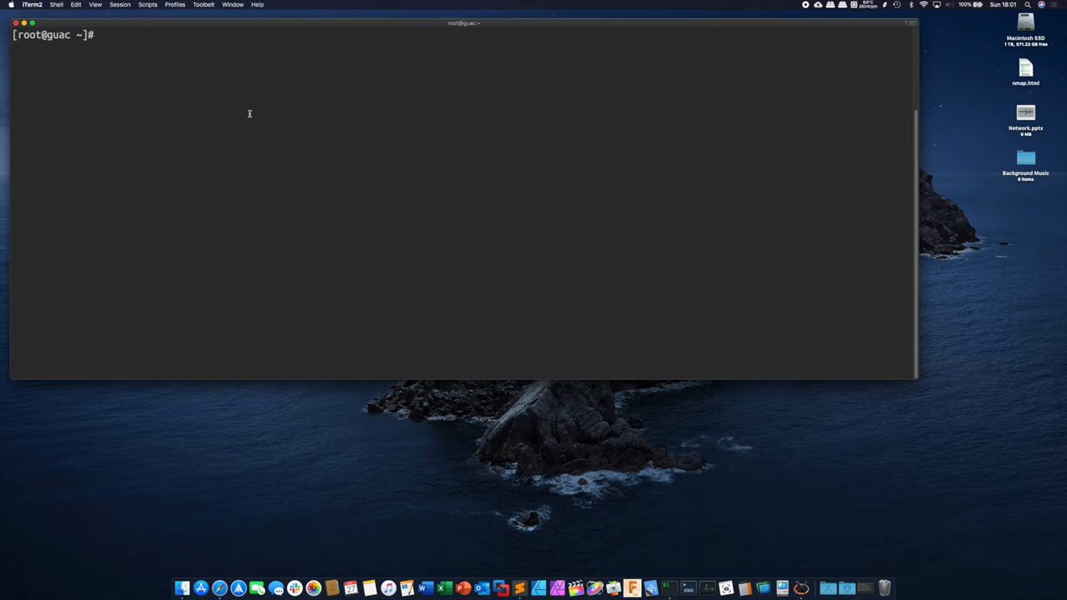
Run hostnamectl set-hostname guac to rename the server
text(hostna)
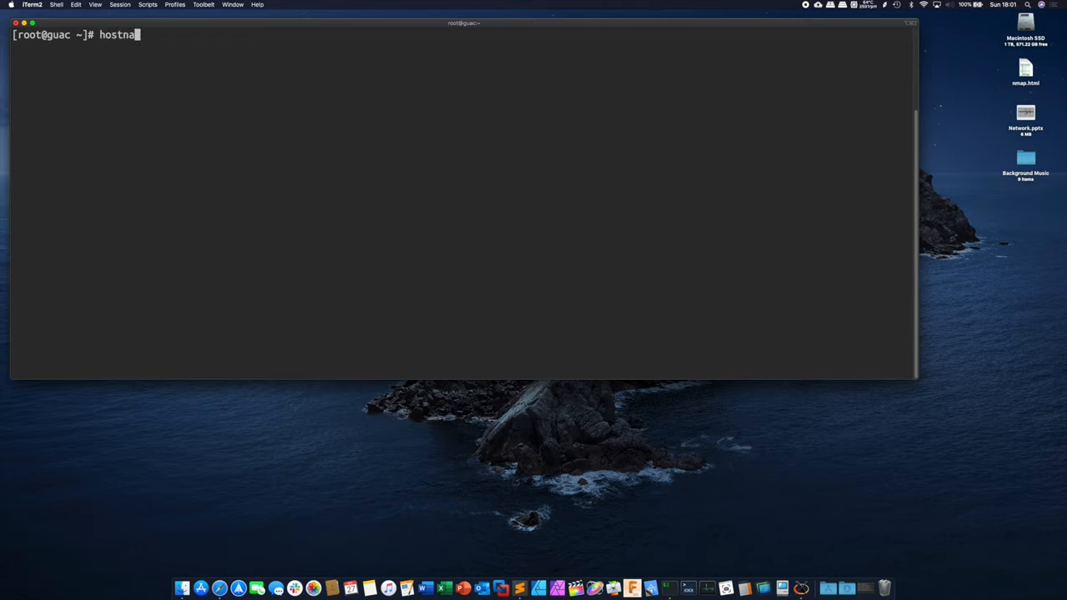
text(mectl)
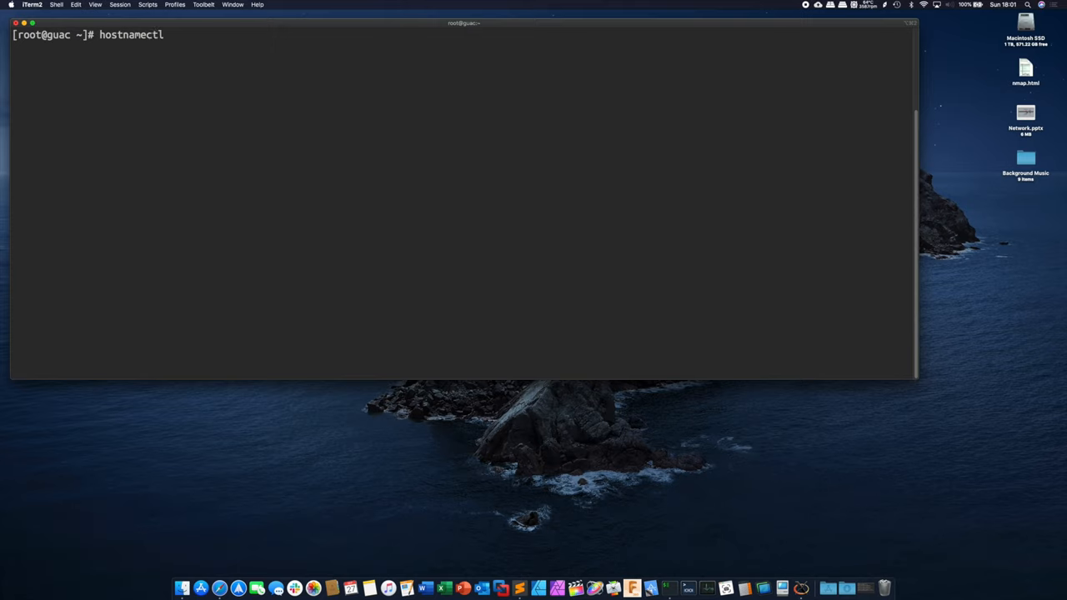
text(set-host)
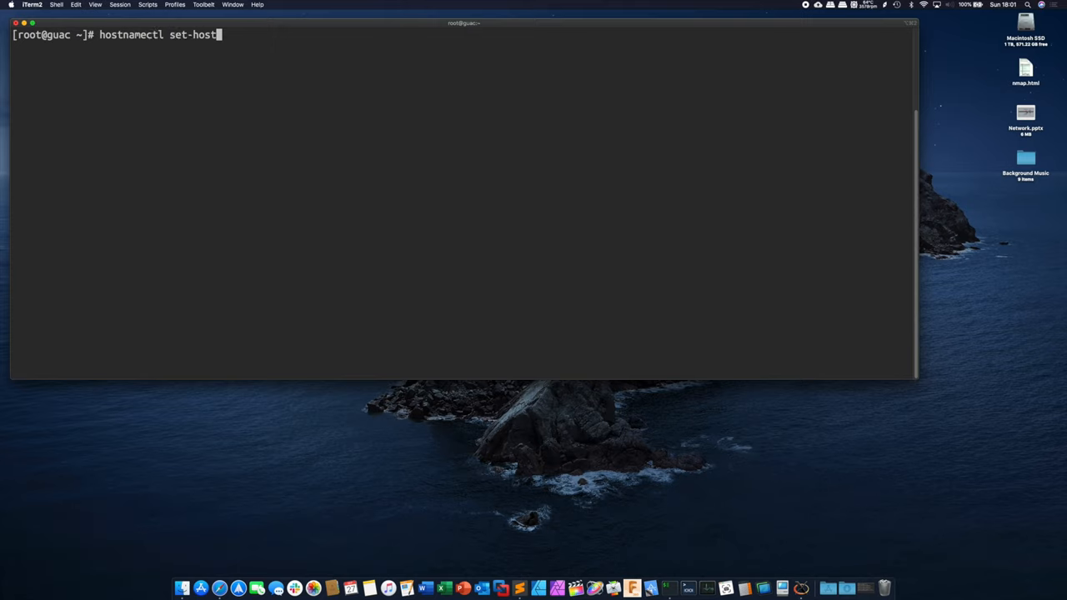
text(name)
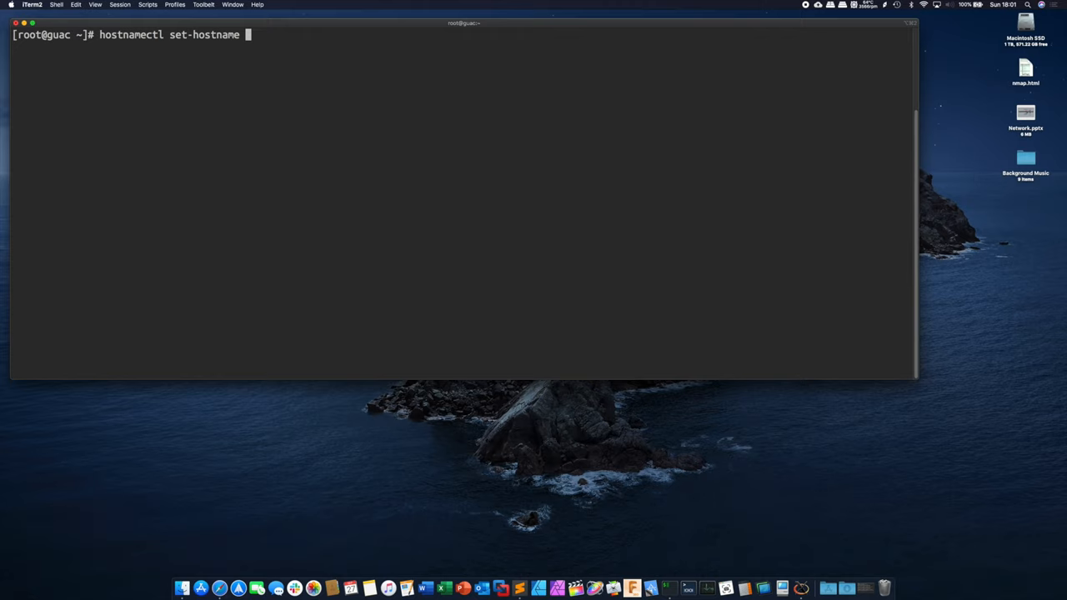
key(Return)
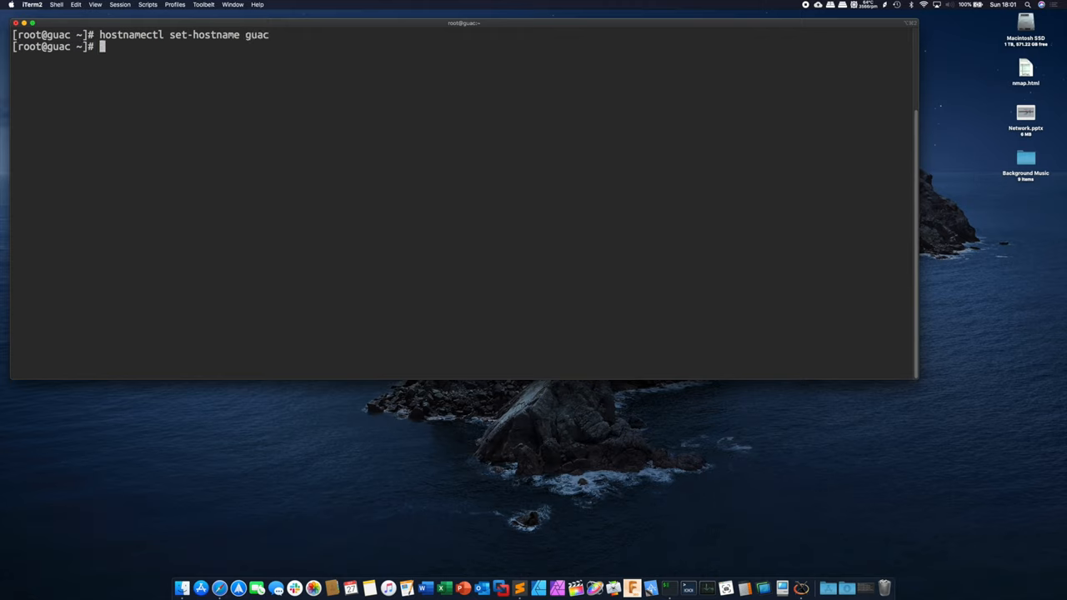
mouse_move(144, 55)
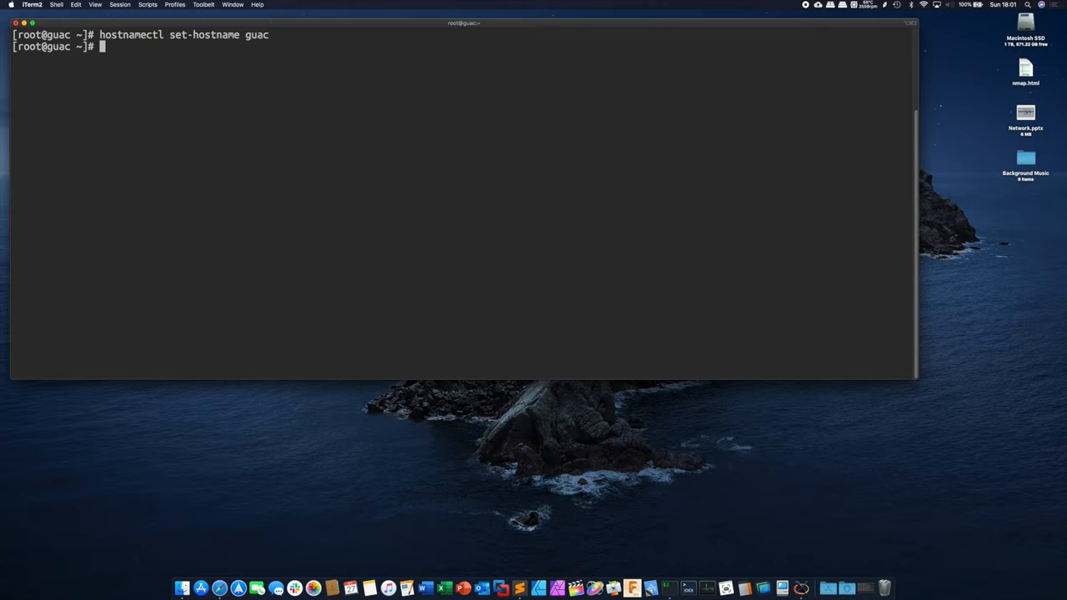
mouse_move(174, 160)
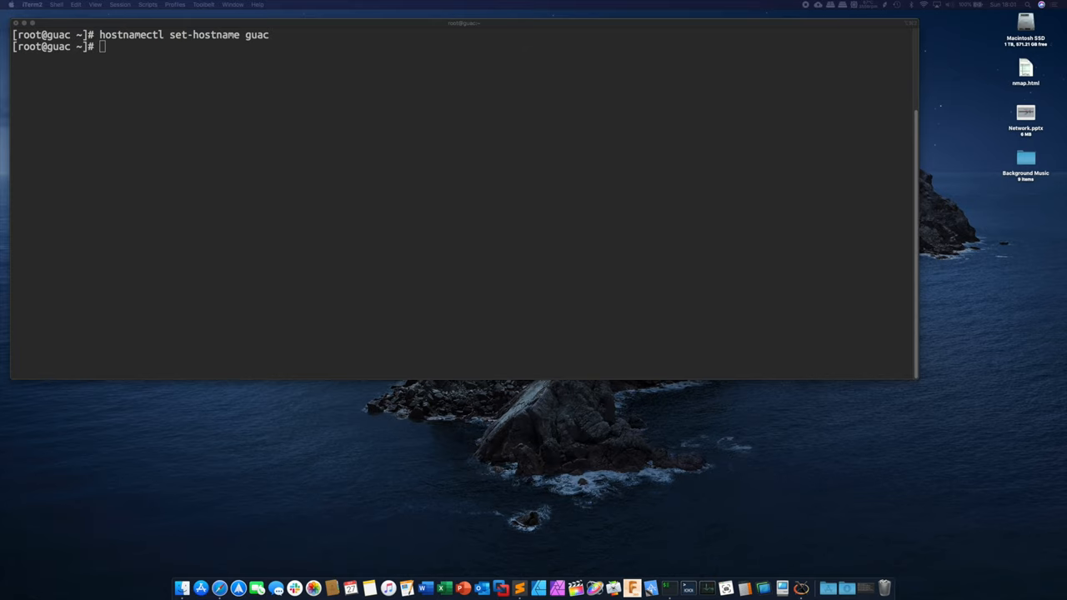
Install the epel-release package with dnf install -y
text(dnf install -y epel-release)
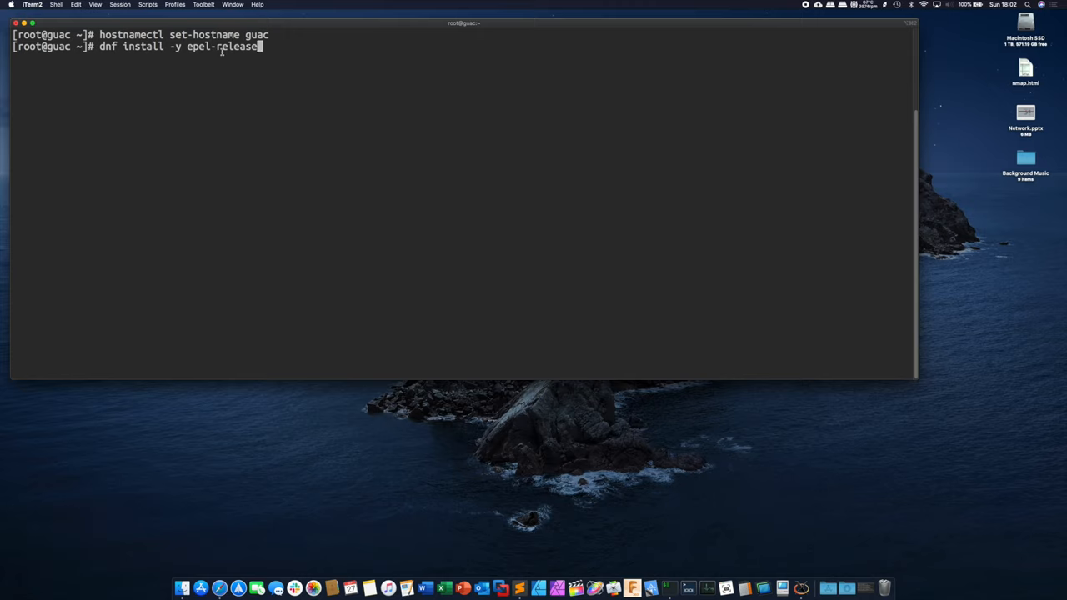
key(Return)
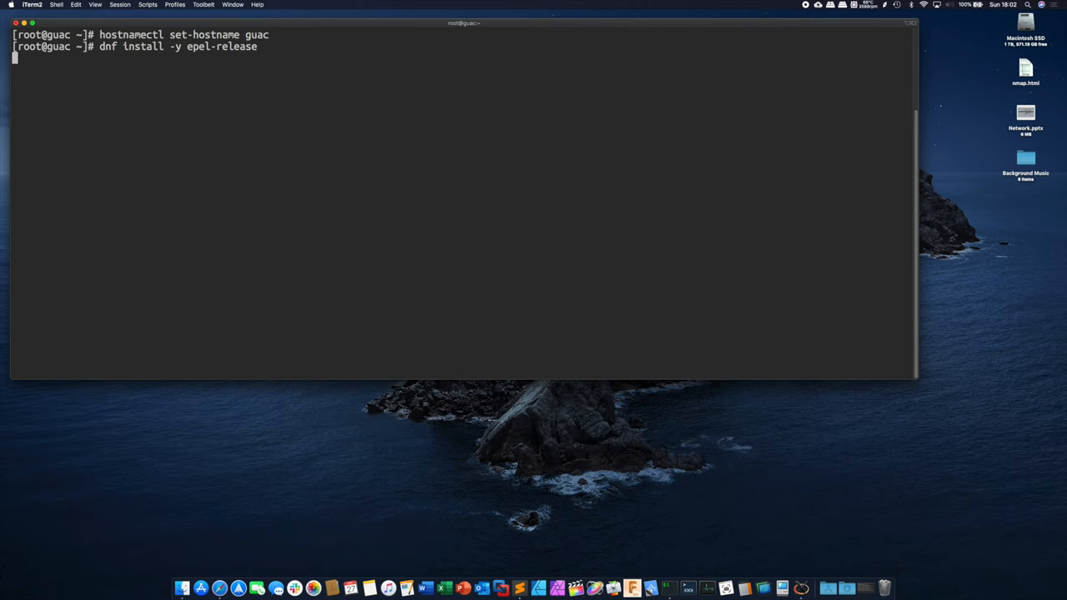
key(Return)
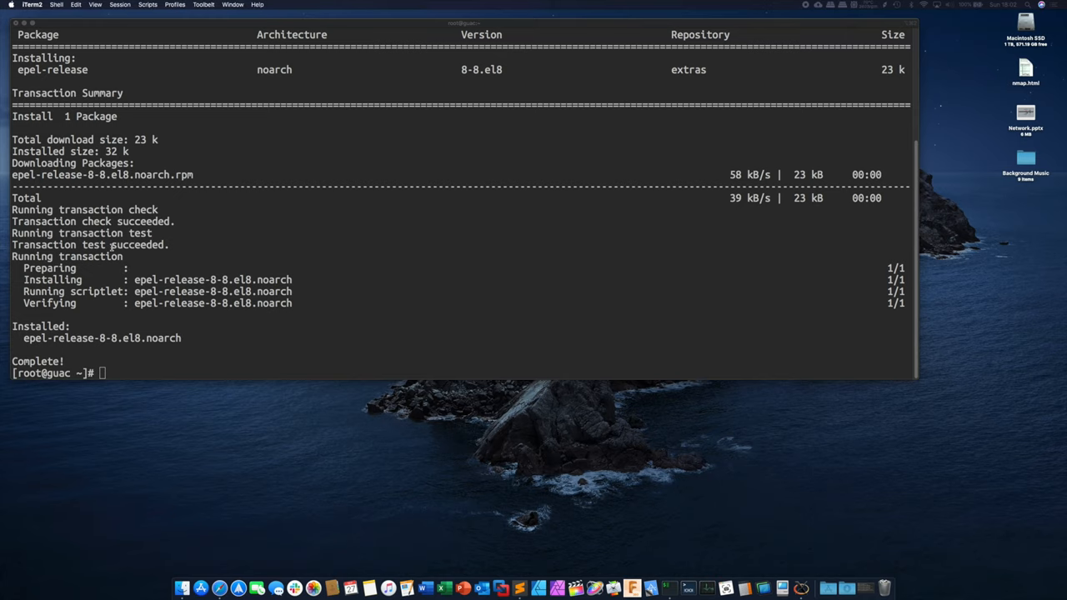
Run dnf update -y and install the RPM Fusion free and nonfree release RPMs
text(dnf update -y)
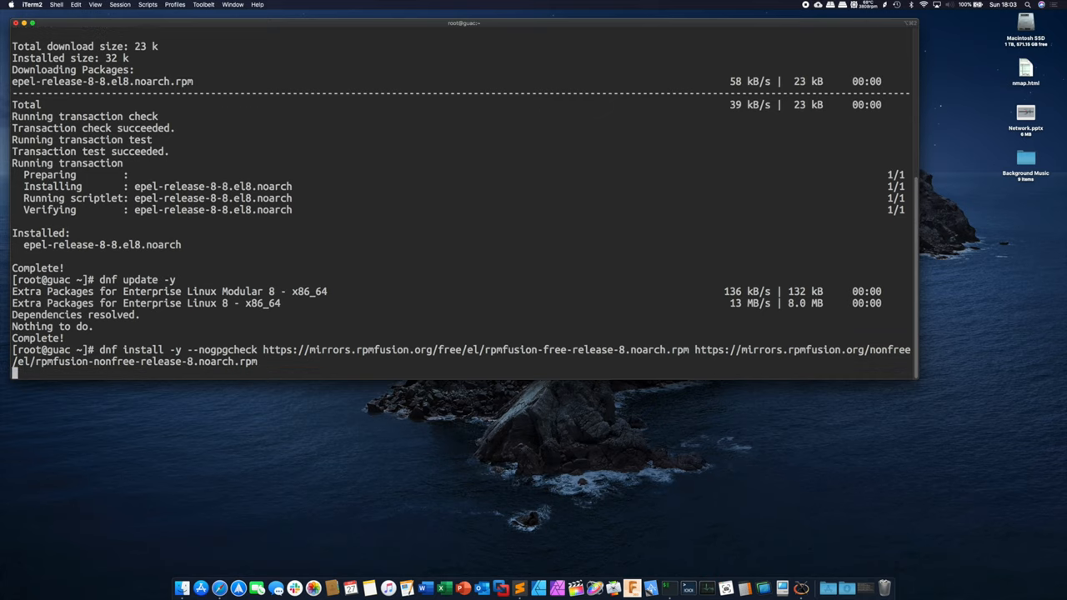
key(Return)
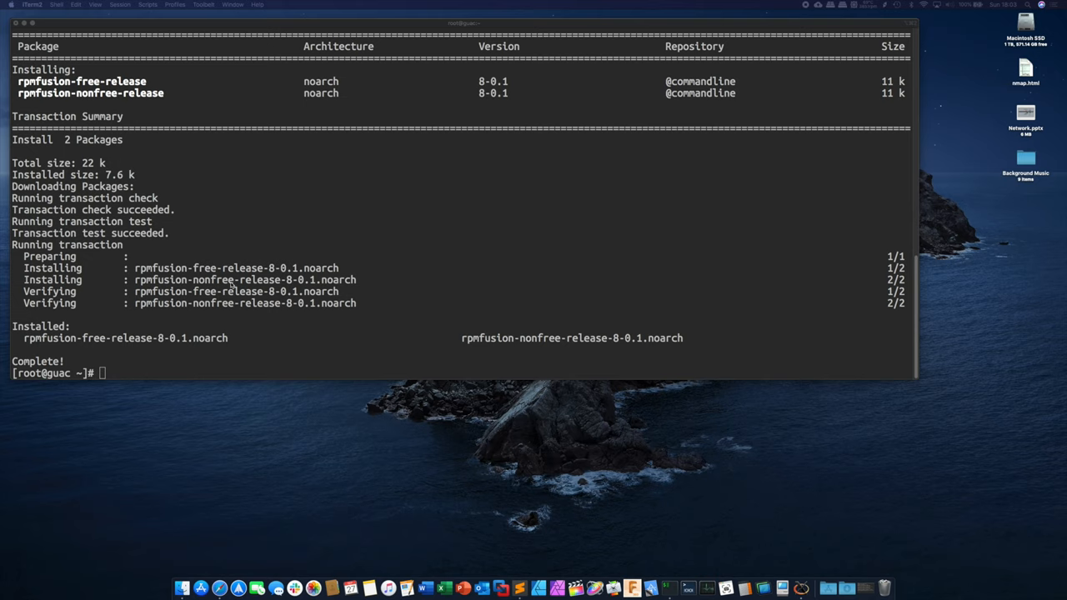
Enable the PowerTools repository with dnf config-manager
text(dnf config-manager --enable PowerTools)
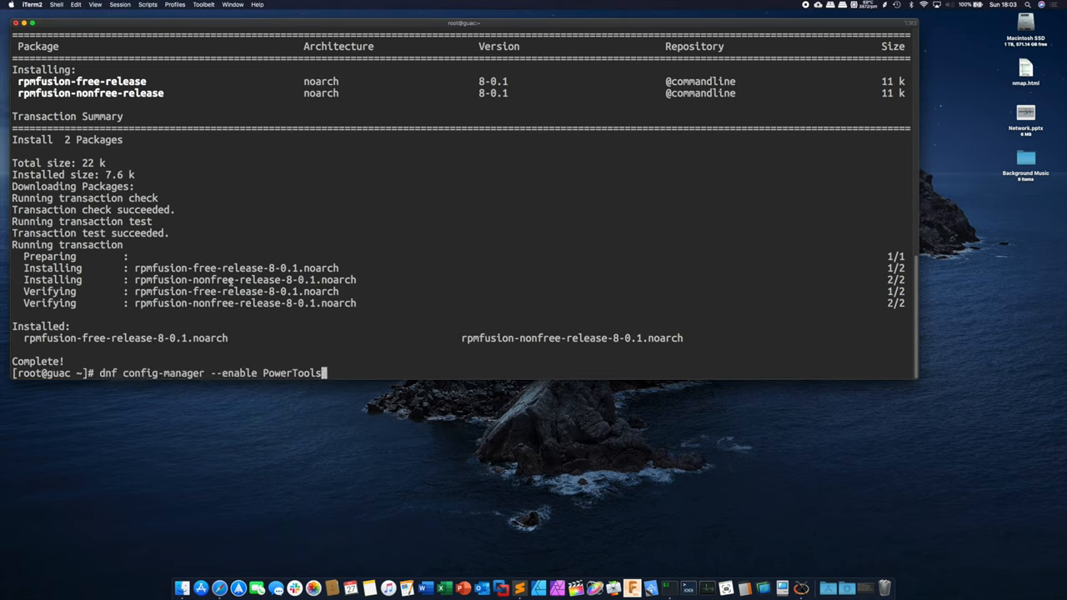
key(Return)
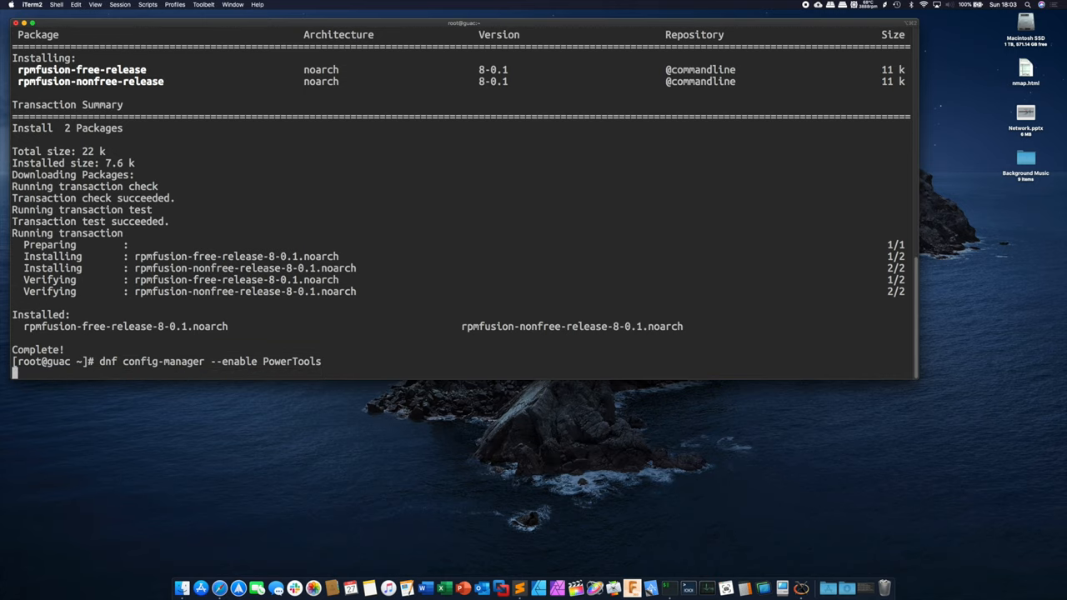
key(Return)
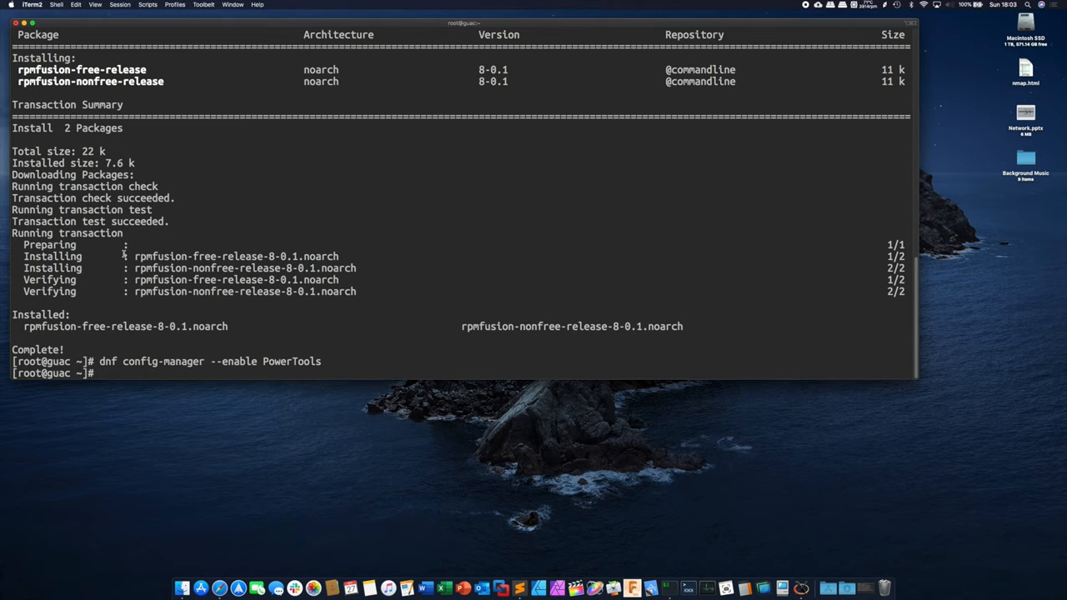
Enable the Devel repository with dnf config-manager --set-enabled
text(dnf config-manager --set-enabled Devel)
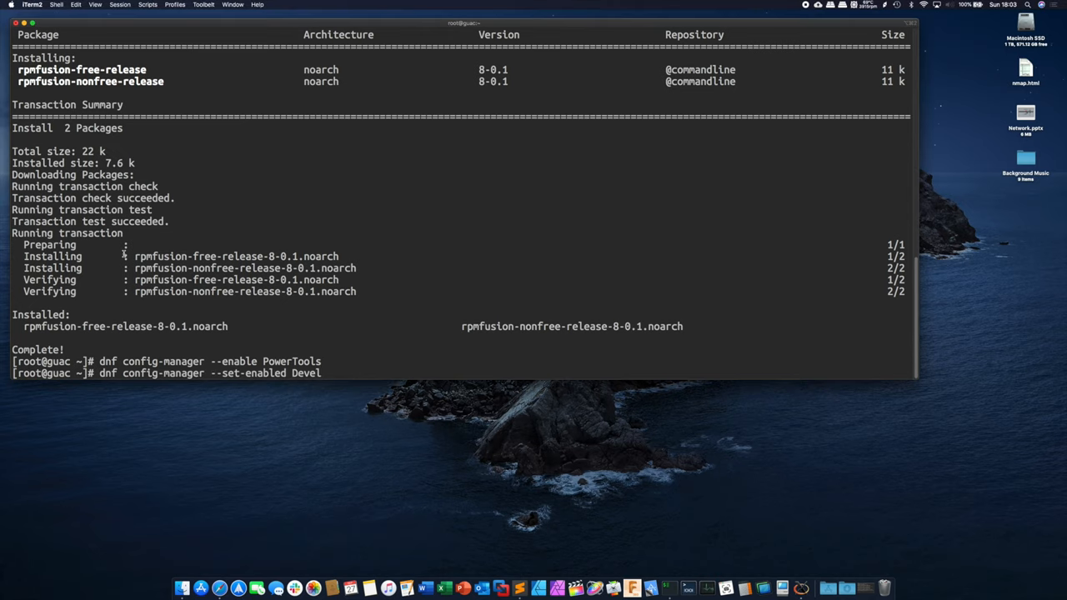
key(Return)
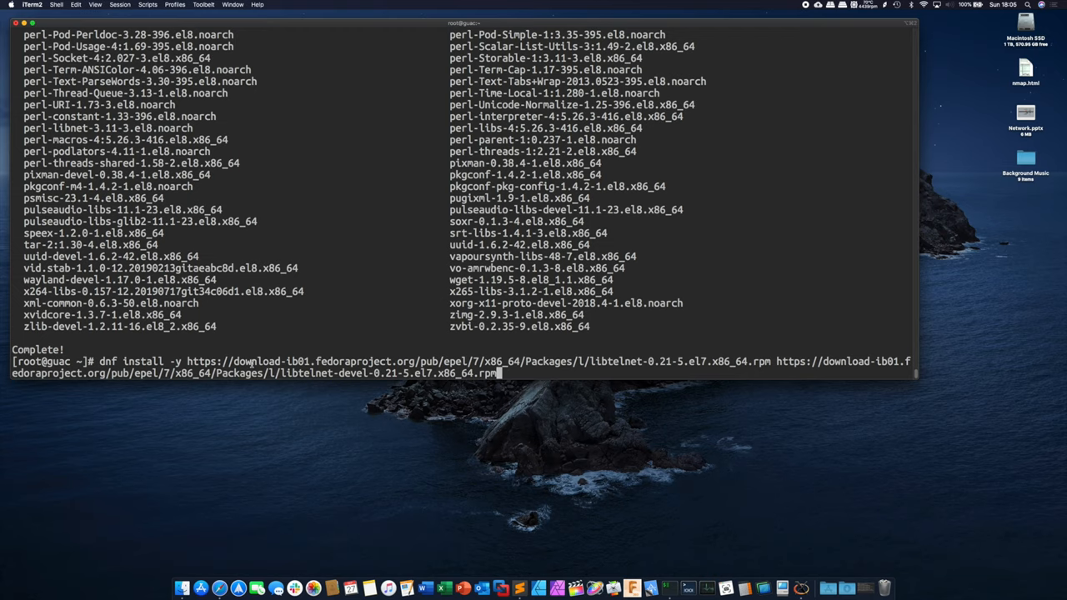
Install libtelnet and libtelnet-devel, then the harbottle-main-release repository package
key(Return)
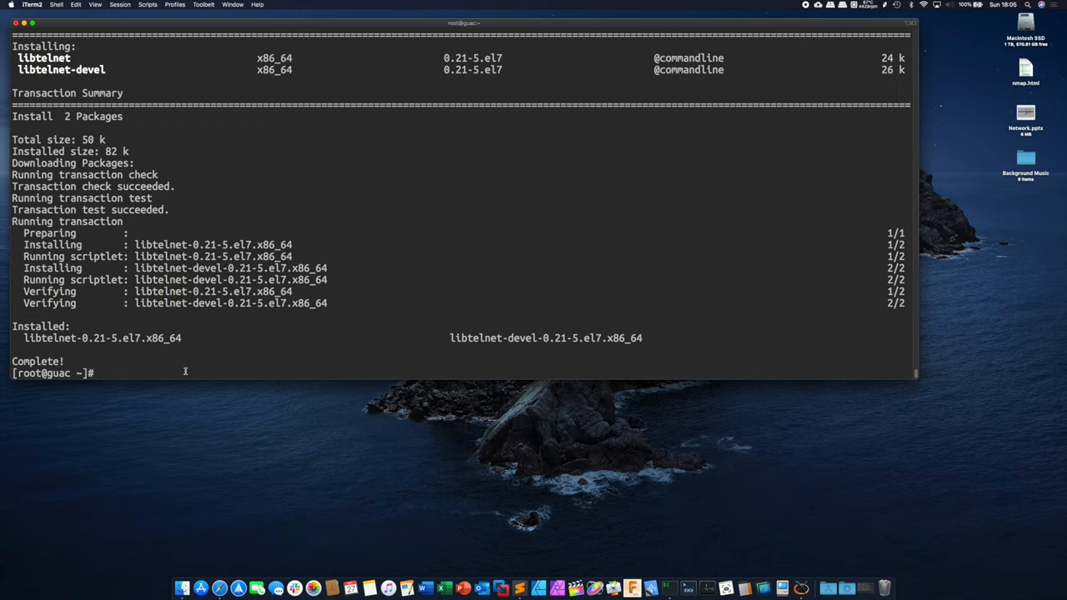
key(Return)
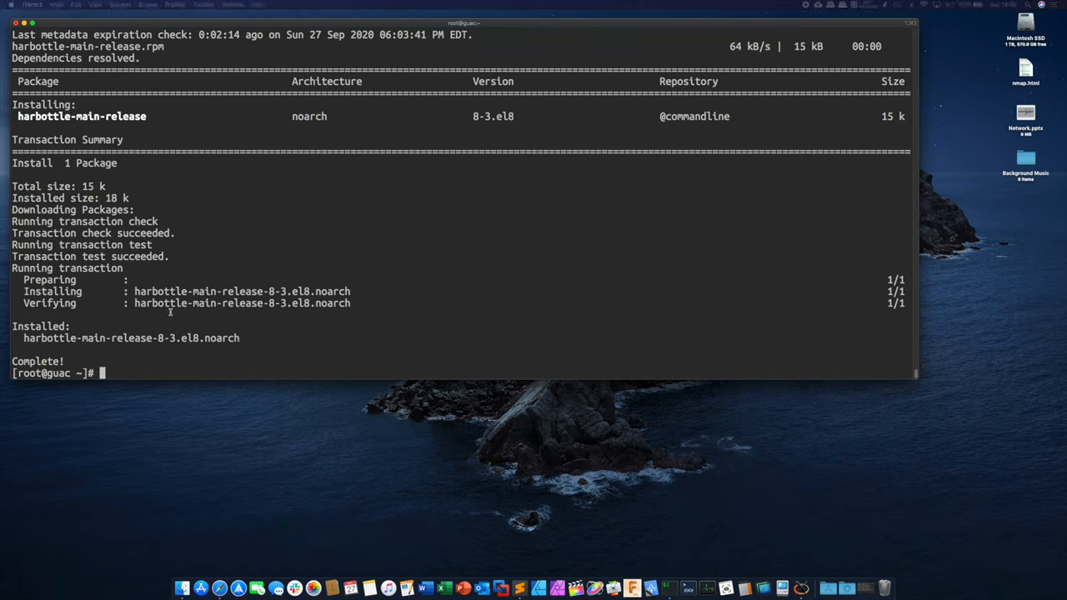
Install tomcat9 with its Java dependencies via dnf
text(dnf install -y tomcat9)
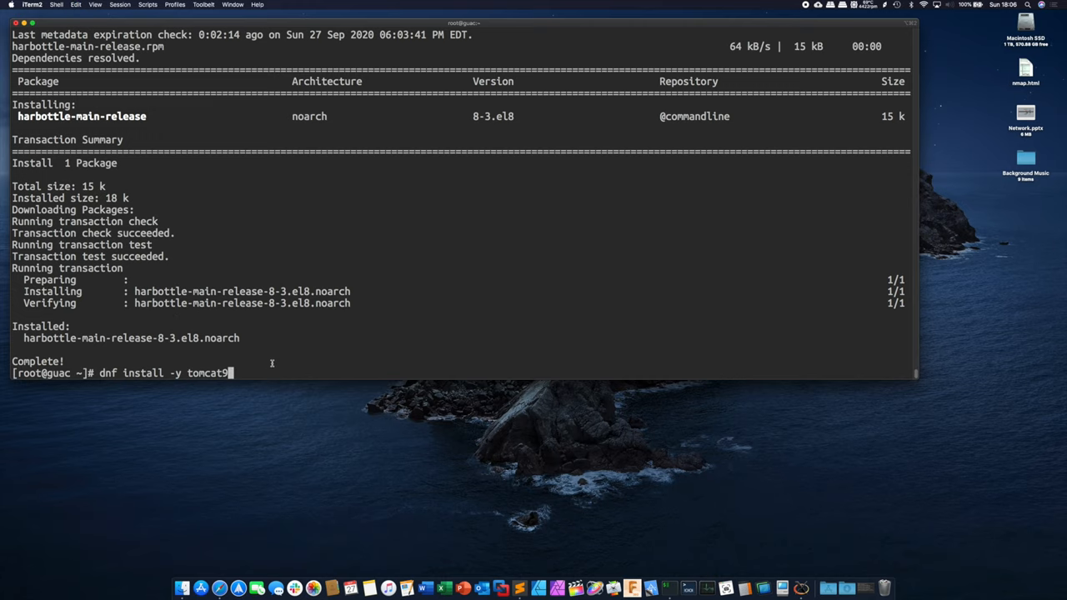
key(Return)
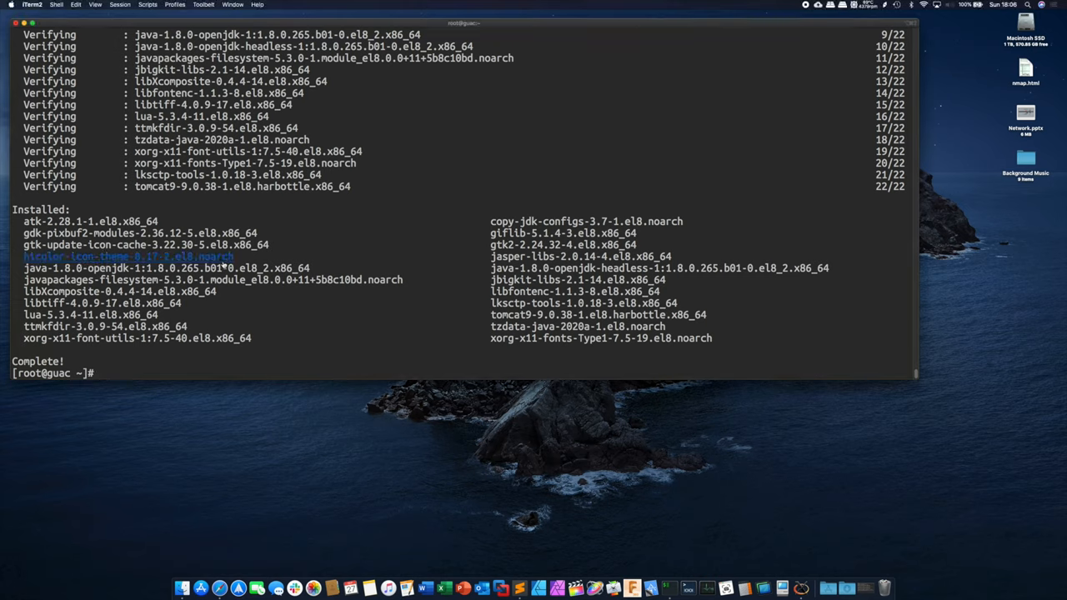
Download guacamole-server-1.2.0.tar.gz from Apache and extract it with tar -xzf
text(wget https://downloads.apache.org/guacamole/1.2.0/source/guacamole-server-1.2.0.tar.gz)
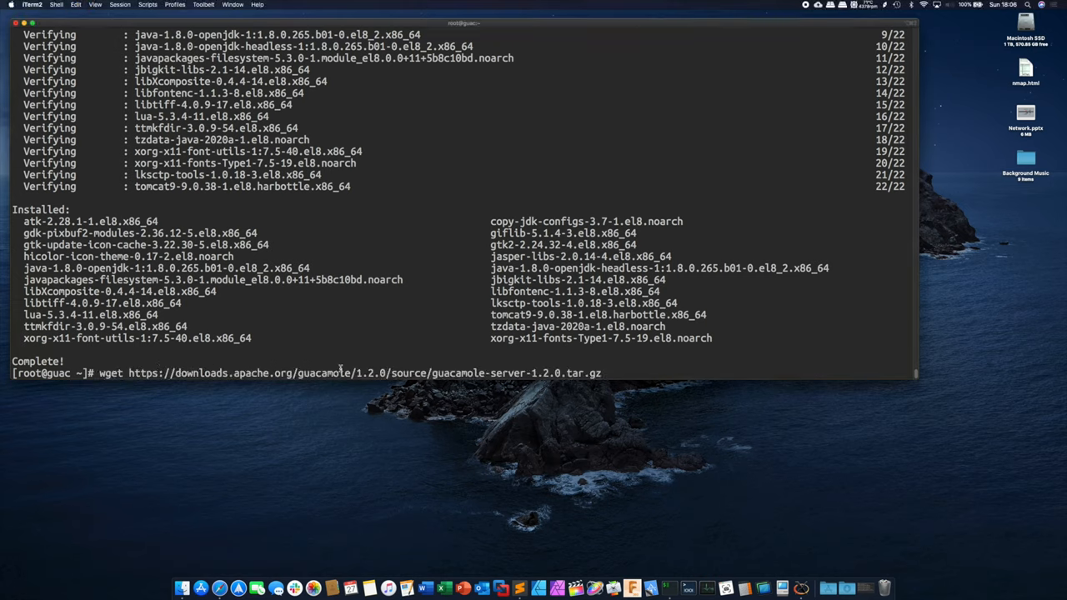
mouse_move(626, 370)
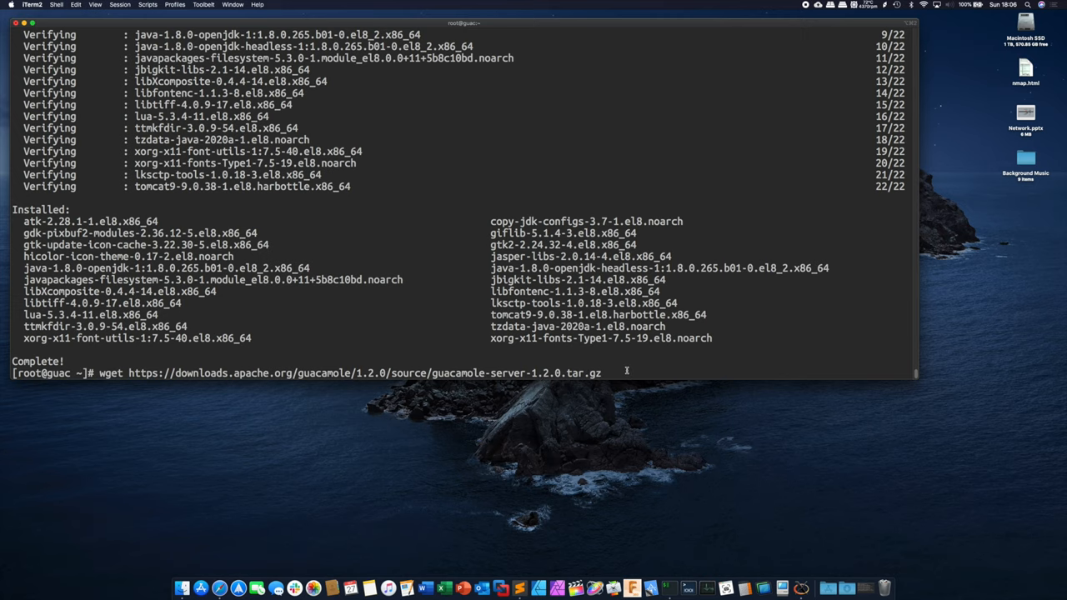
key(Return)
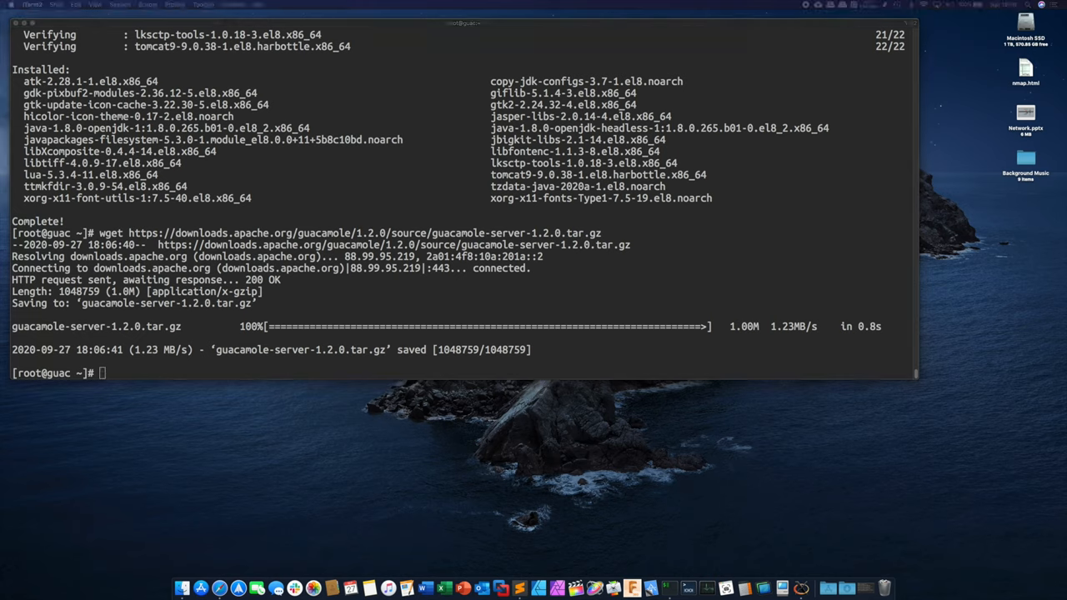
text(tar -xzf guacamole-server-1.2.0.tar.gz)
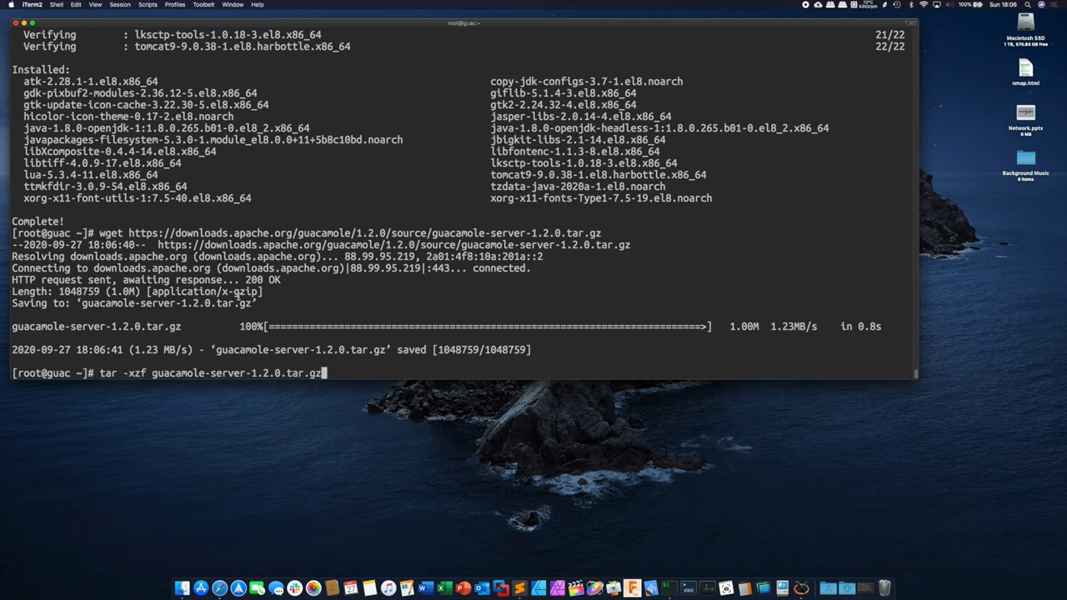
key(Return)
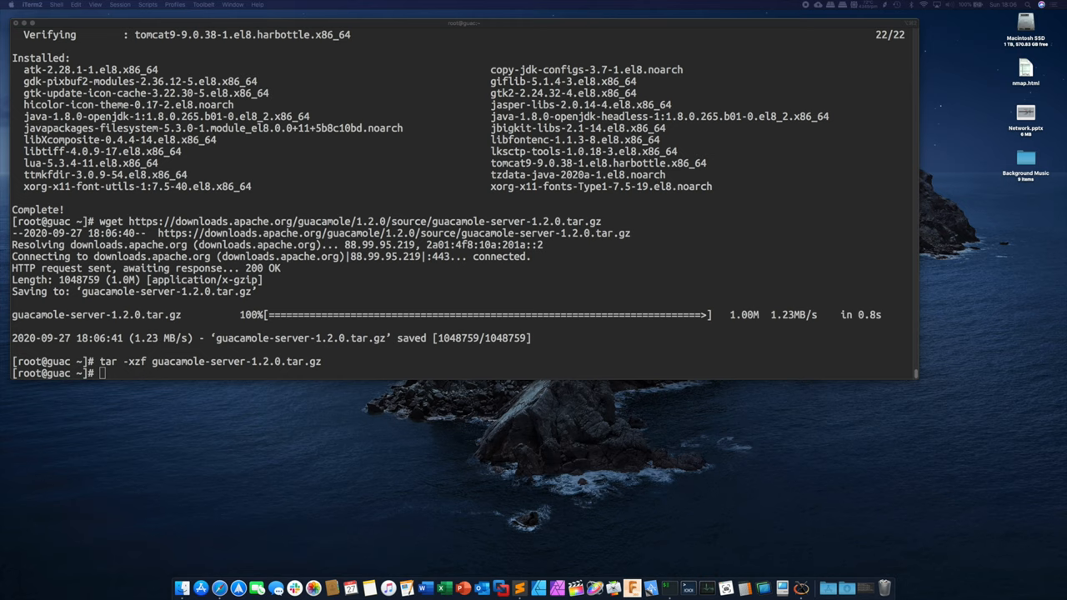
Download the guacamole-1.2.0.war web application from the Apache binary URL
text(wget https://downloads.apache.org/guacamole/1.2.0/binary/guacamole-1.2.0.war)
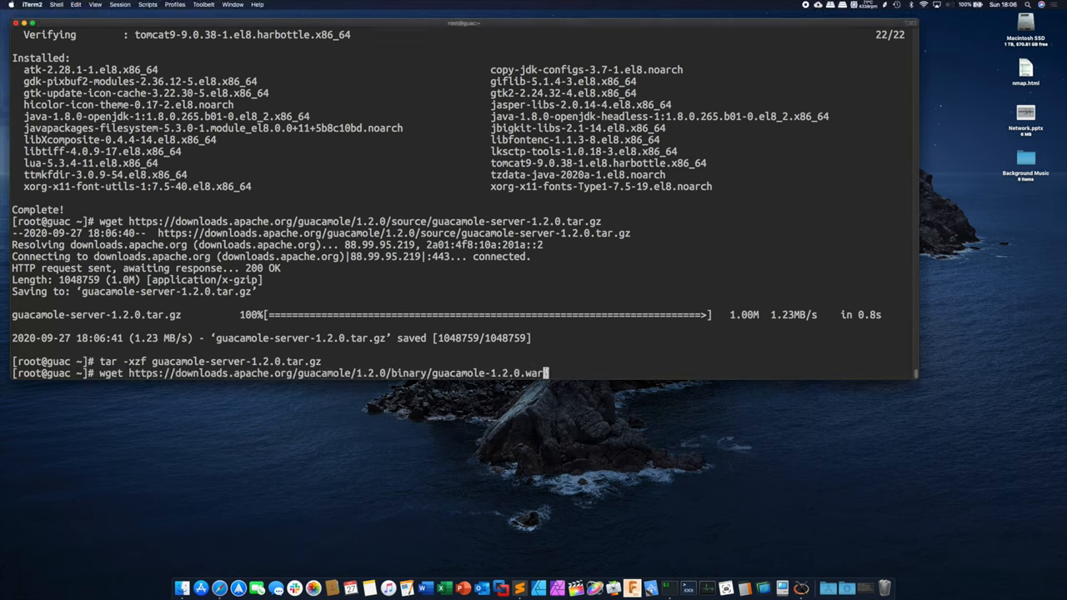
key(Return)
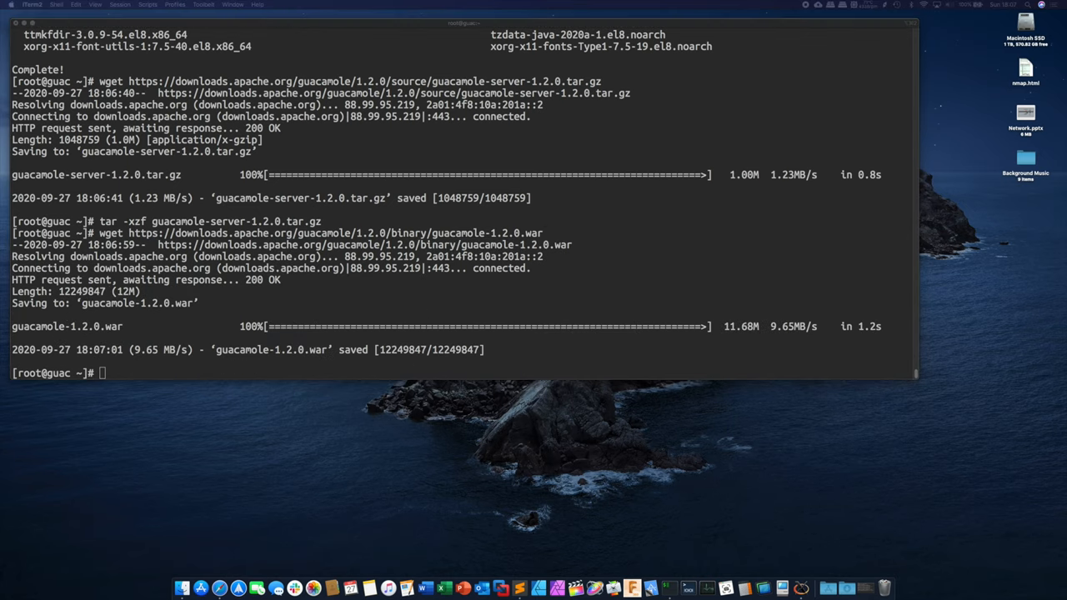
Change into the guacamole-server-1.2.0 source folder
text(cd)
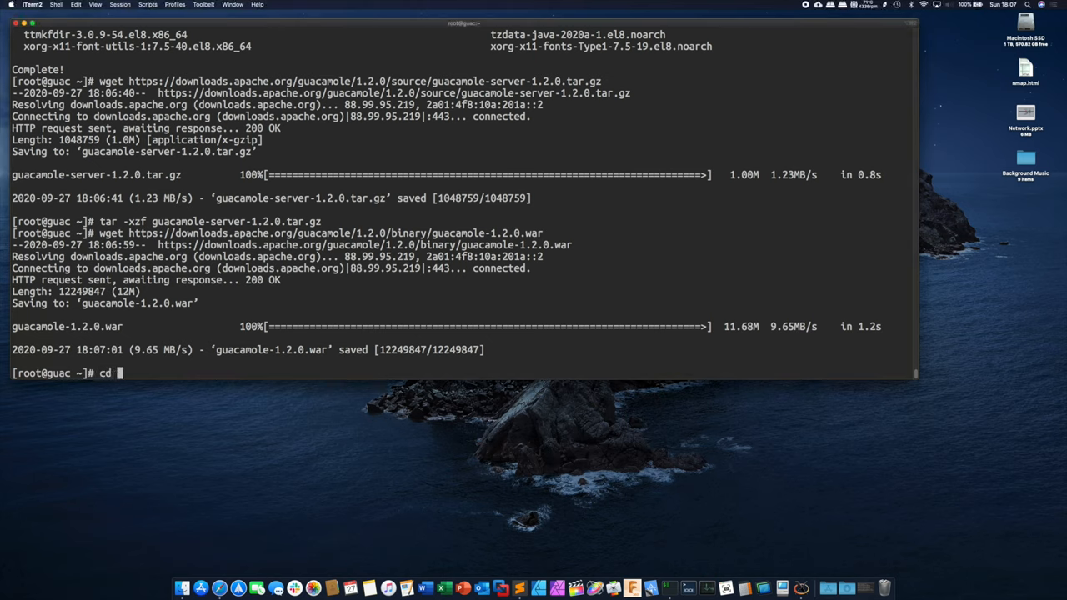
text(gau)
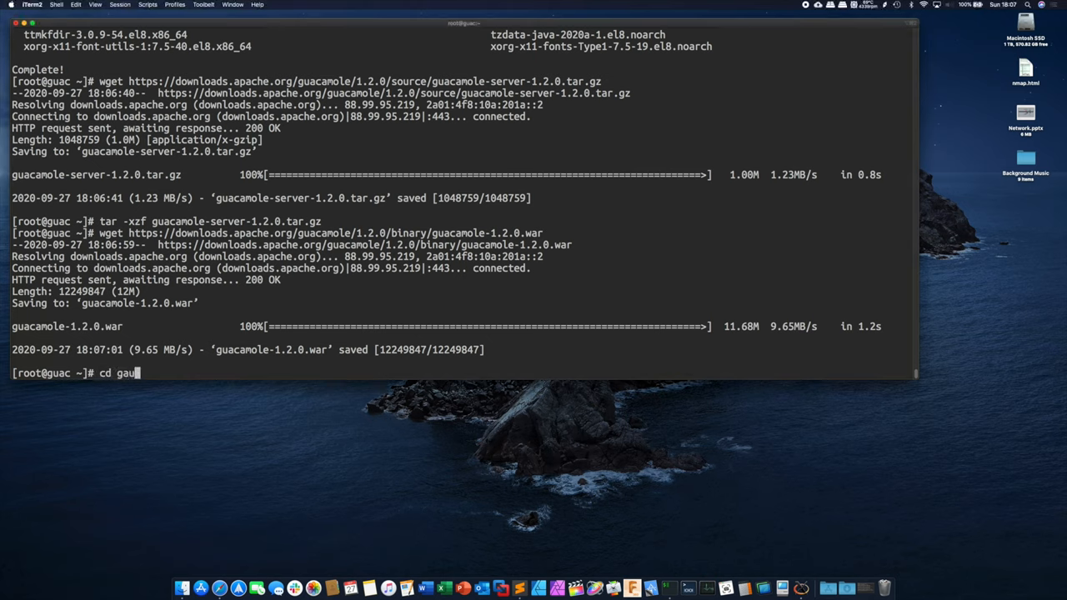
text(c)
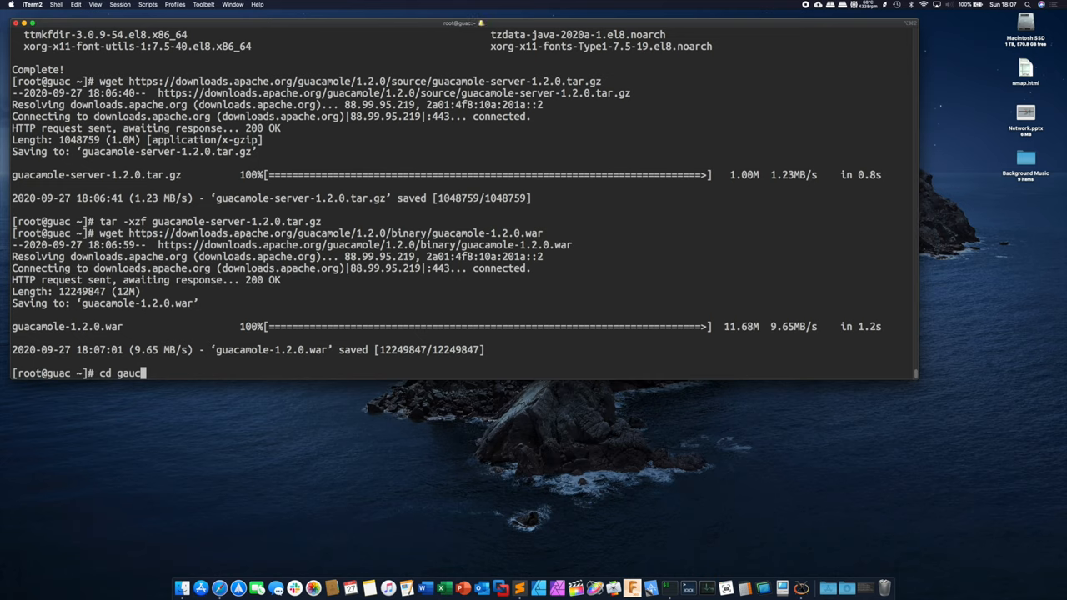
key(Backspace)
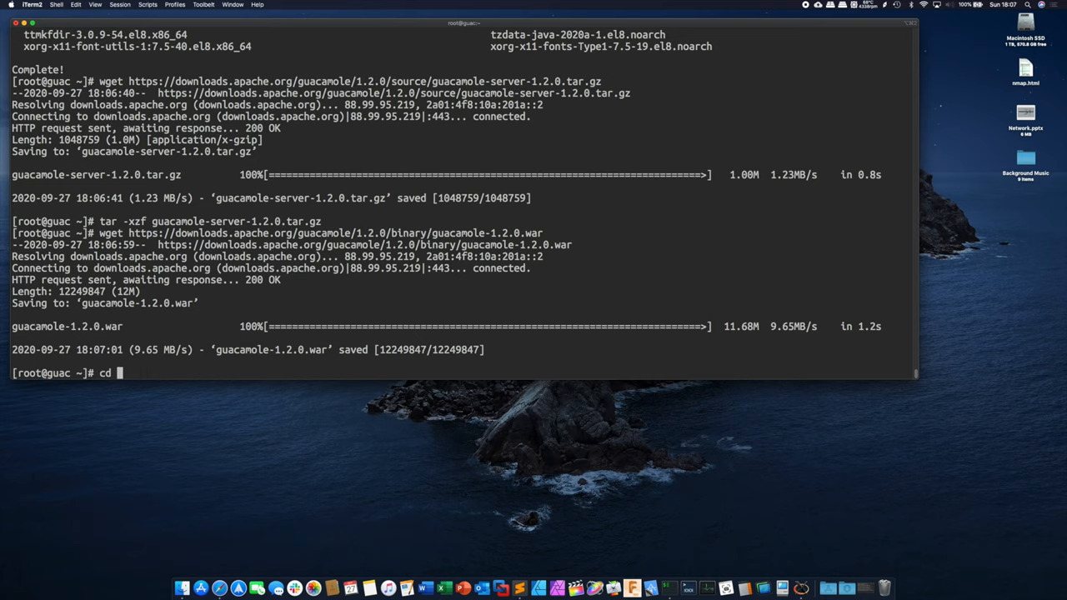
text(guacamo)
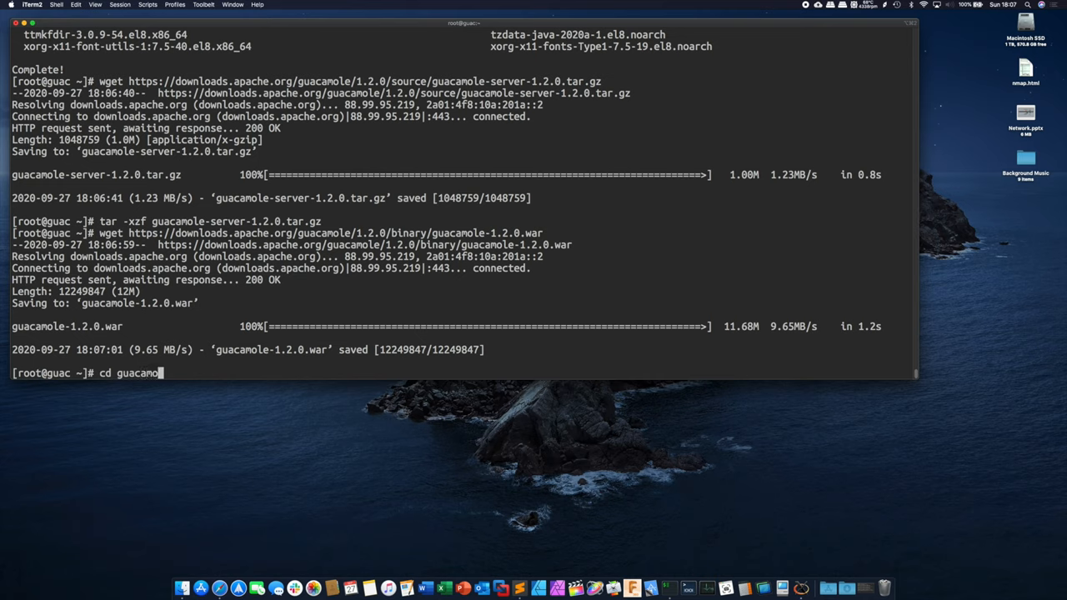
text(le-server-1.2.0)
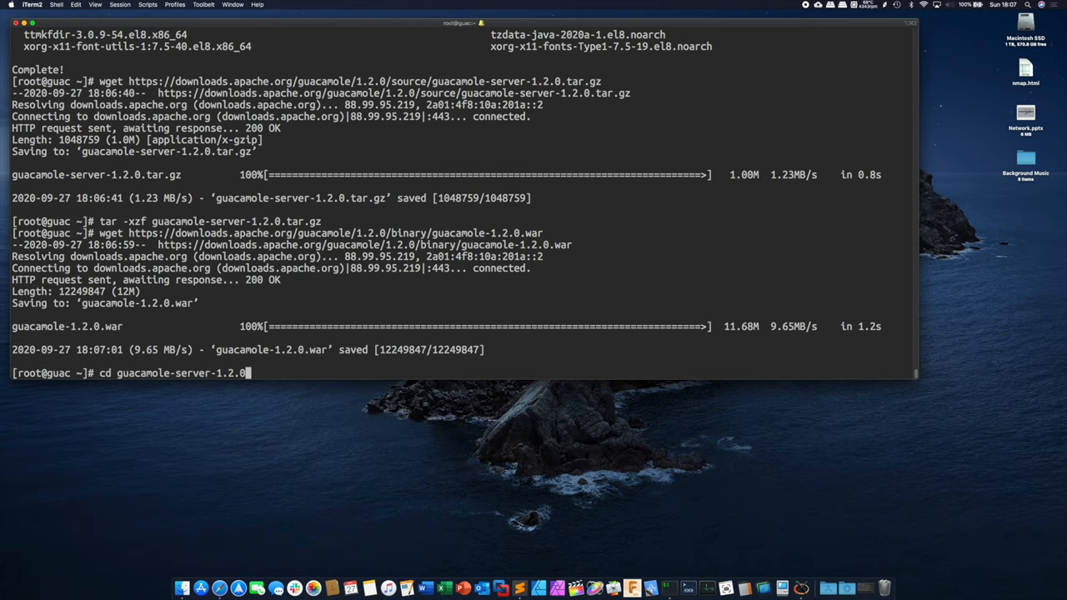
key(Return)
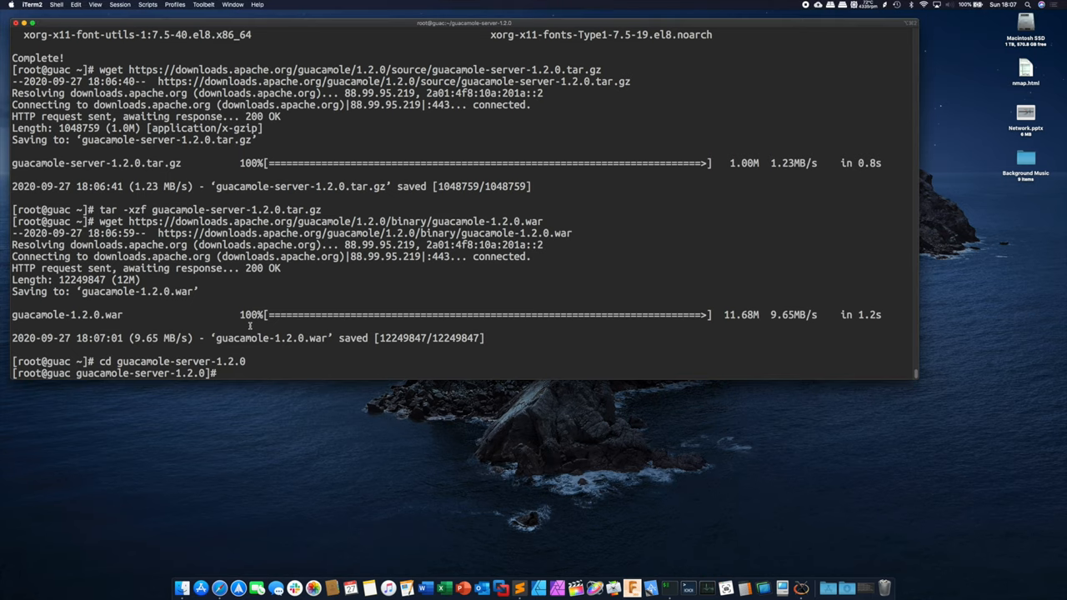
Run ./configure --with-init-dir=/etc/init.d and review the protocol and library summary
text(./configure --with-init-dir=/etc/init.d)
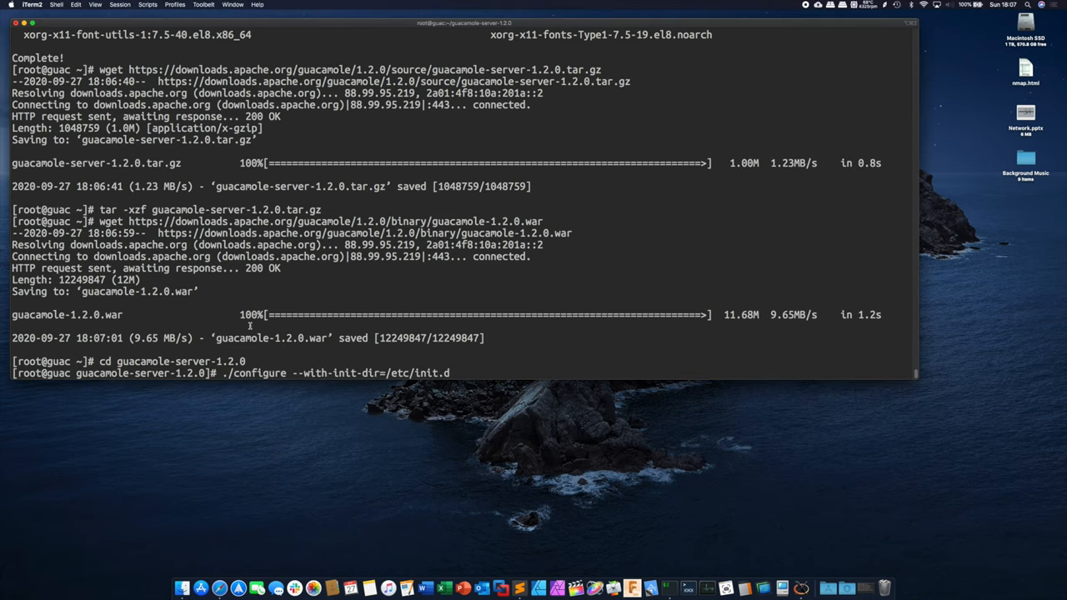
key(Return)
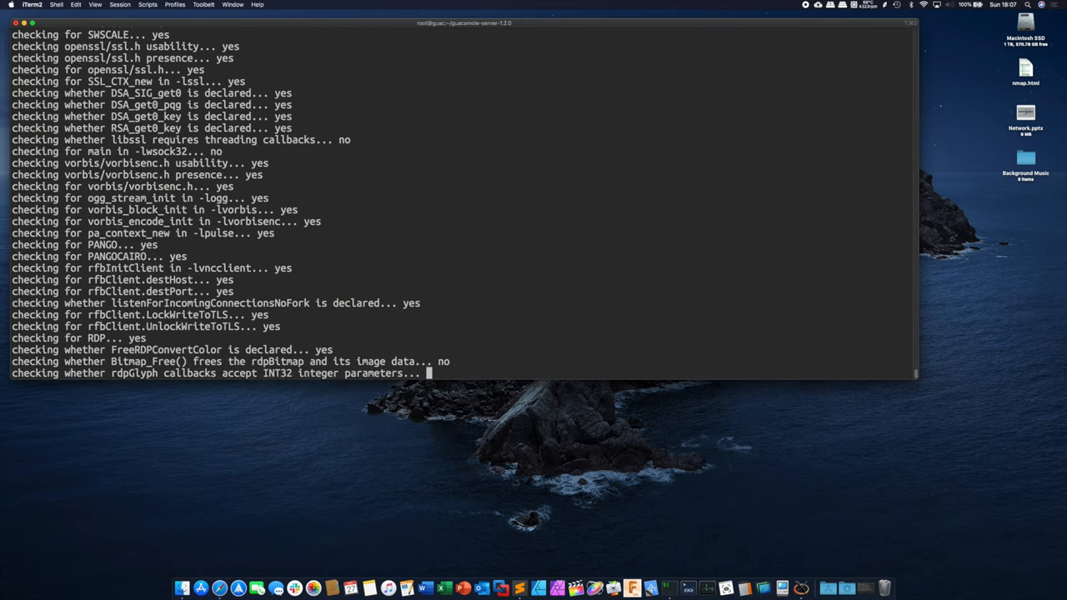
scroll(down, 3)
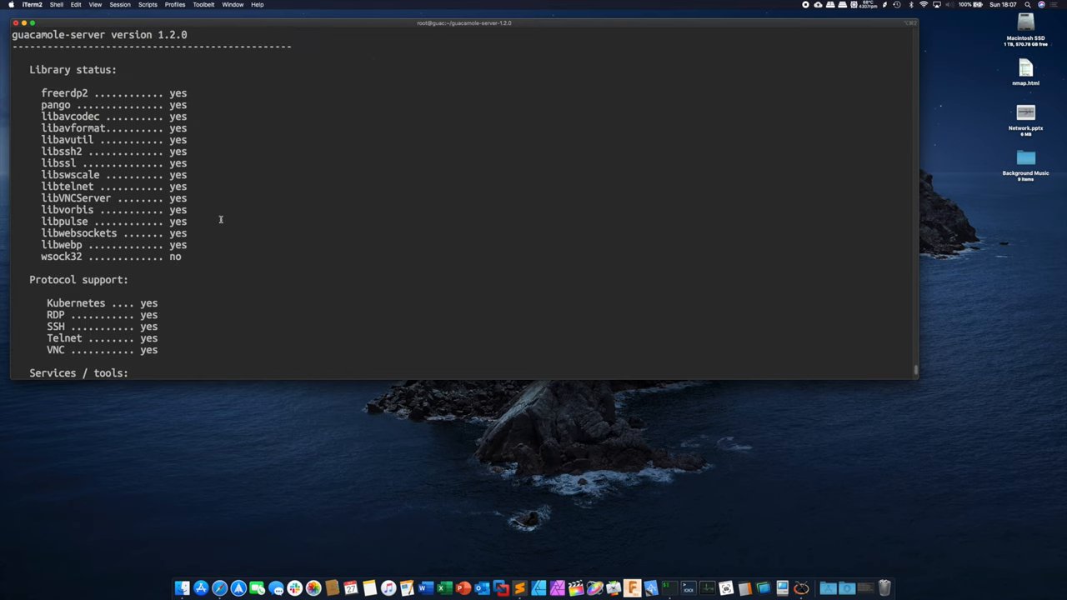
scroll(down, 3)
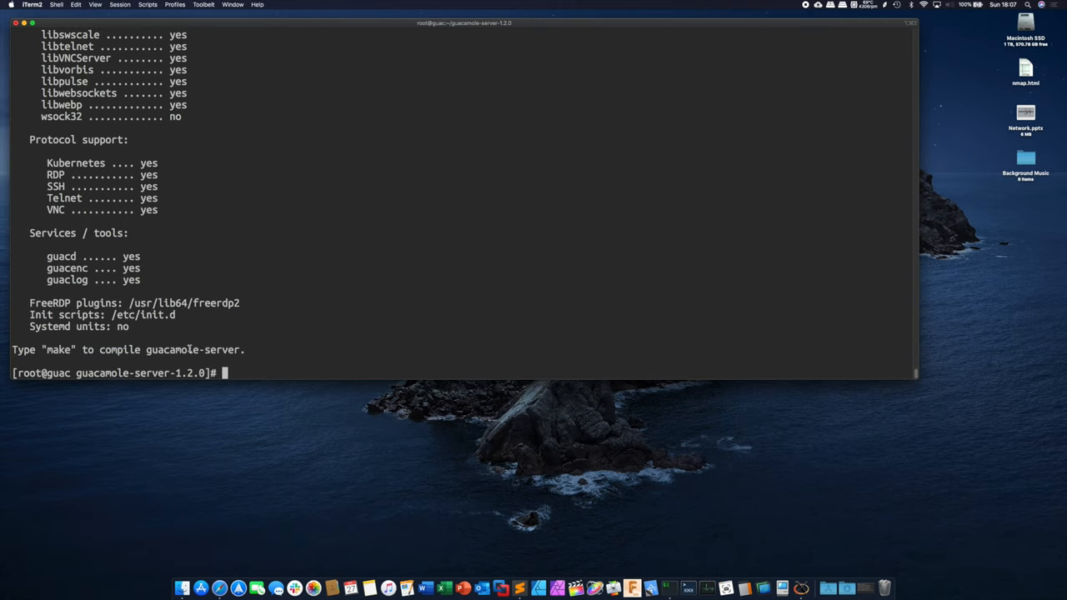
scroll(up, 3)
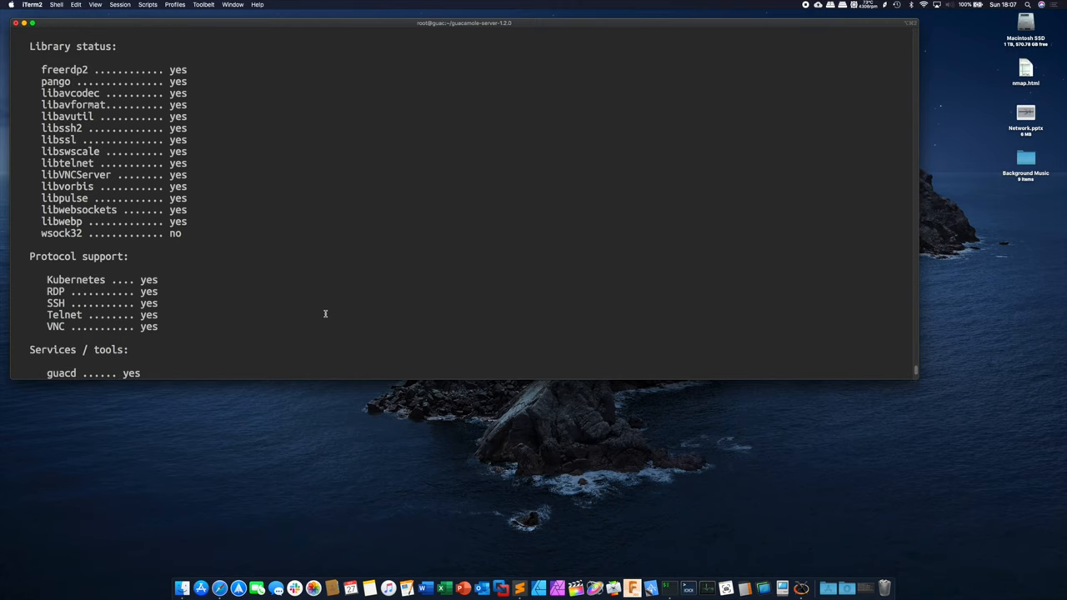
scroll(up, 3)
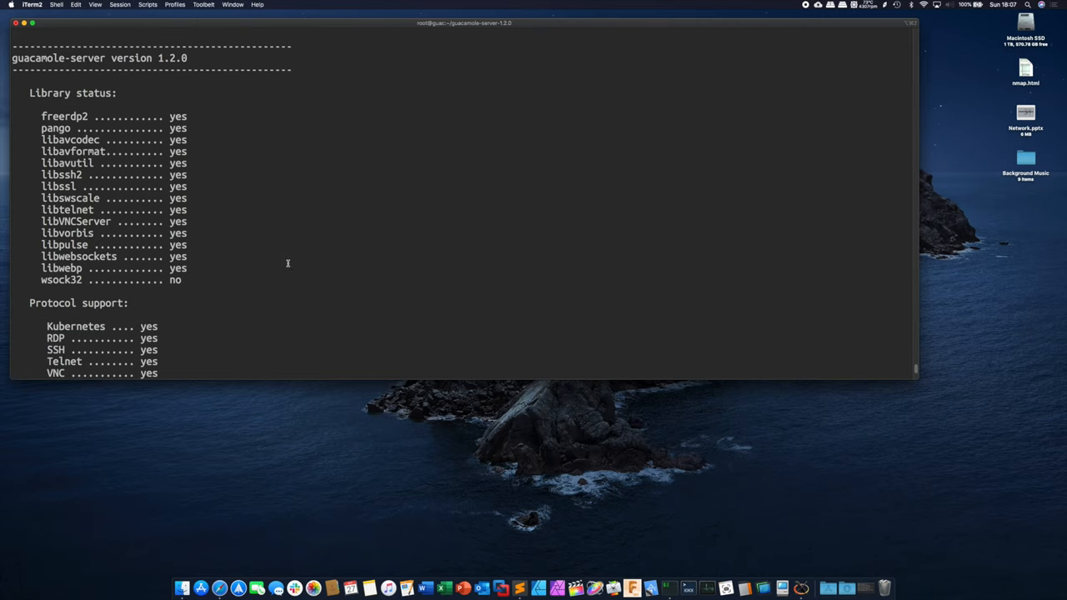
mouse_move(178, 116)
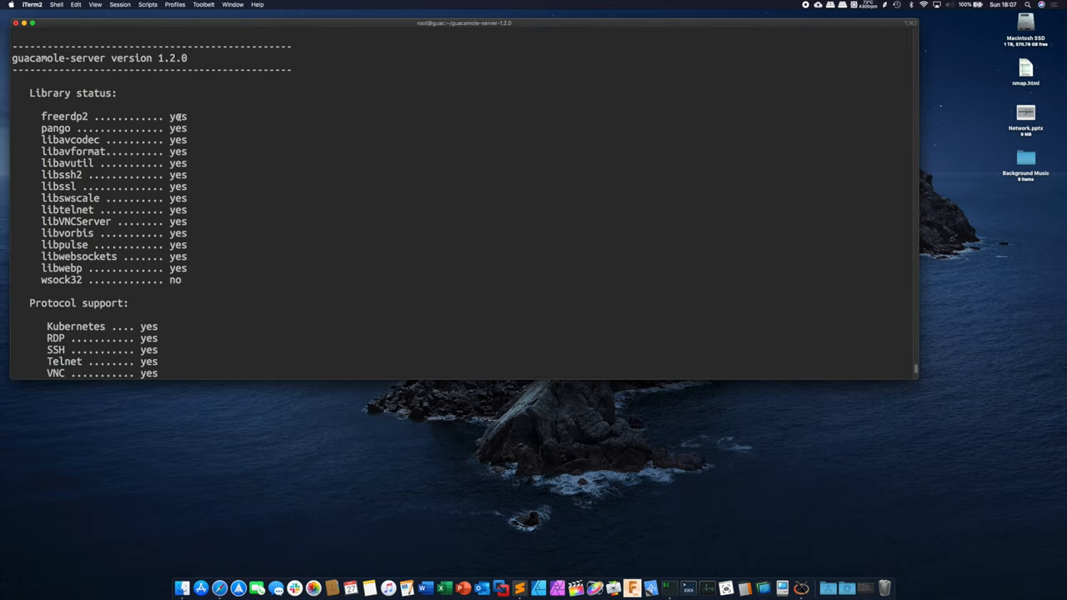
mouse_move(38, 280)
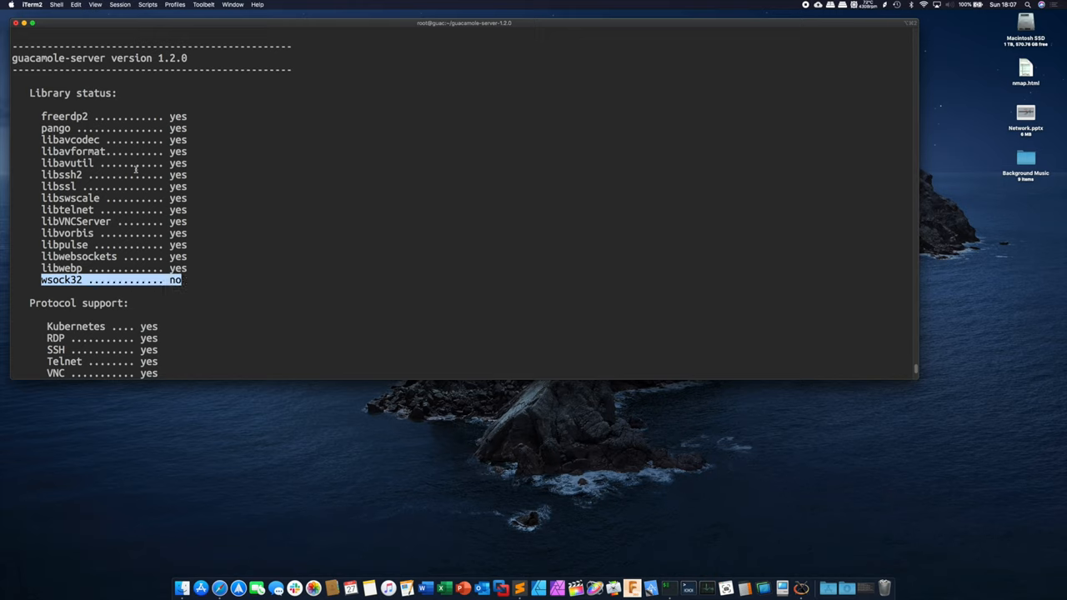
scroll(down, 3)
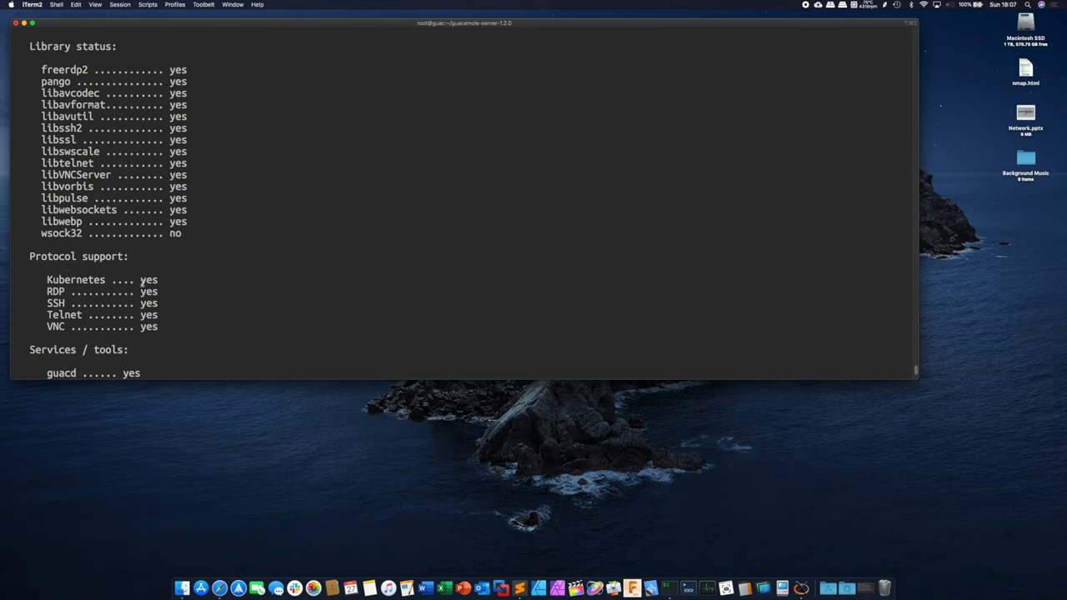
scroll(down, 3)
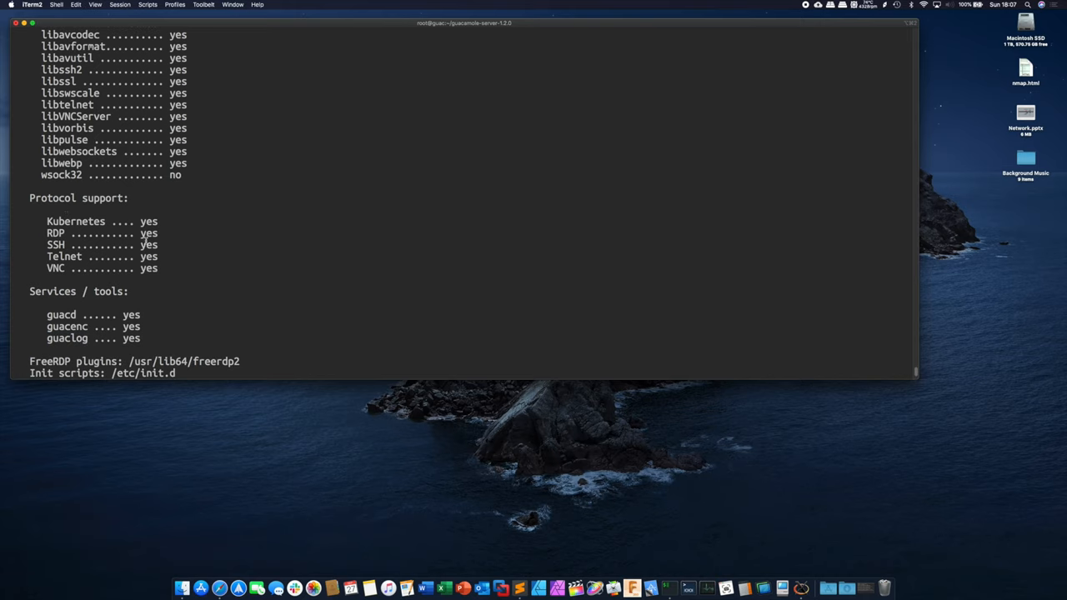
scroll(down, 3)
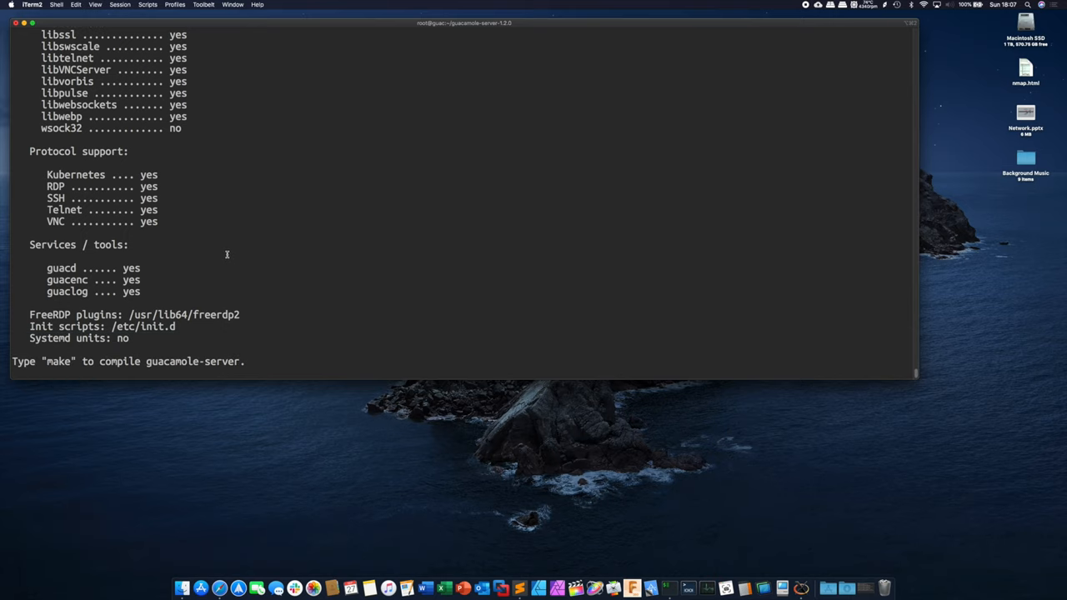
scroll(up, 3)
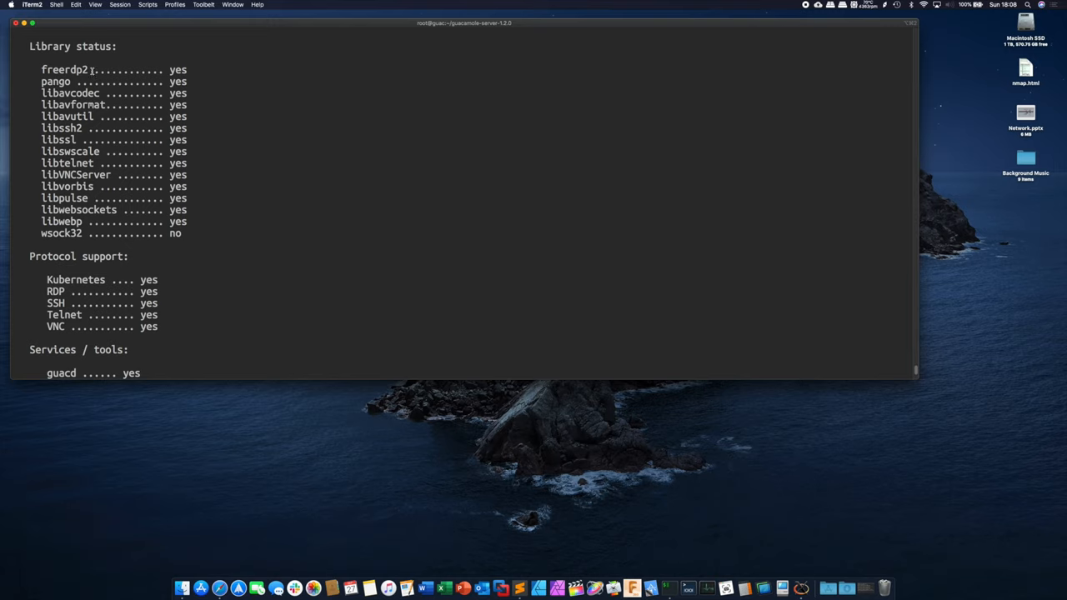
mouse_move(157, 94)
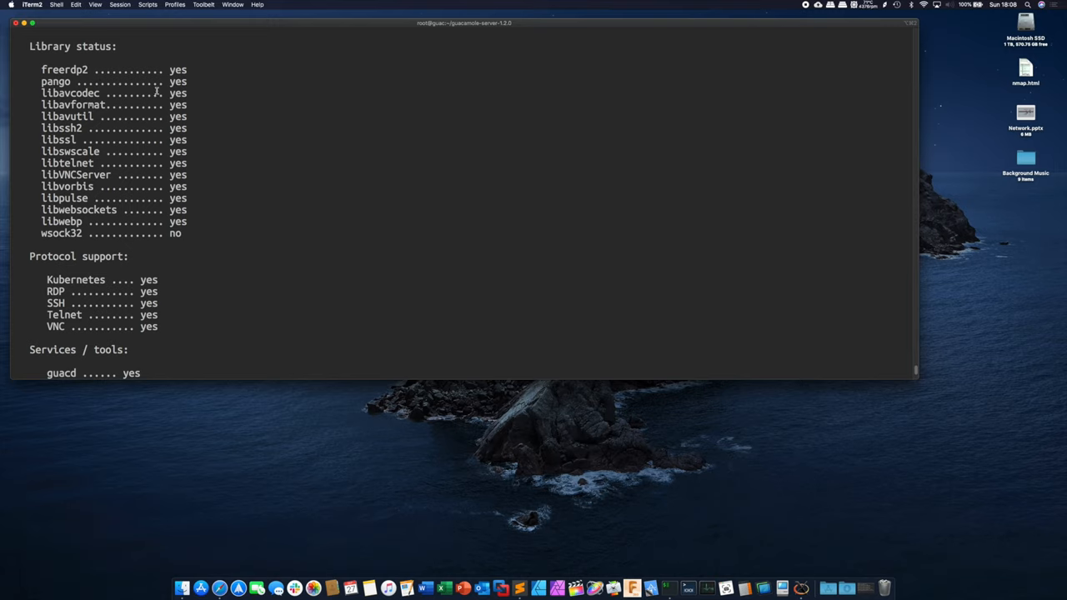
mouse_move(166, 170)
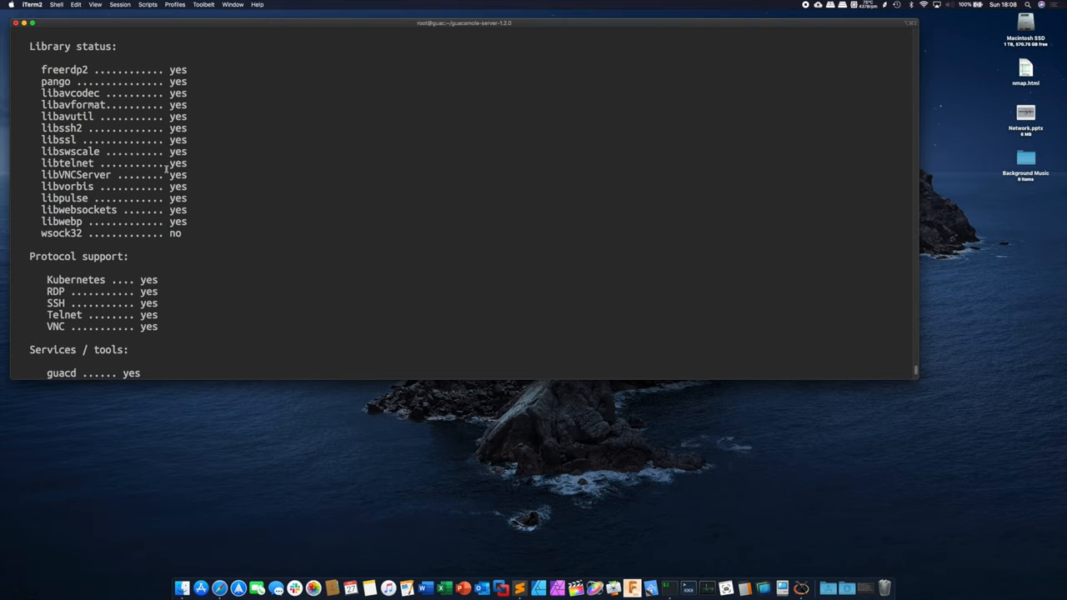
scroll(down, 3)
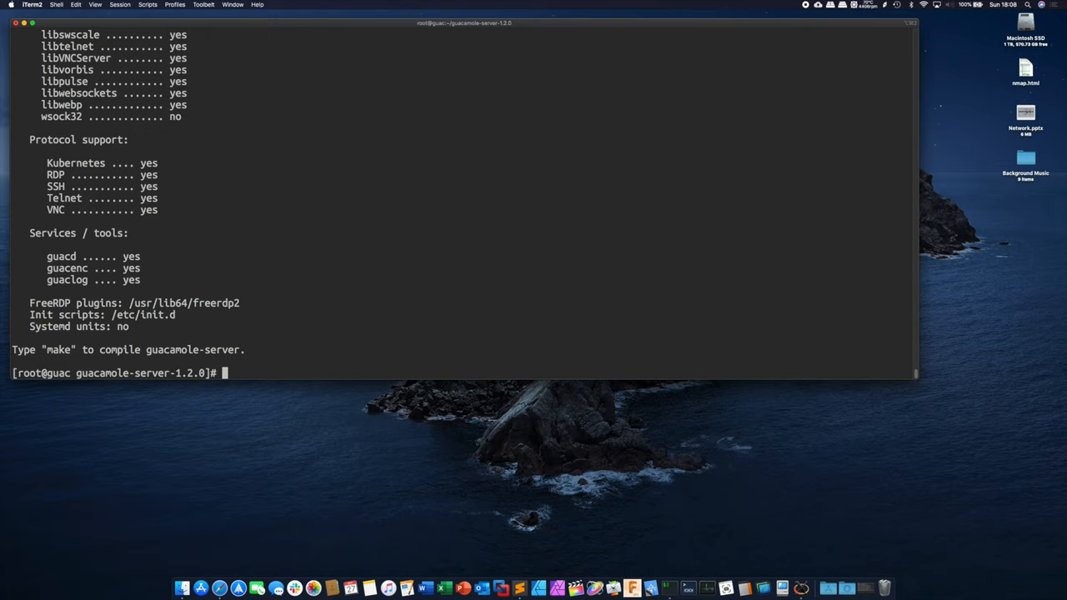
mouse_move(243, 250)
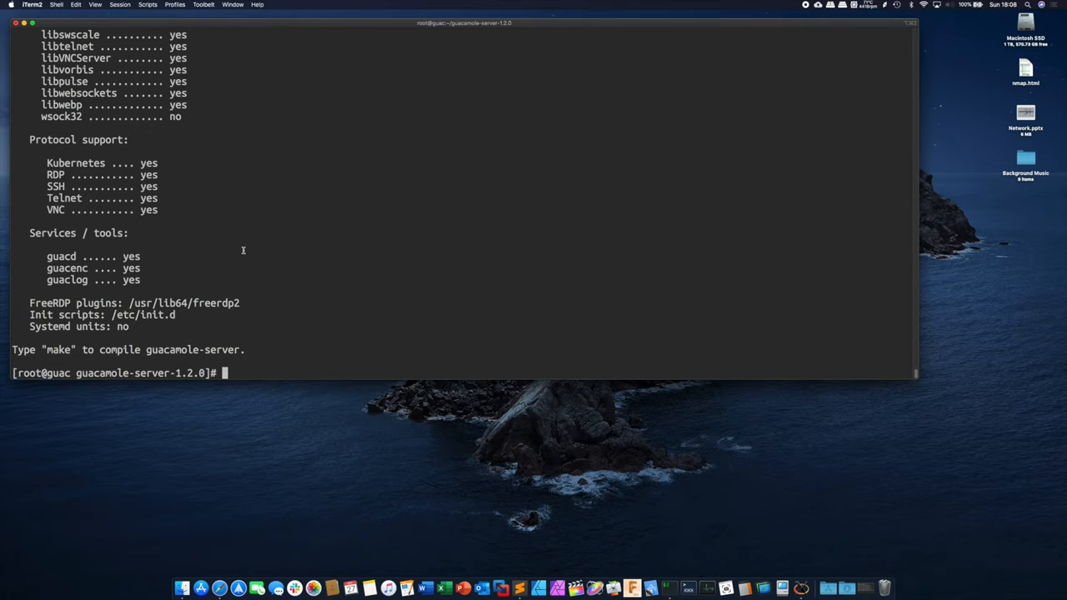
Run make install to install guacamole-server 1.2.0 onto the system
text(amek)
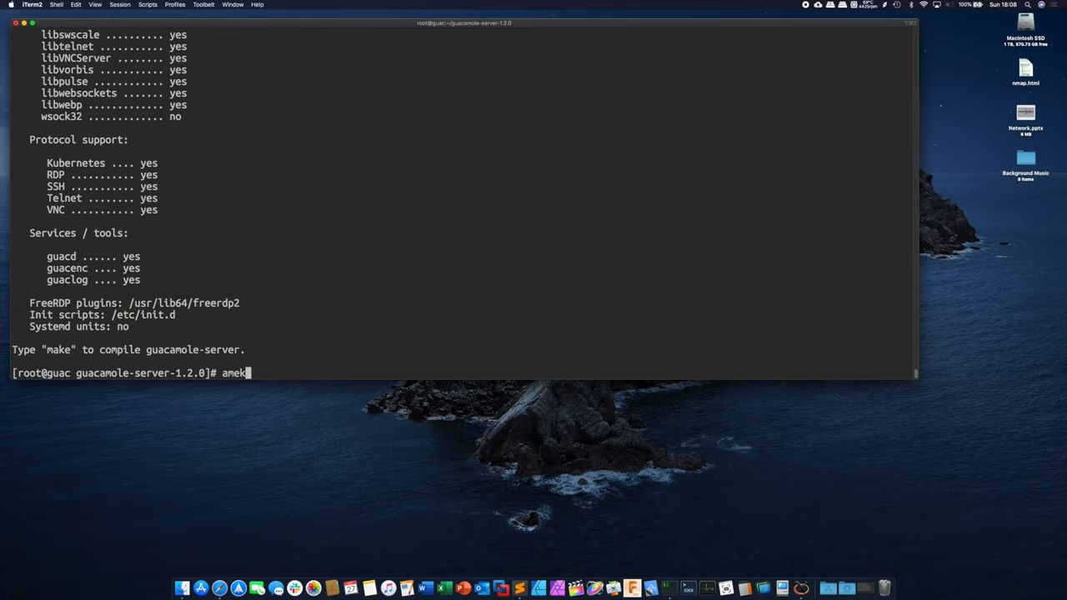
text(make install)
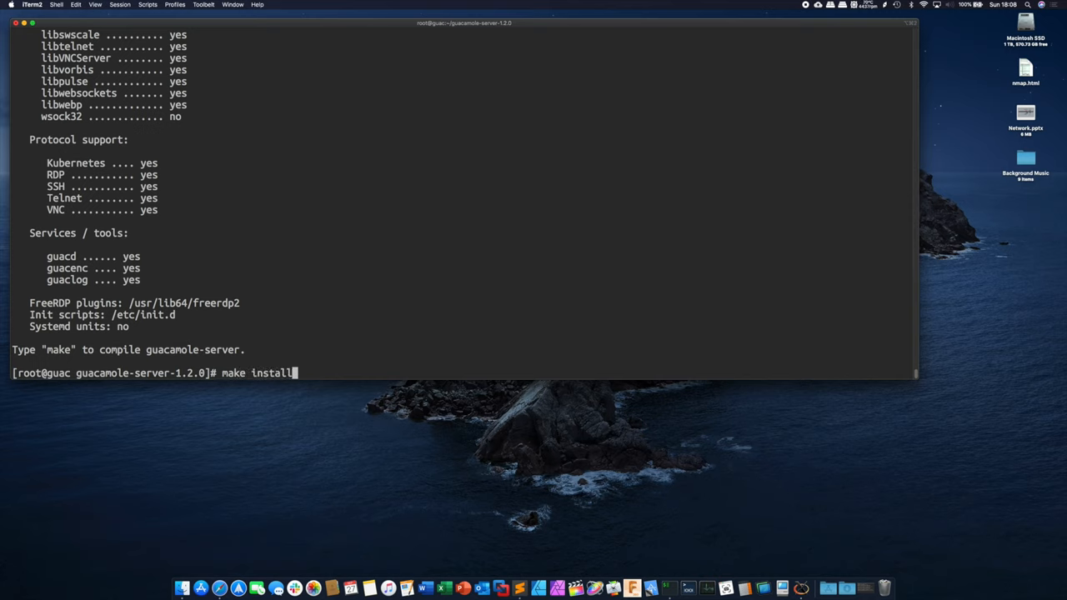
key(Return)
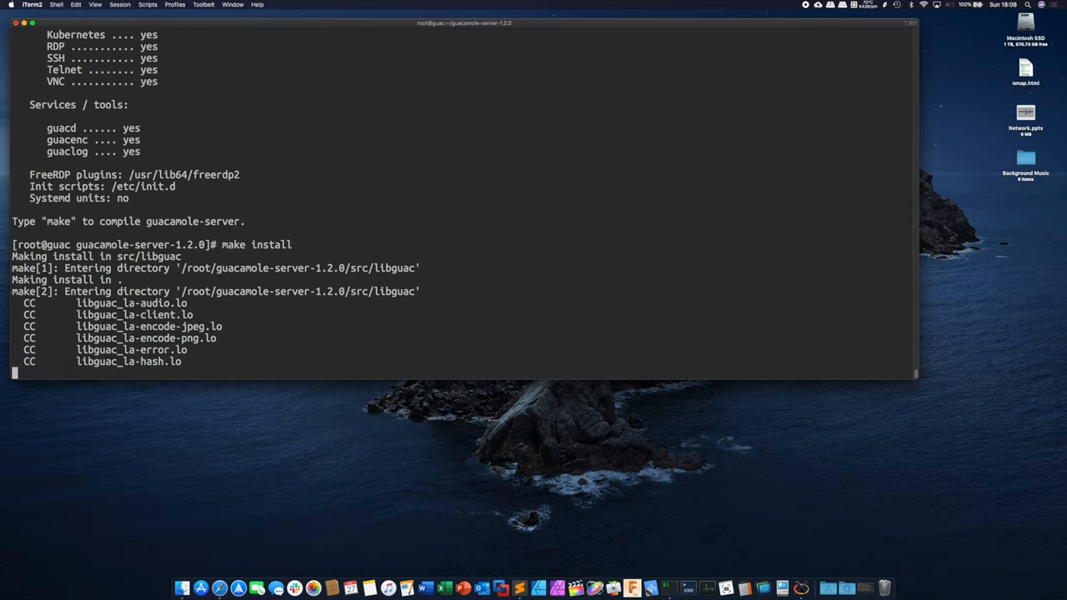
scroll(down, 3)
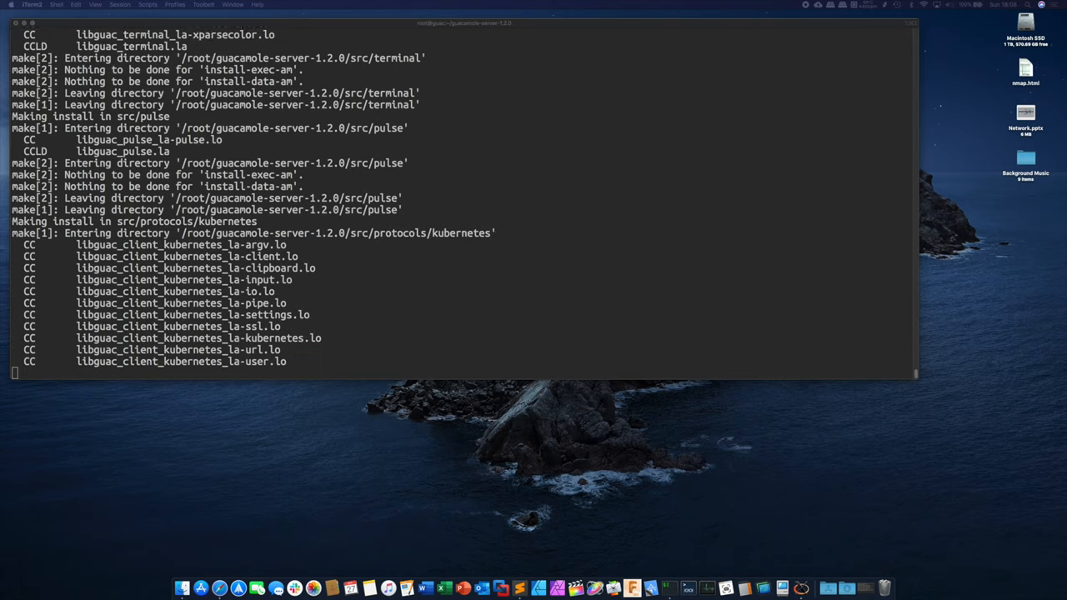
scroll(down, 3)
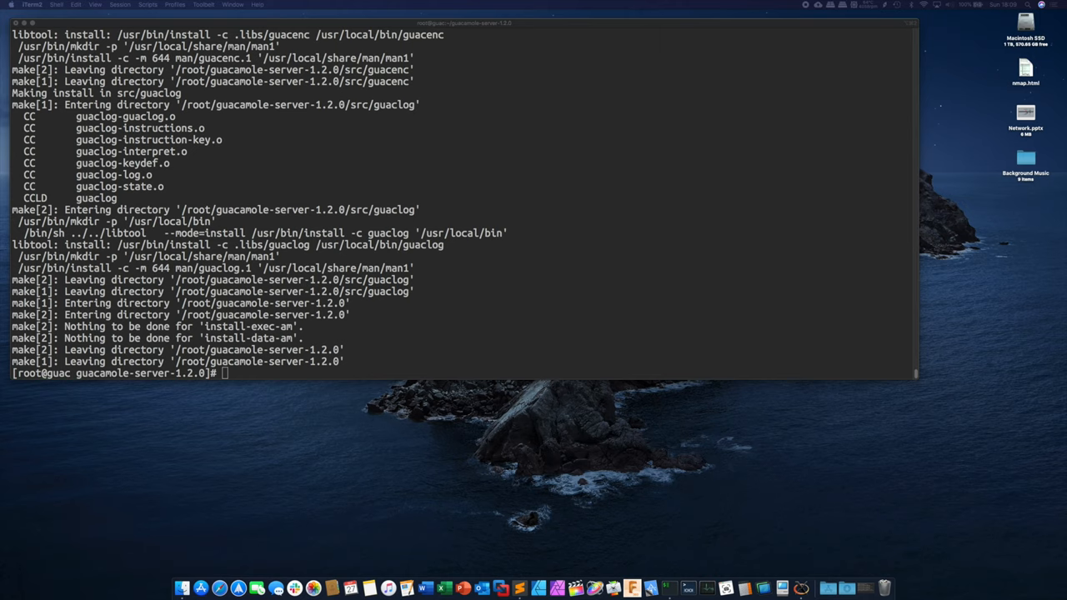
Run ldconfig to refresh library links and return to the home folder
text(ldo)
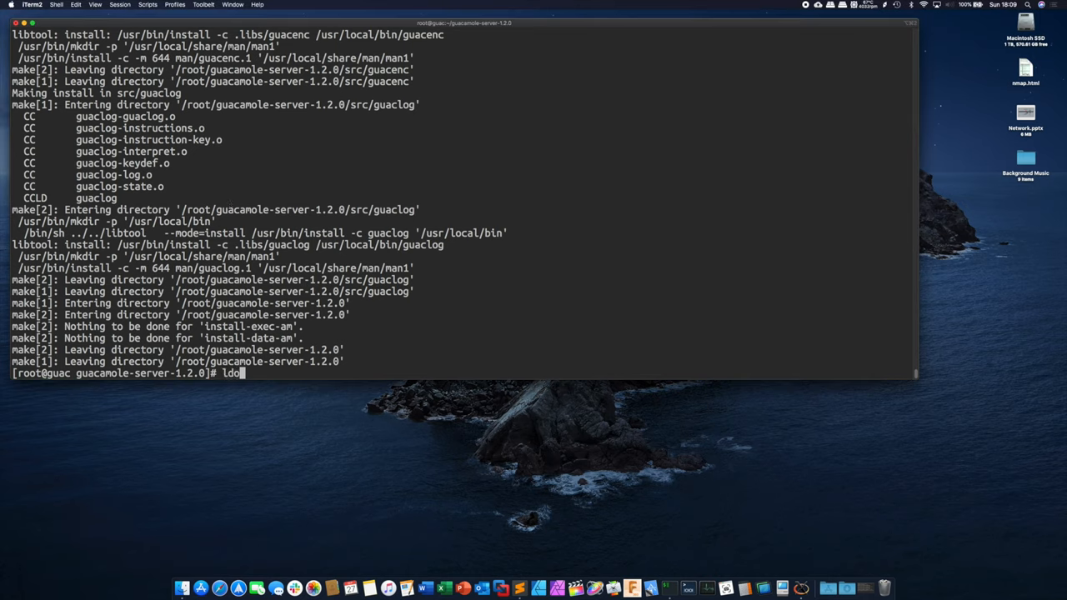
text(config &&)
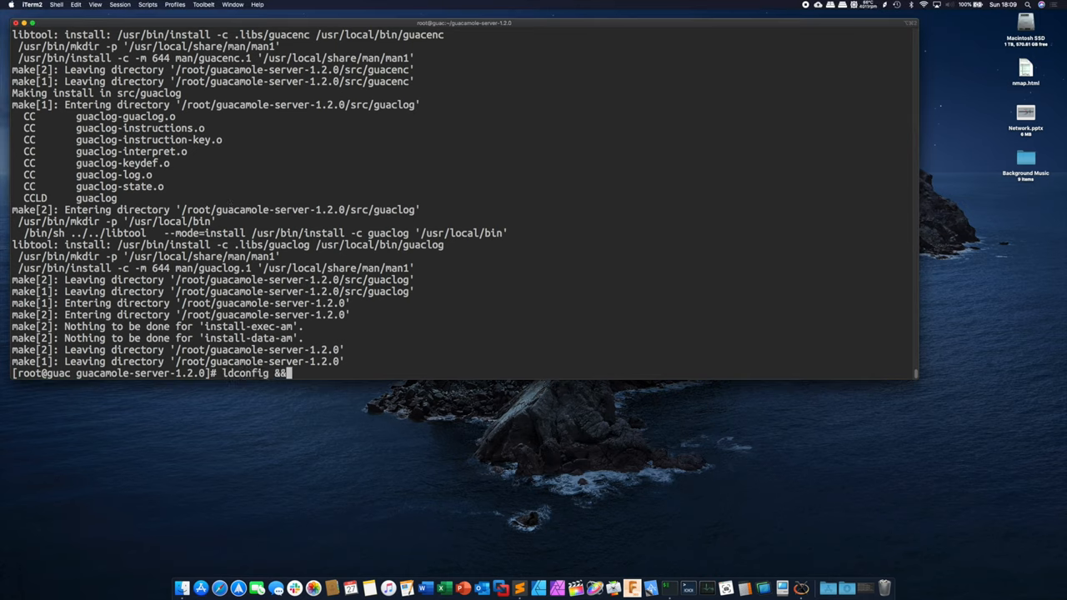
text(cd ~)
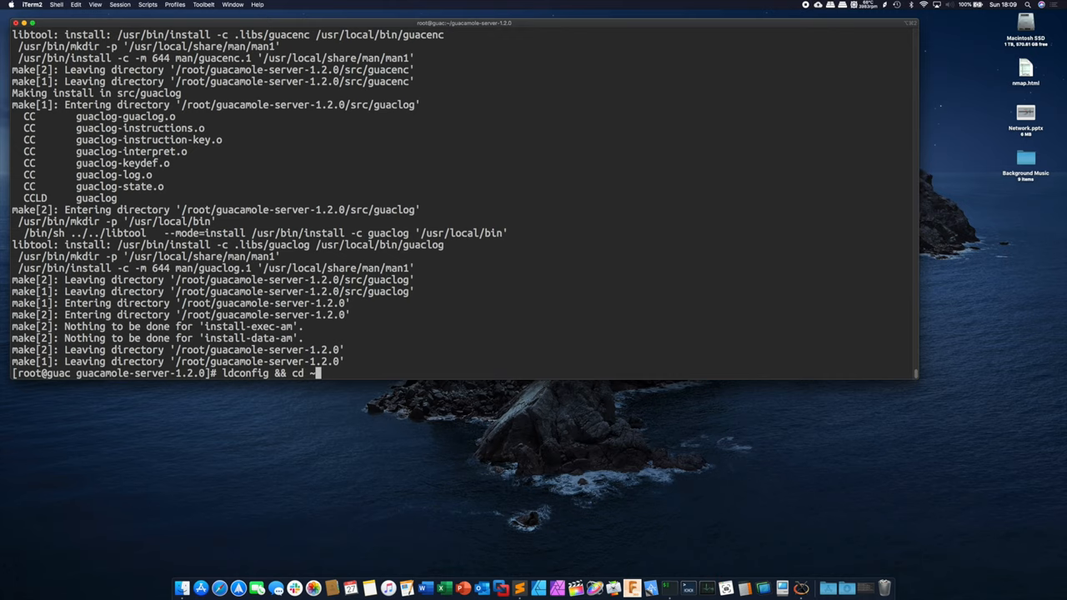
key(Return)
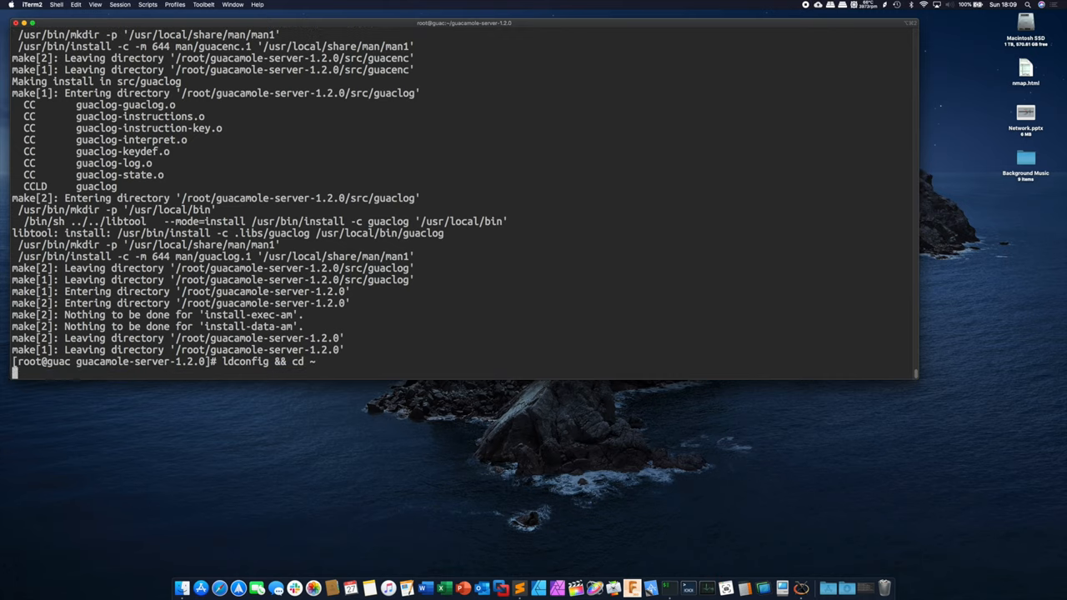
key(Return)
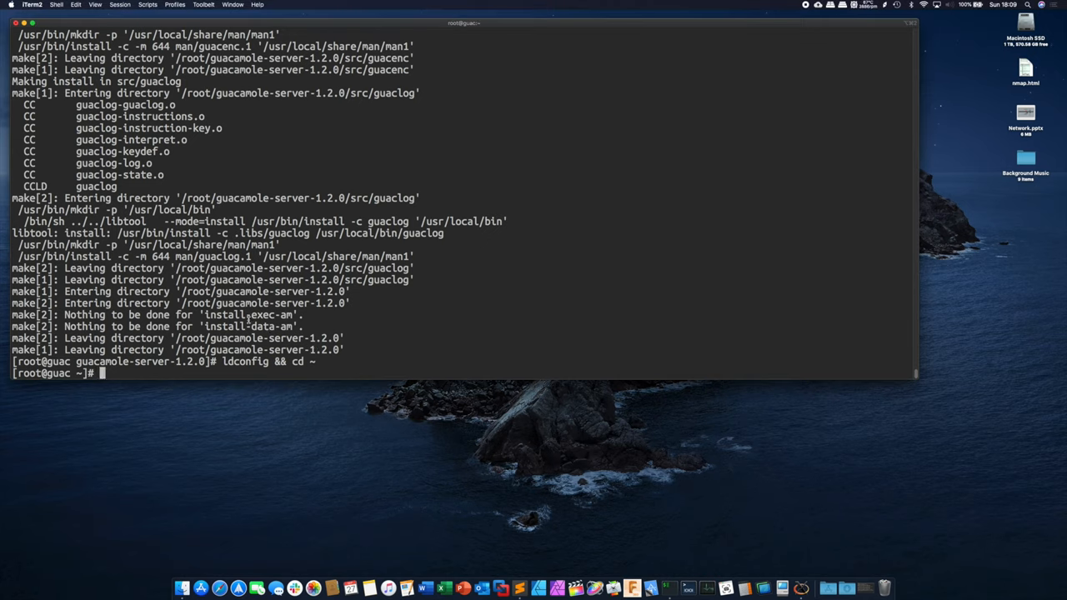
Enter the systemctl enable command for tomcat9, mariadb and guacd
text(systemctl enable tomcat9 && systemctl enable mariadb && systemctl enable guacd)
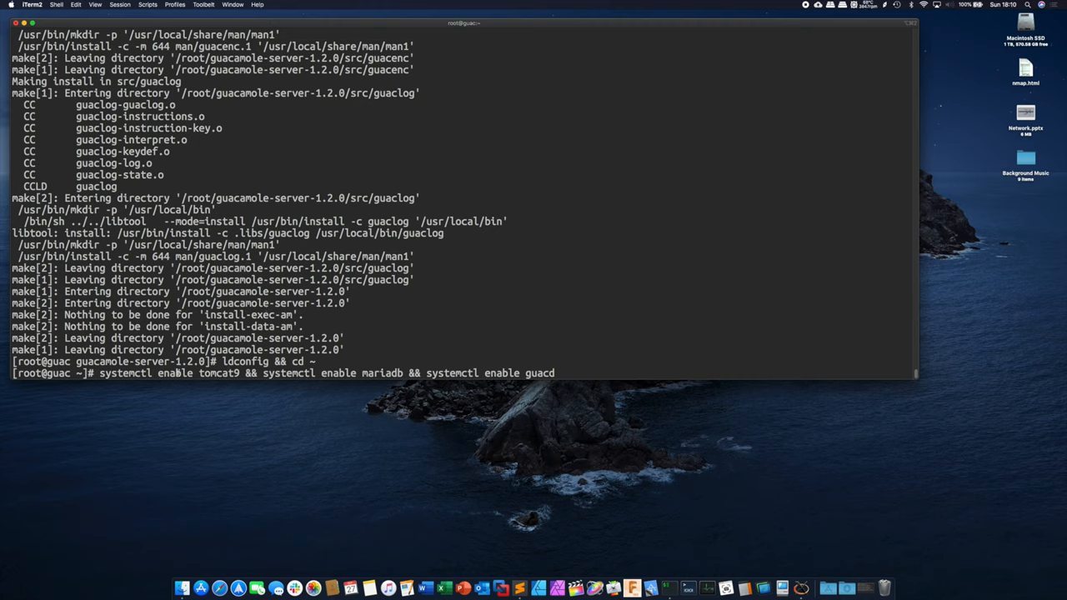
mouse_move(476, 400)
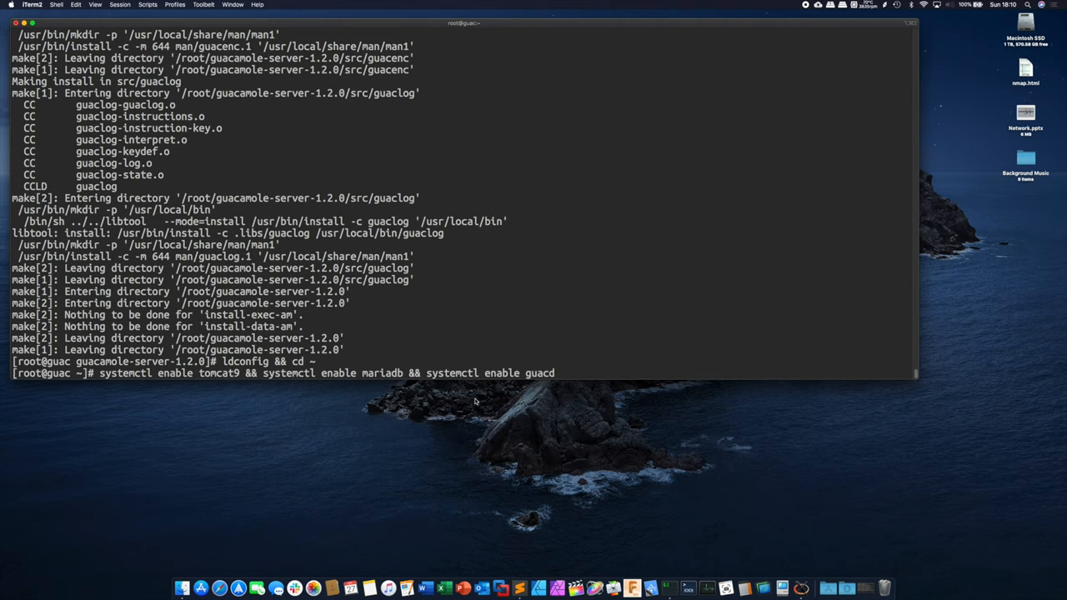
mouse_move(506, 340)
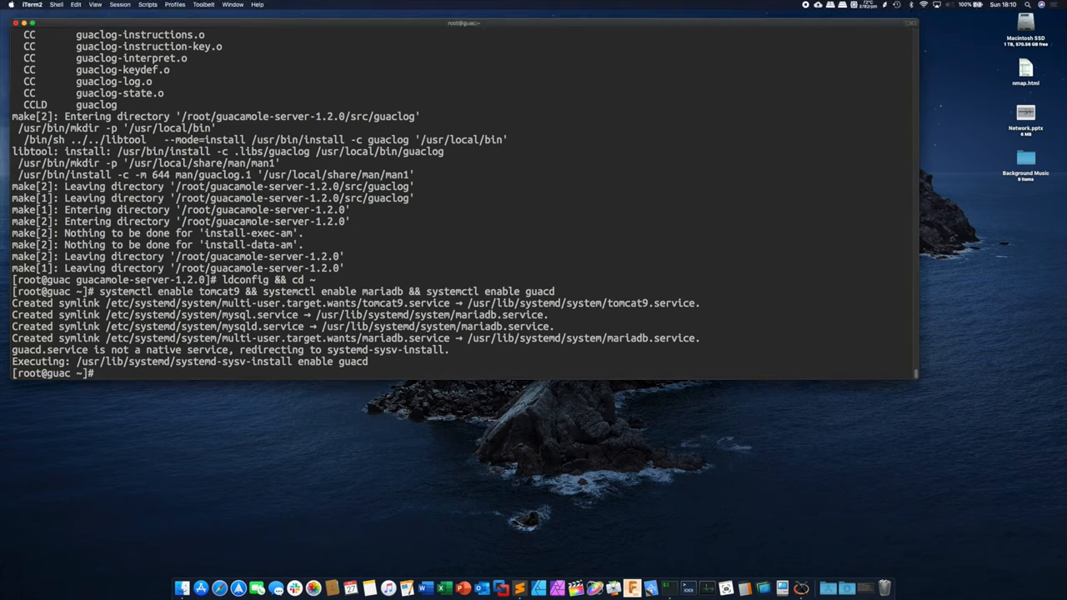
Copy guacamole-1.2.0.war to /var/lib/tomcat9/webapps/guacamole.war
text(cp ~/guacamole-1.2.0.war /var/lib/tomcat9/webapps/guacamole.war)
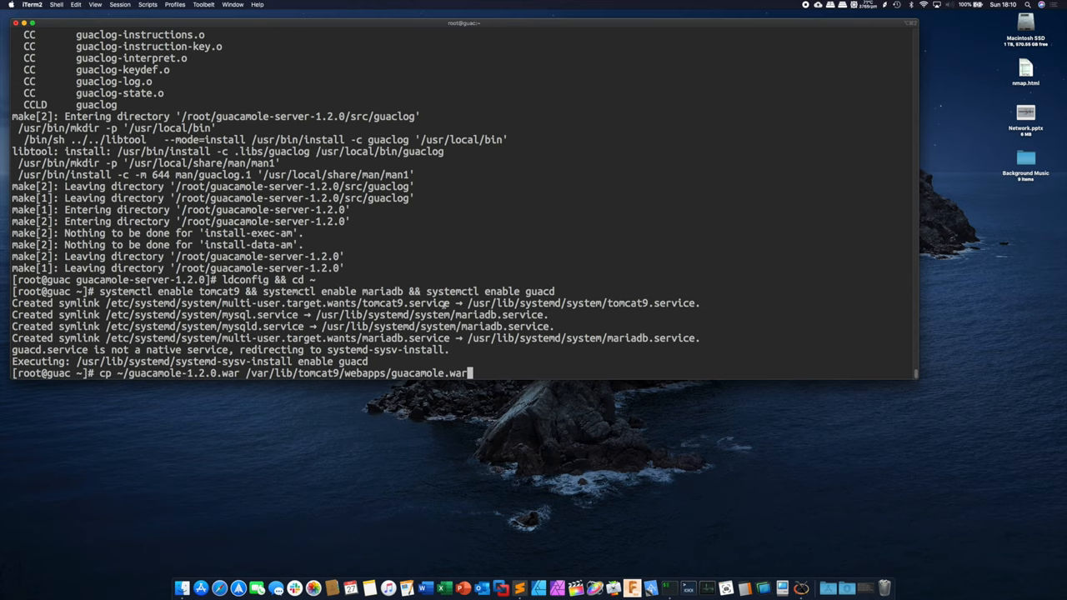
key(Return)
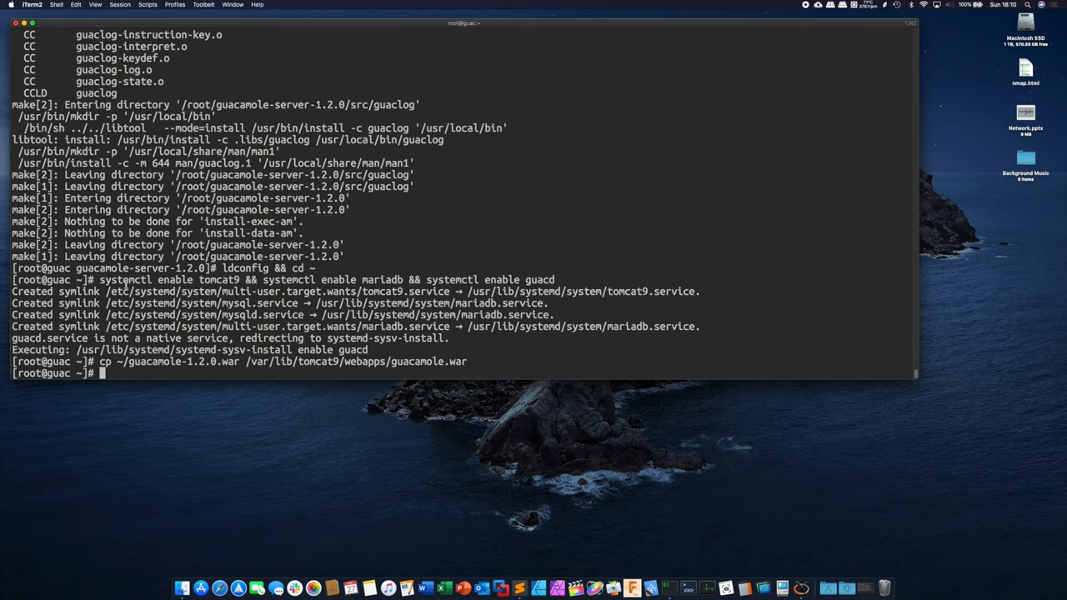
text(firewall-cmd --permanent --add-port=8080/tcp)
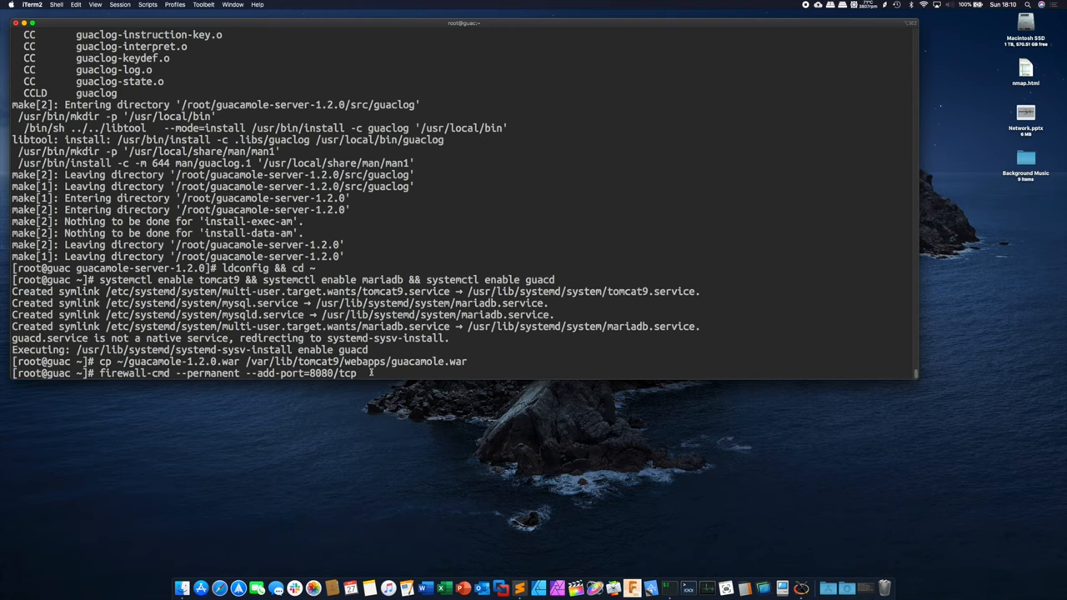
Permanently open port 8080/tcp in firewalld and reload the rules
key(Return)
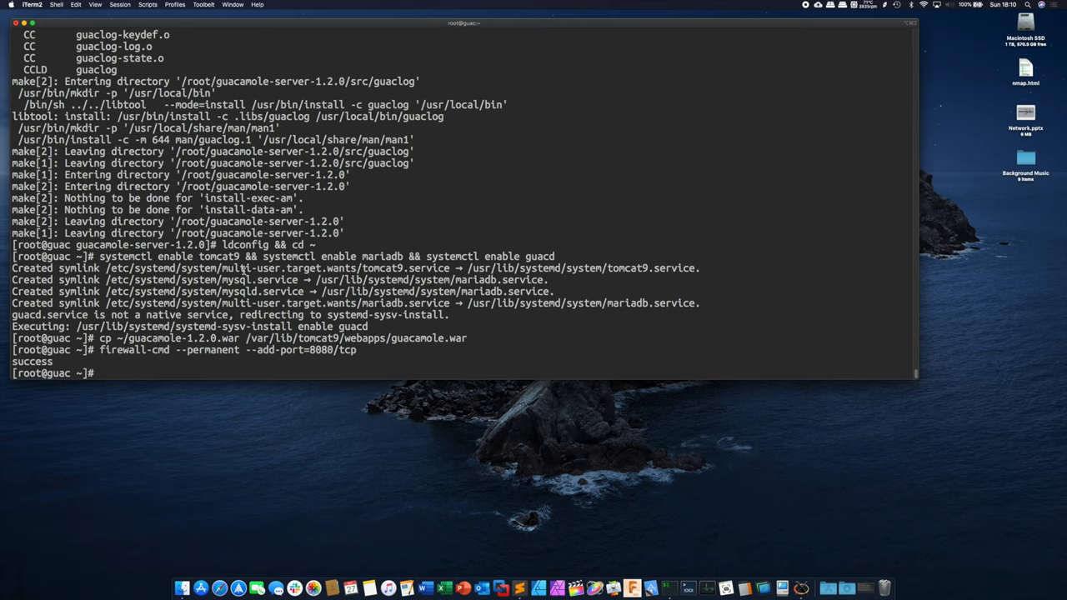
text(firewall-cmd --reload)
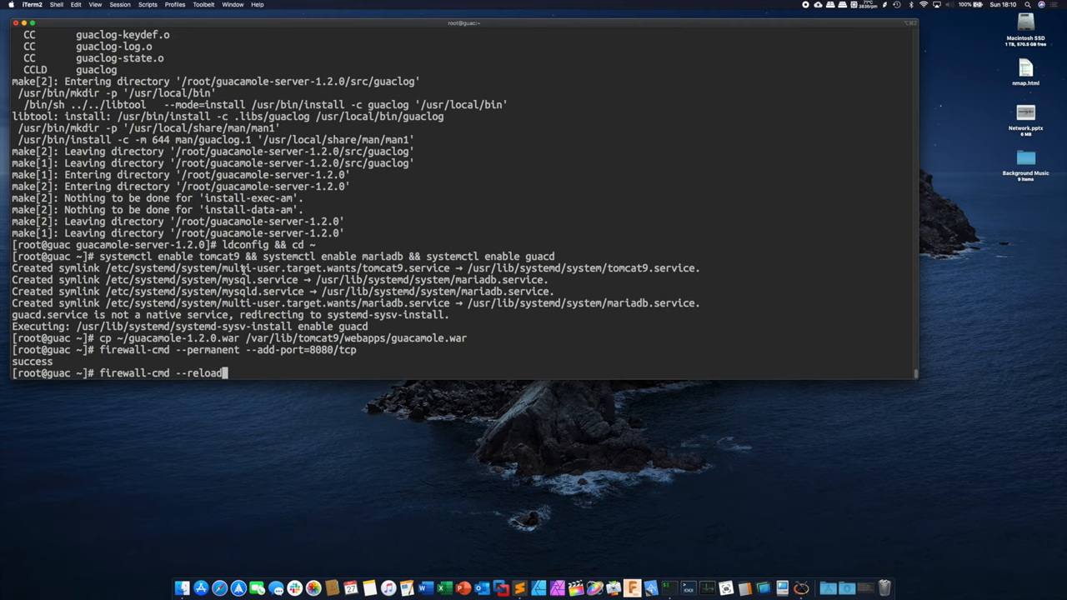
key(Return)
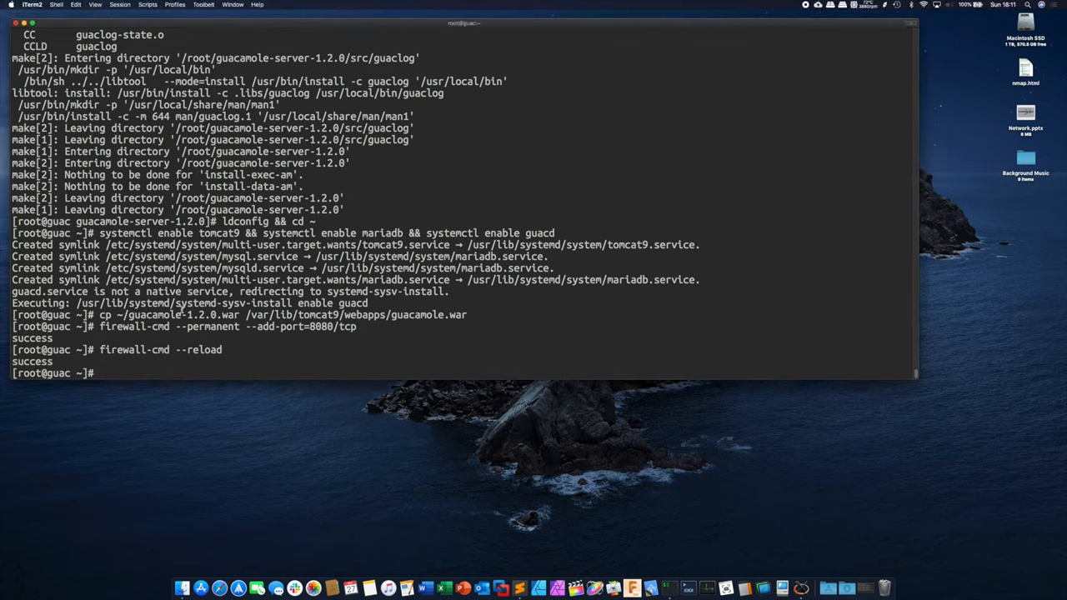
Create .guacamole/{extensions,lib} under tomcat9, wget mariadb-java-client-2.7.0.jar and copy it into lib
text(mkdir -p /usr/share/tomcat9/.guacamole/{extensions,lib})
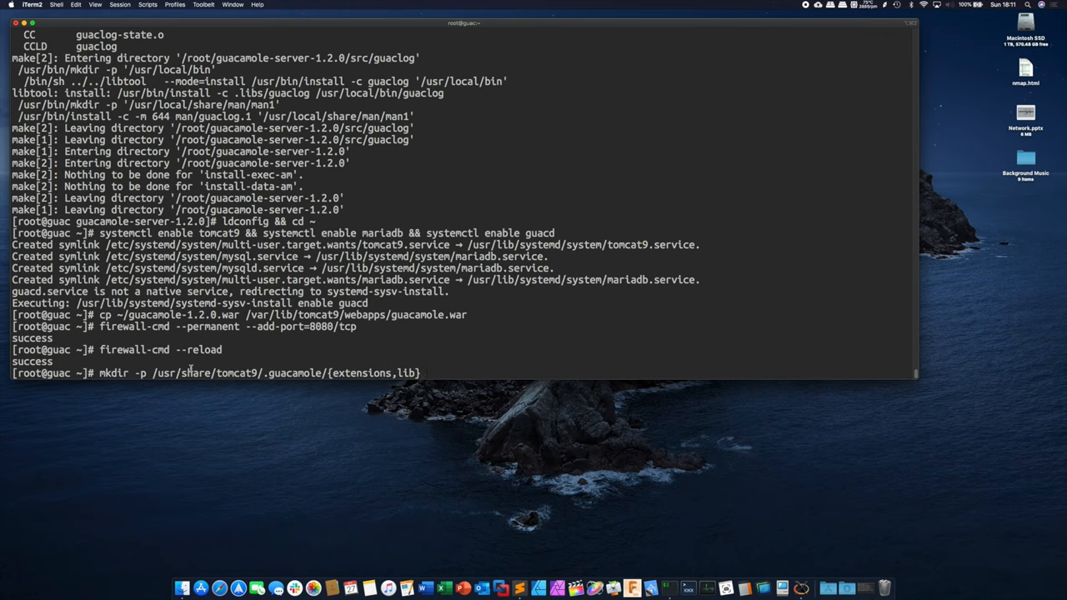
mouse_move(331, 391)
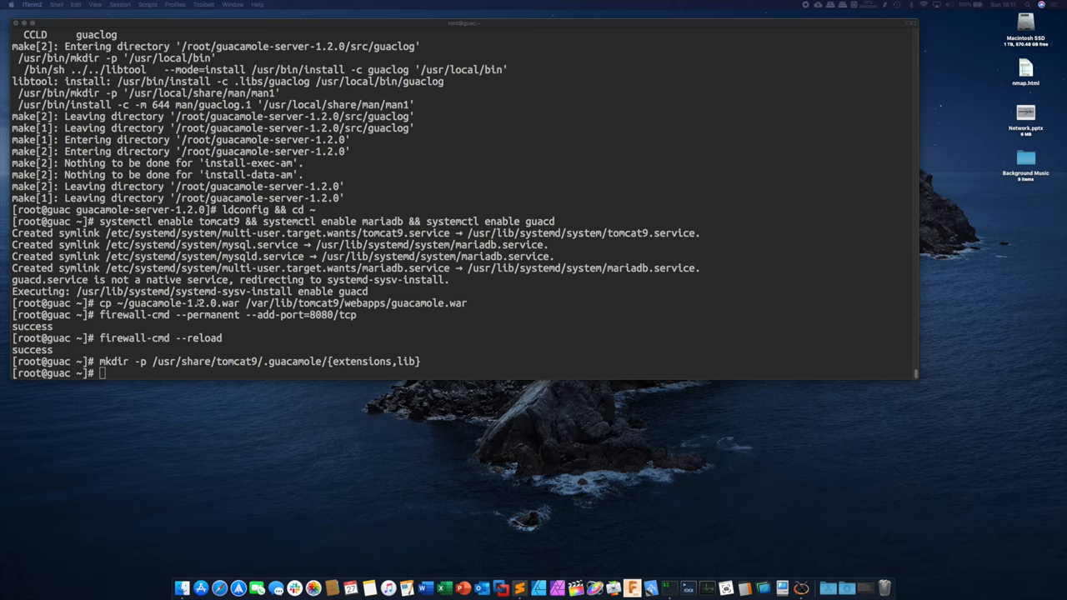
text(wget https://downloads.mariadb.com/Connectors/java/connector-java-2.7.0/mariadb-java-client-2.7.0.jar)
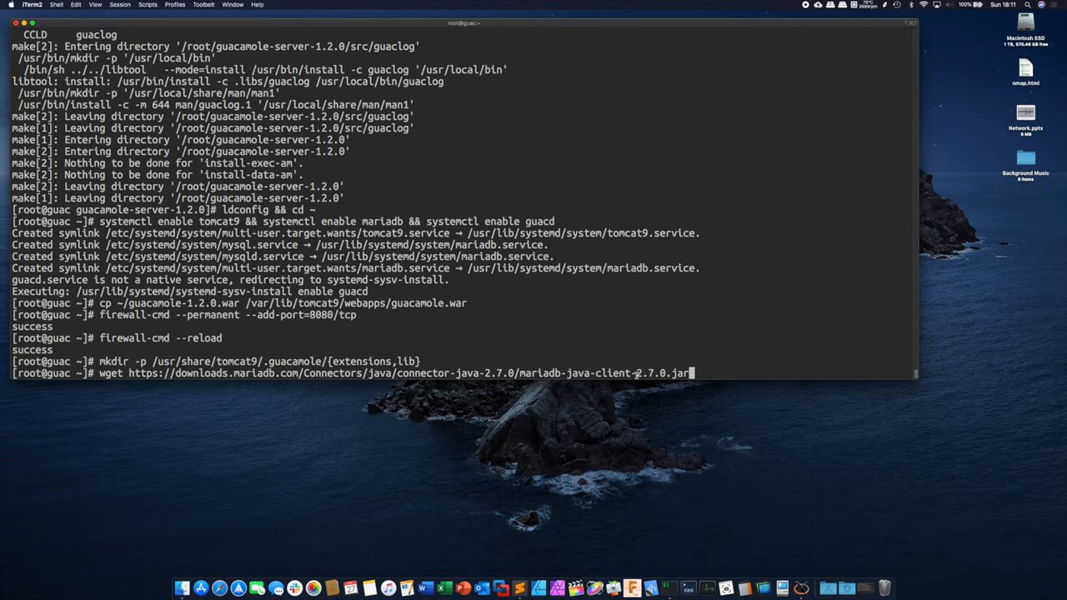
key(Return)
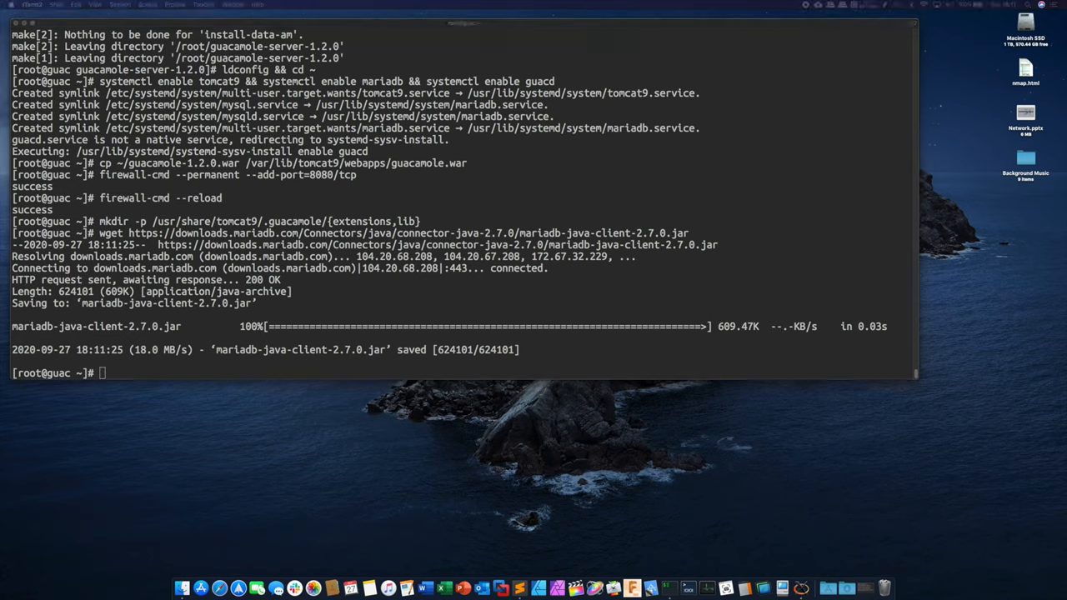
text(cp mariadb-java-client-2.7.0.jar /usr/share/tomcat9/.guacamole/lib/)
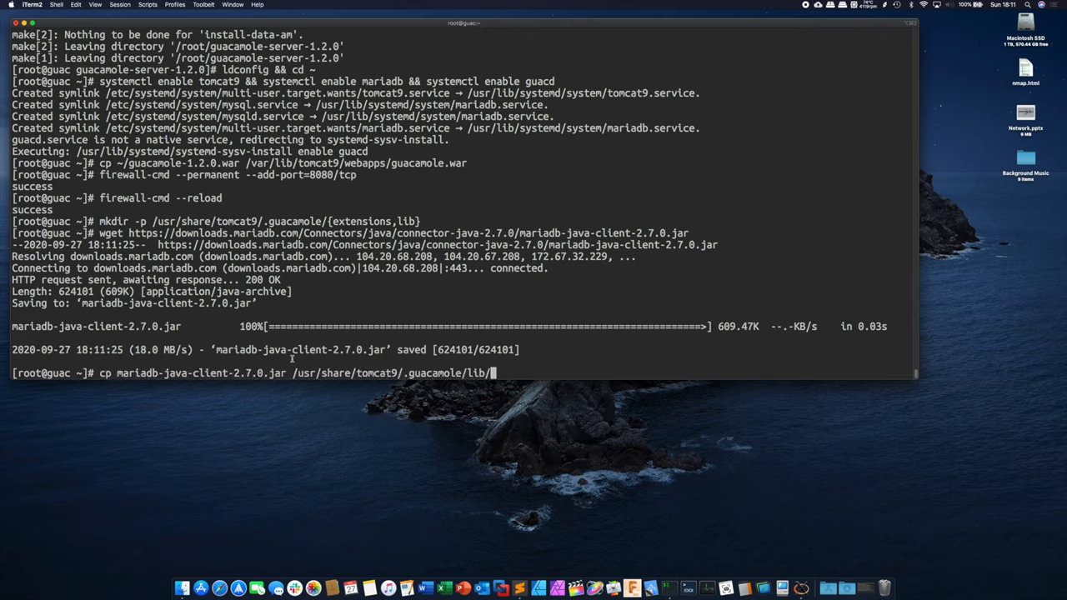
mouse_move(456, 396)
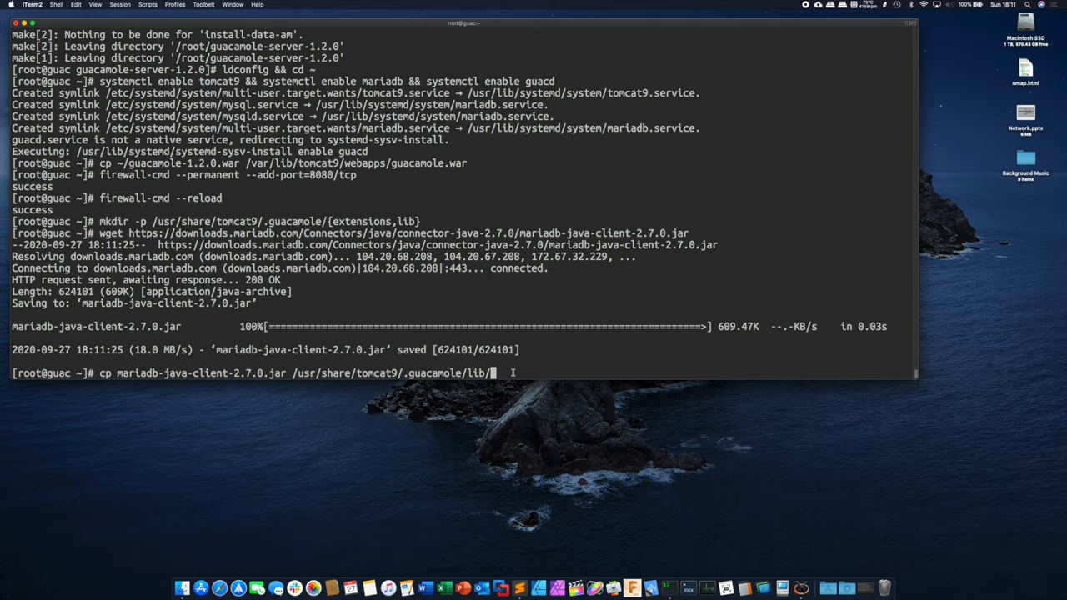
key(Return)
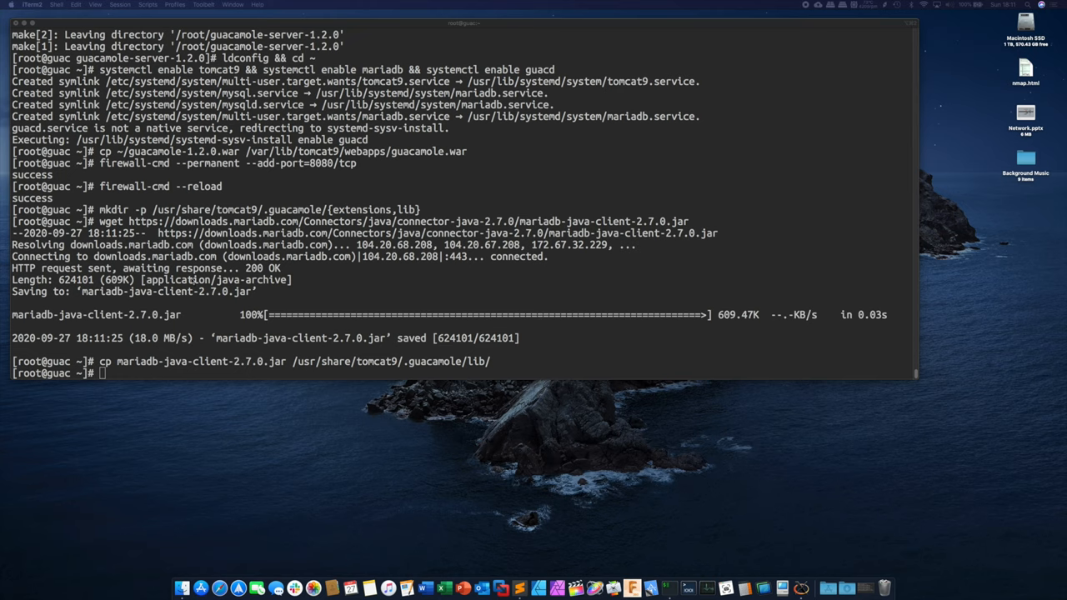
Download guacamole-auth-jdbc-1.2.0.tar.gz from Apache and extract it with tar -xzf
text(wget https://downloads.apache.org/guacamole/1.2.0/binary/guacamole-auth-jdbc-1.2.0.tar.gz)
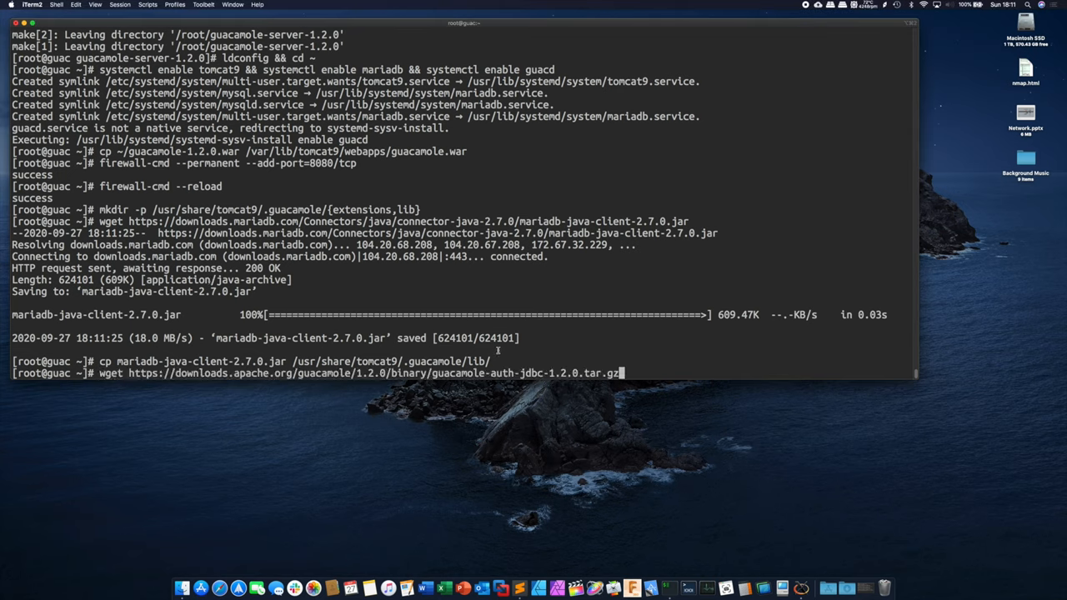
mouse_move(677, 342)
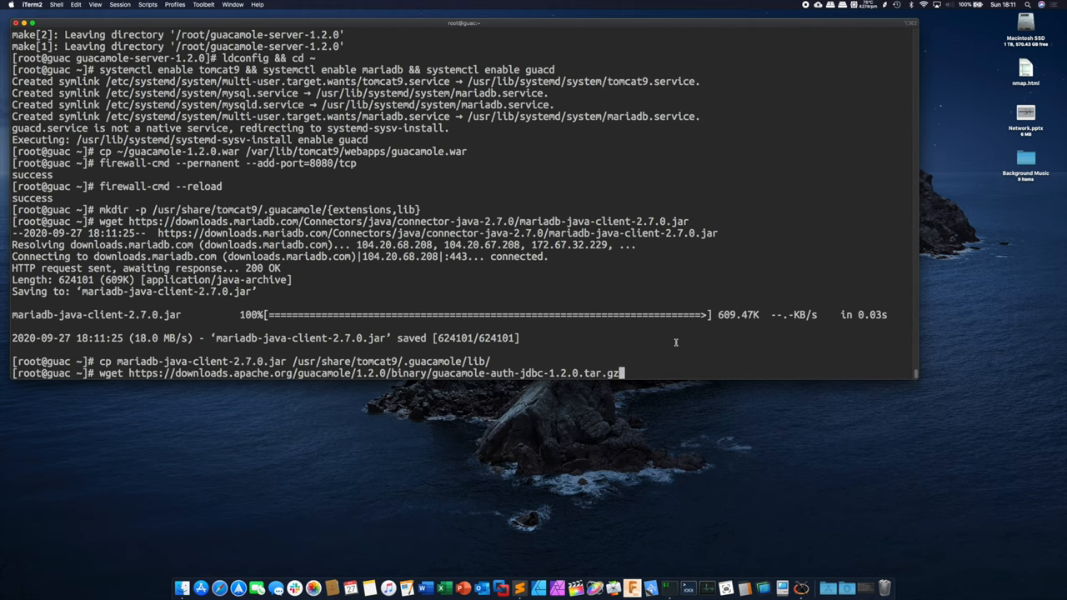
key(Return)
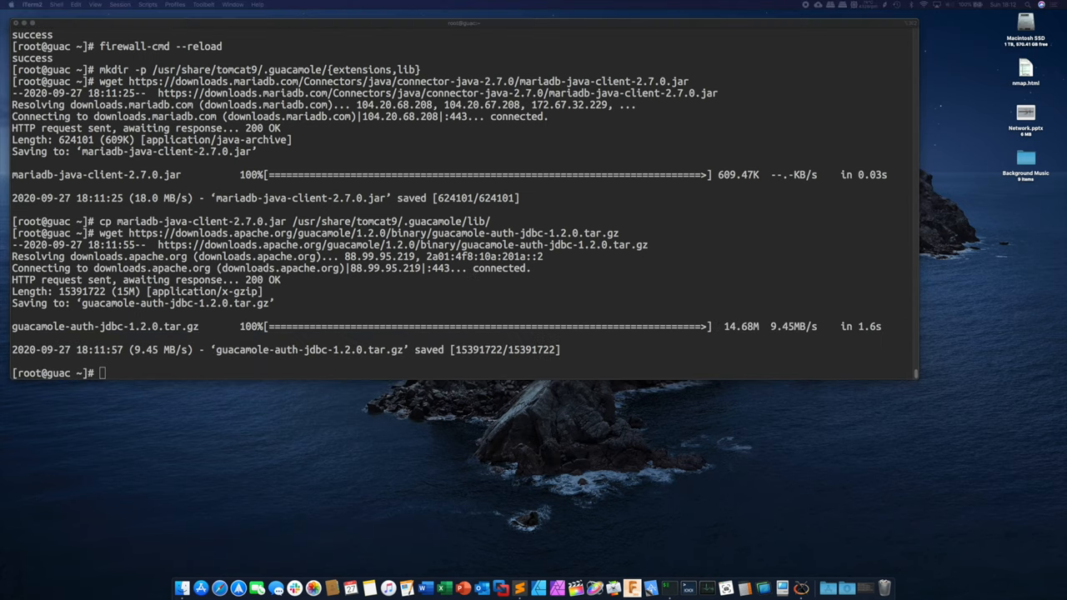
text(tar -xzf guacamole-auth-jdbc-1.2.0.tar.gz)
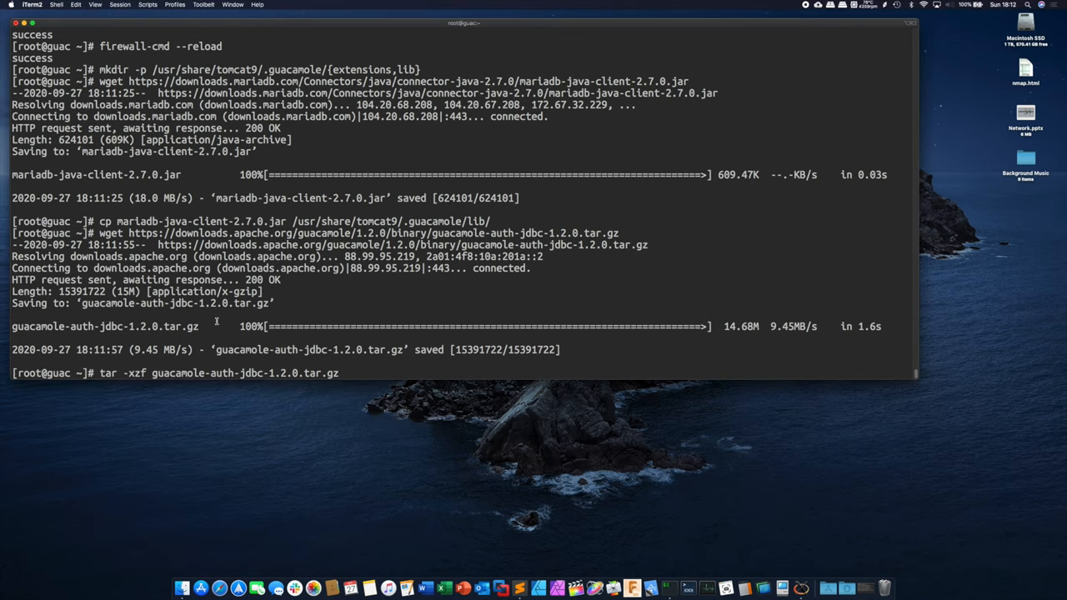
key(Return)
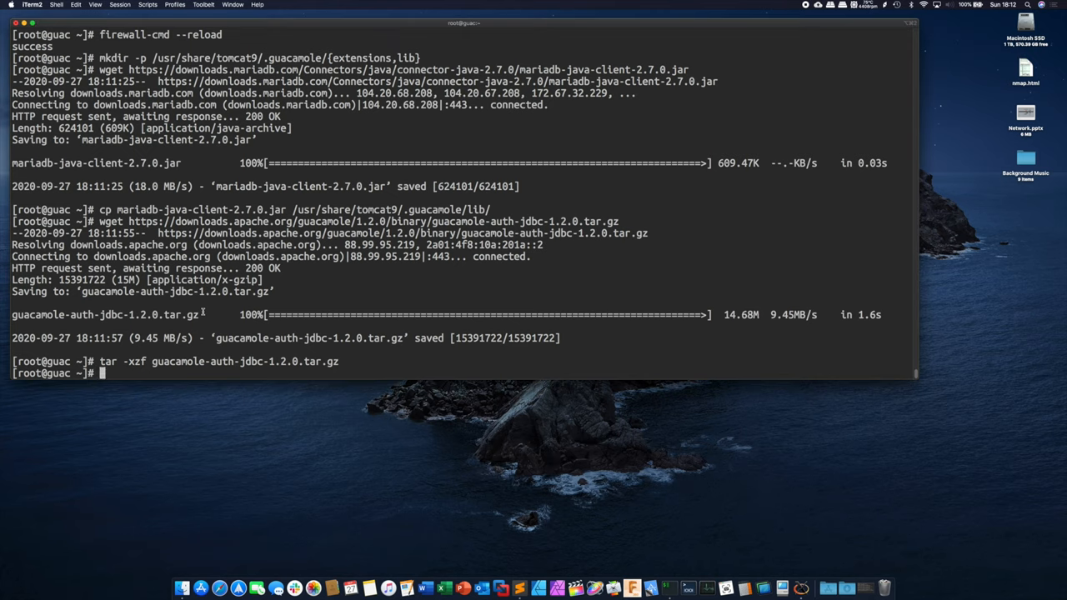
Copy guacamole-auth-jdbc-mysql-1.2.0.jar into extensions, start mariadb and tomcat9, begin mysql_secure_installation
text(cp guacamole-auth-jdbc-1.2.0/mysql/guacamole-auth-jdbc-mysql-1.2.0.jar /usr/share/tomcat9/.guacamole/extensions/)
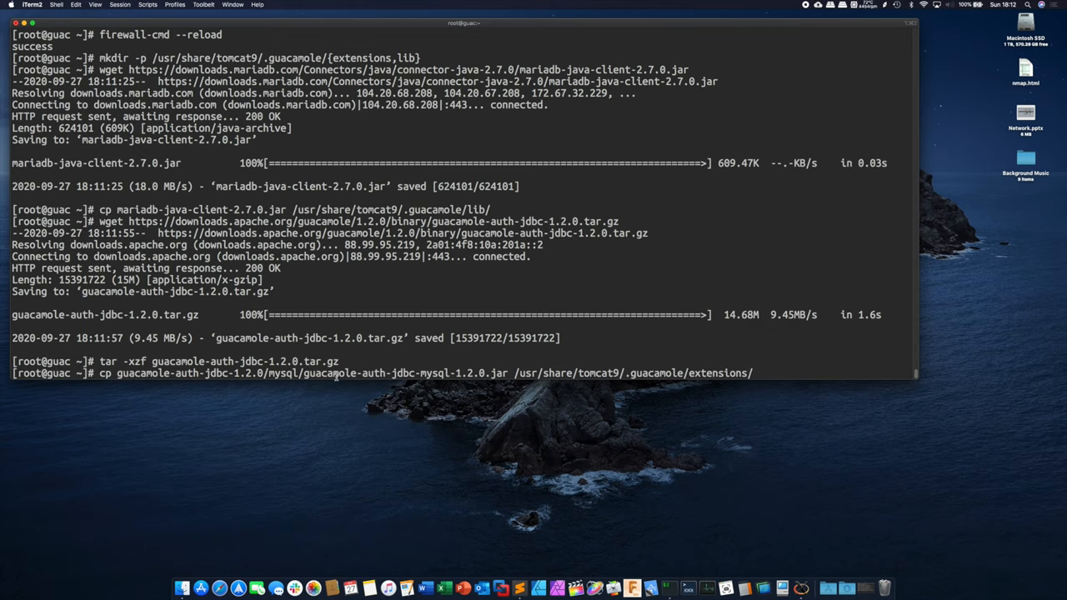
mouse_move(639, 383)
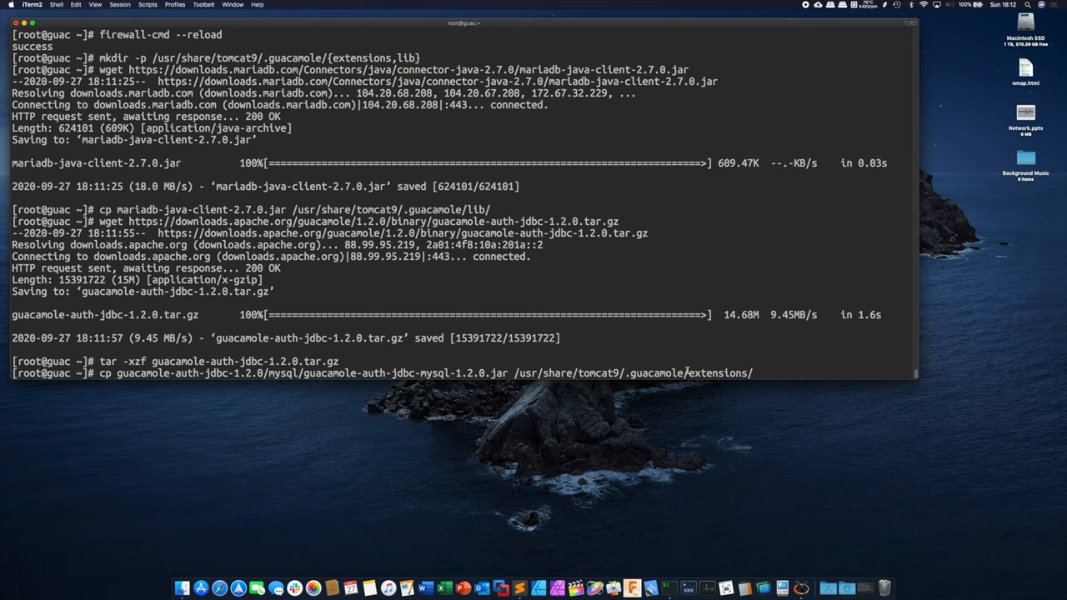
key(Return)
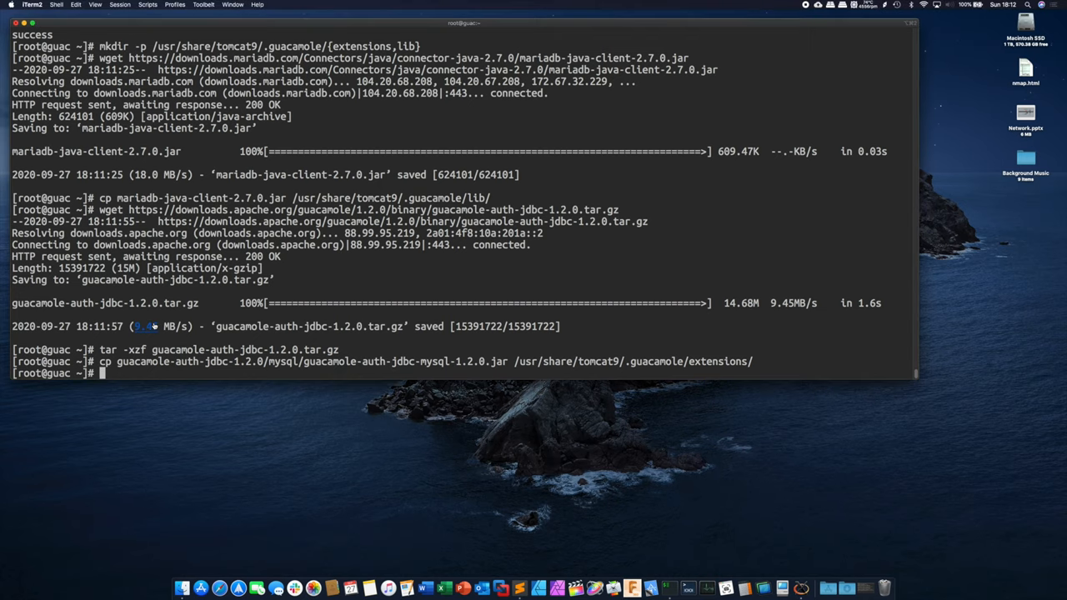
text(systemctl start mariadb  && systemctl start tomcat9)
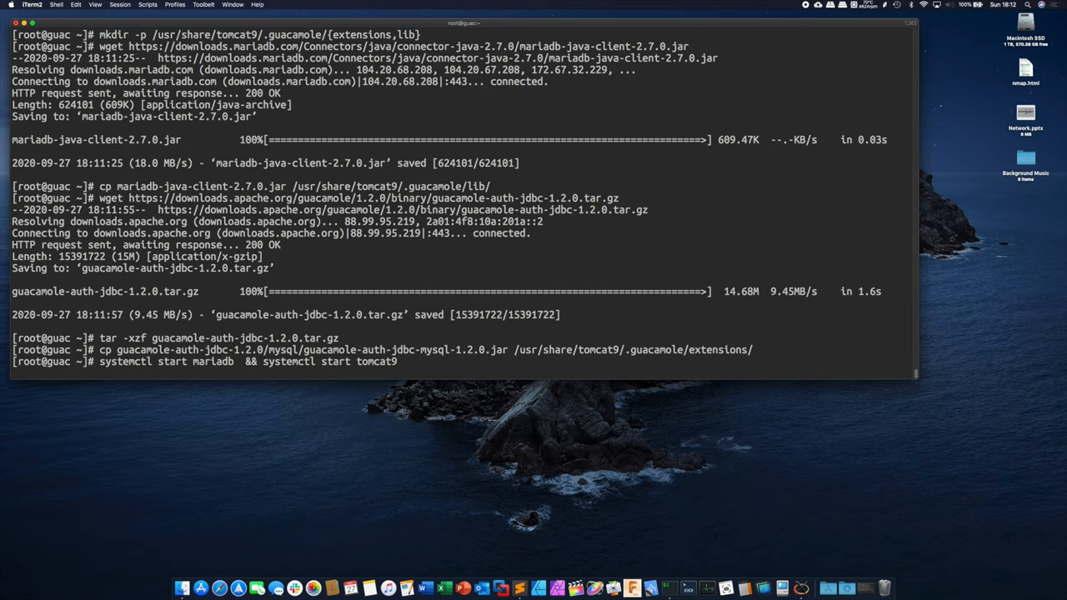
key(Return)
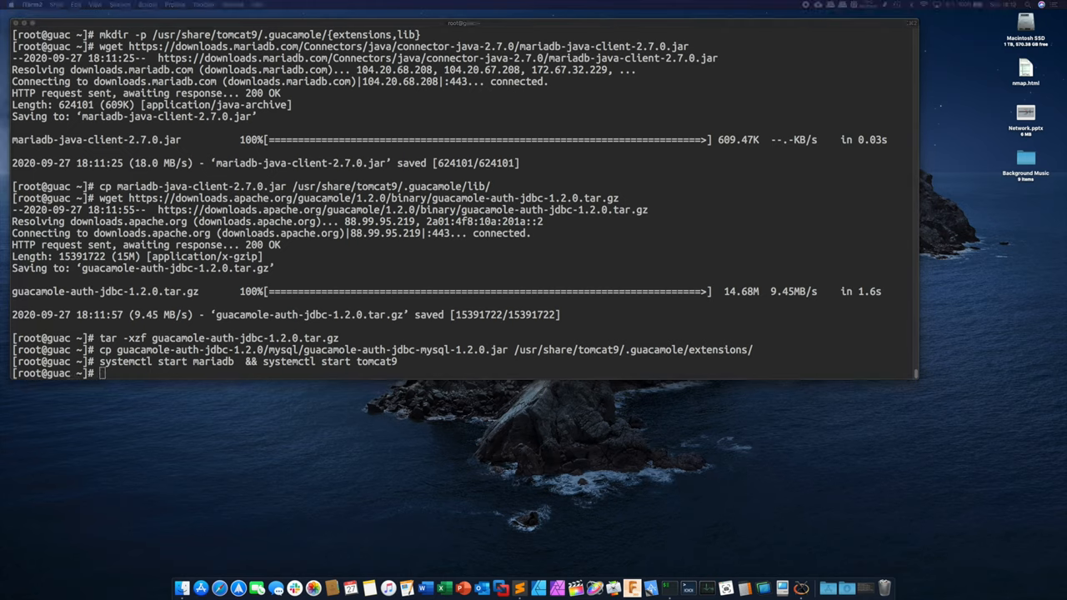
text(mysql_secure_installation)
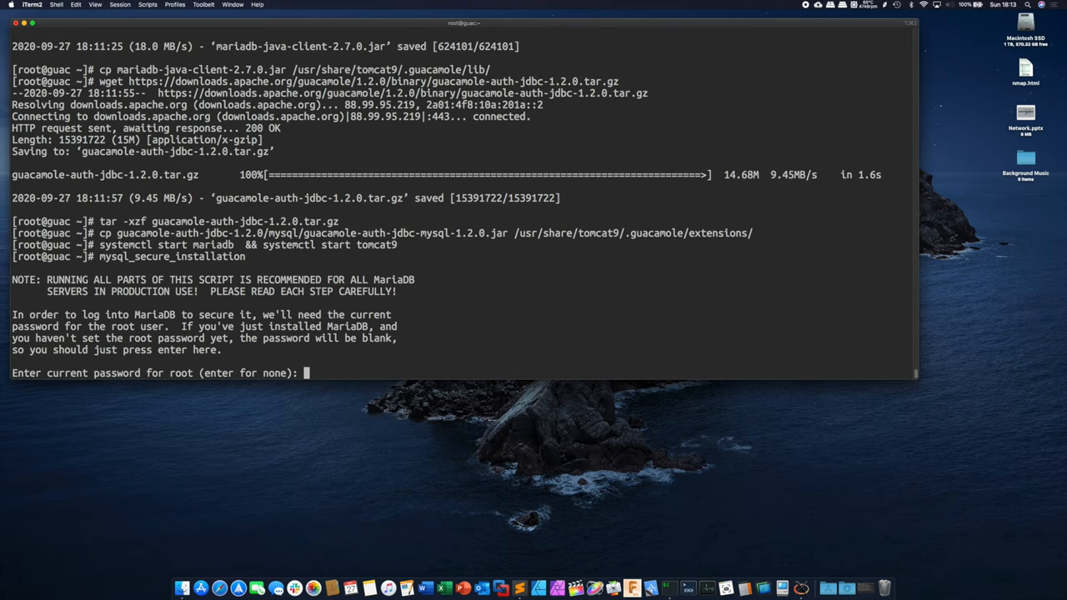
Answer mysql_secure_installation: blank current password, then y to root password, anonymous users, remote root, test db, reload
key(Return)
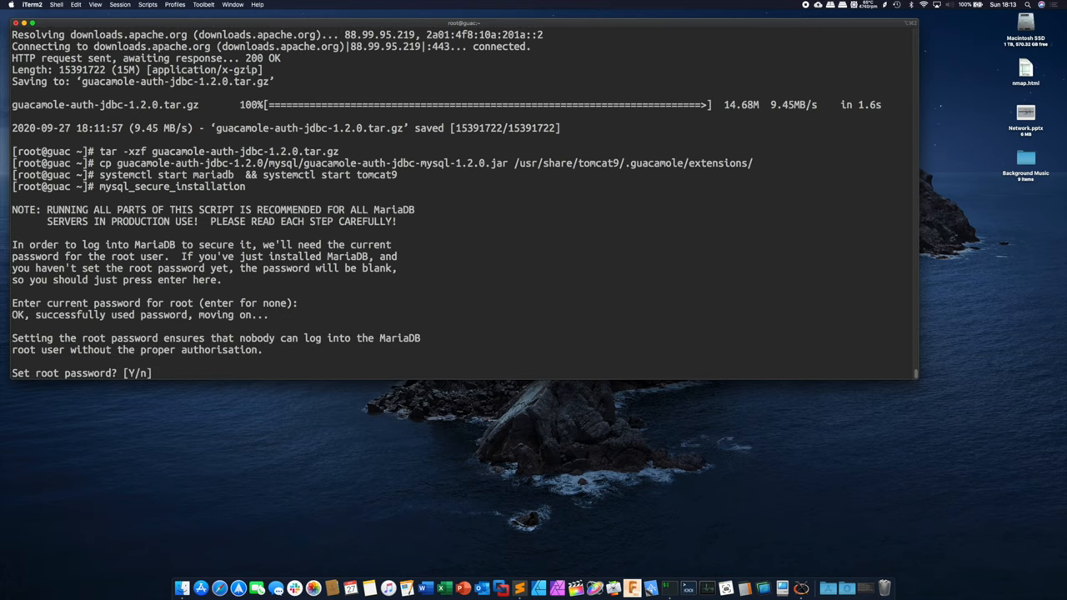
text(y)
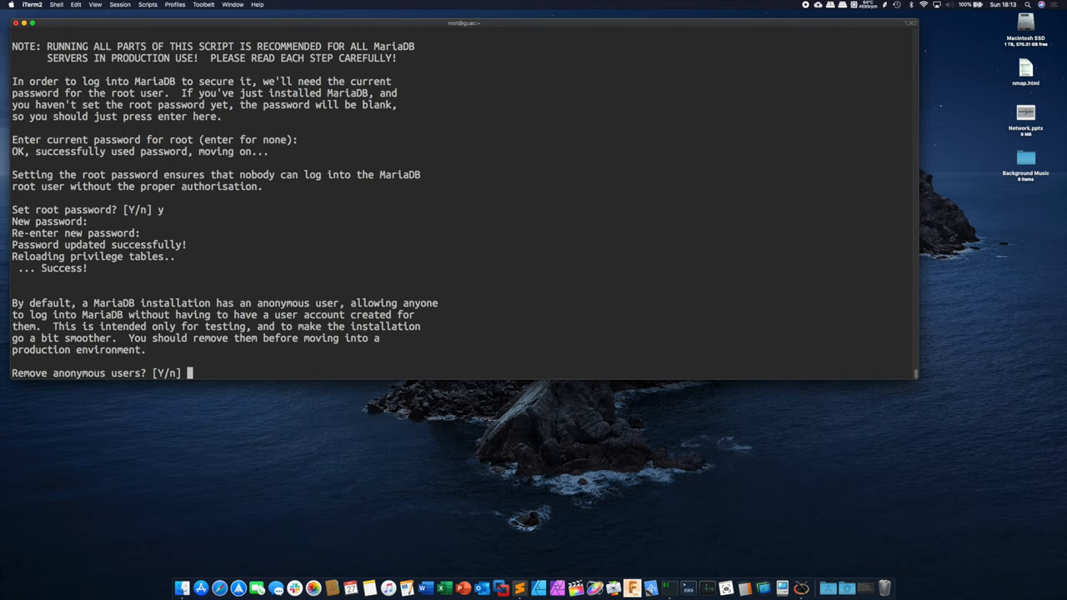
text(y? [Y/n] y)
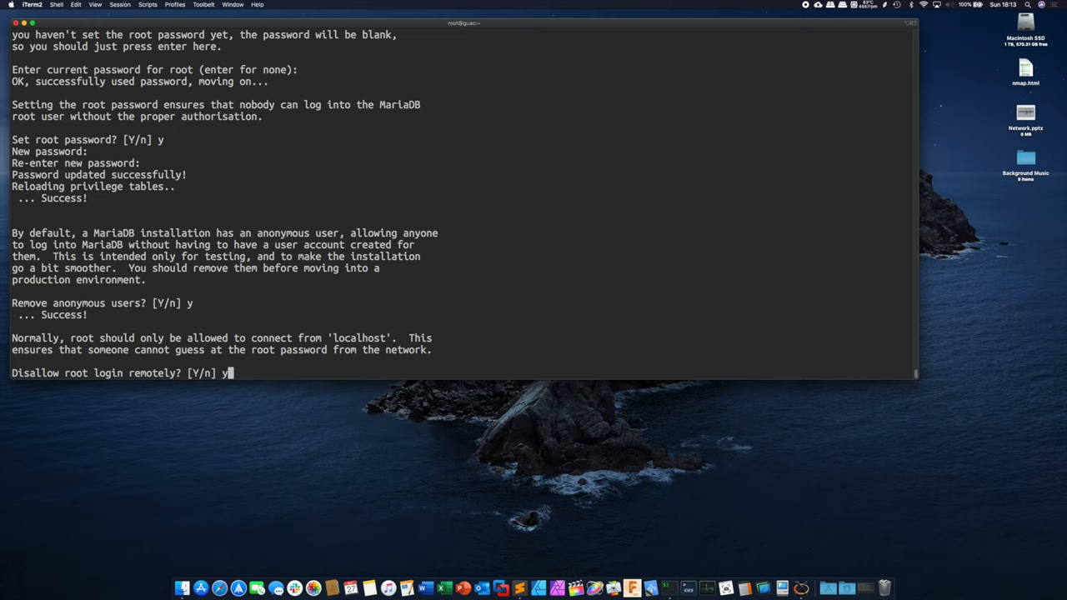
key(Return)
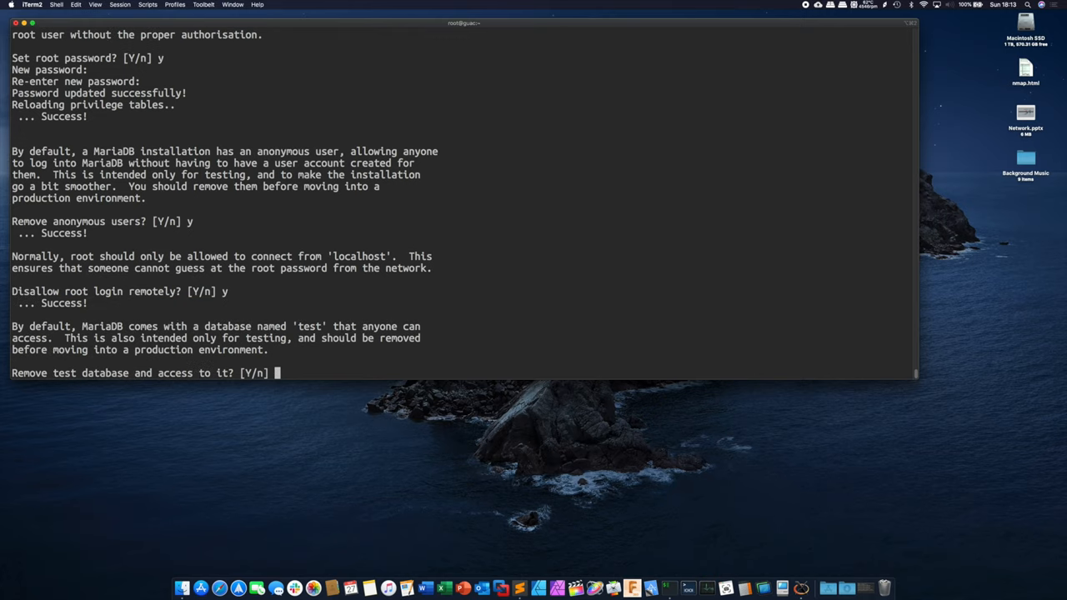
text(y)
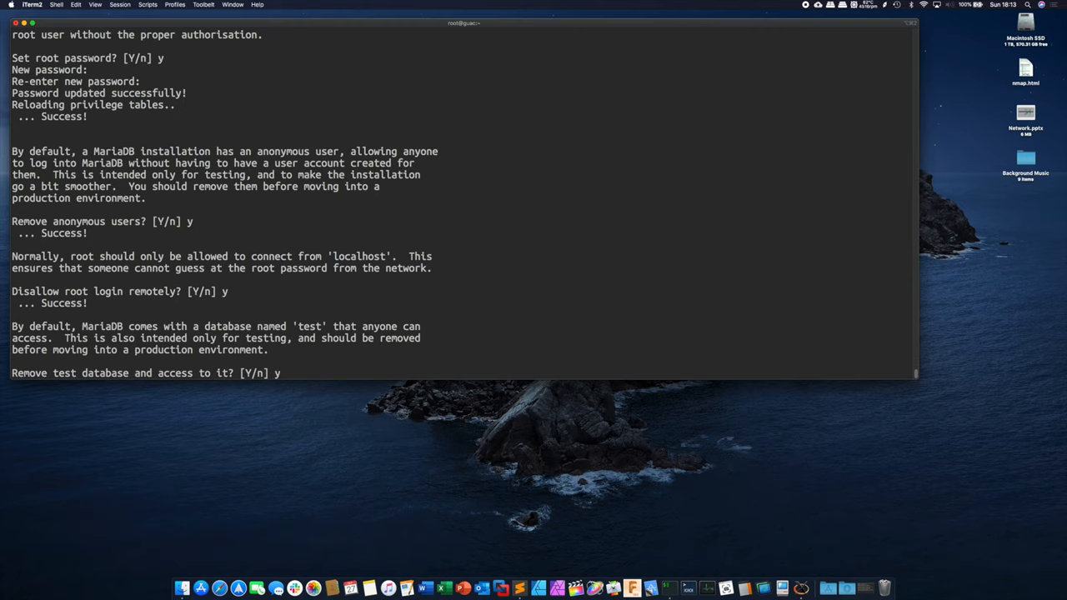
key(Return)
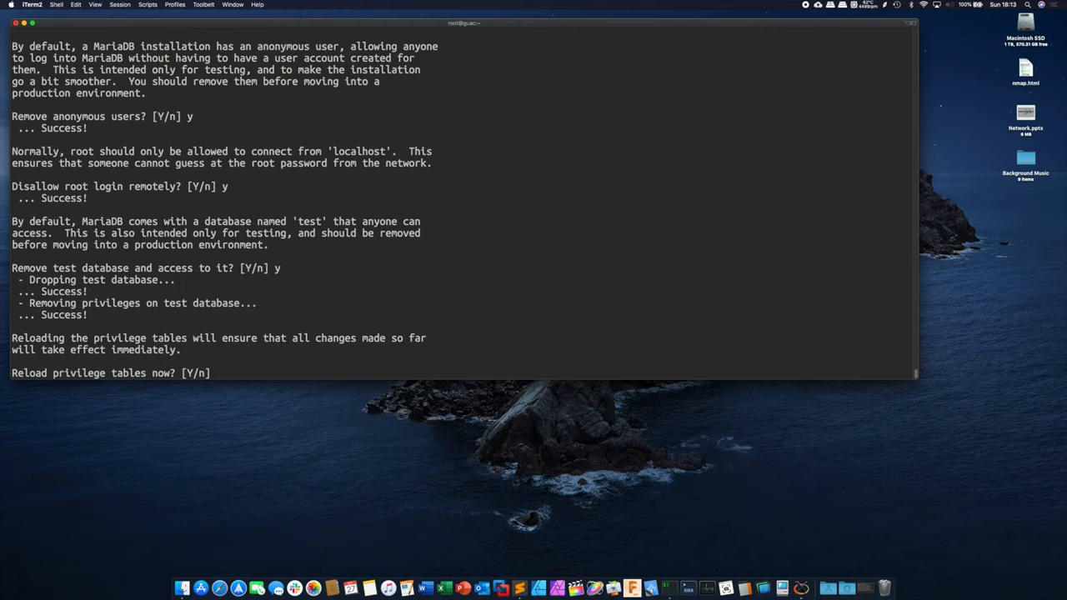
text(y)
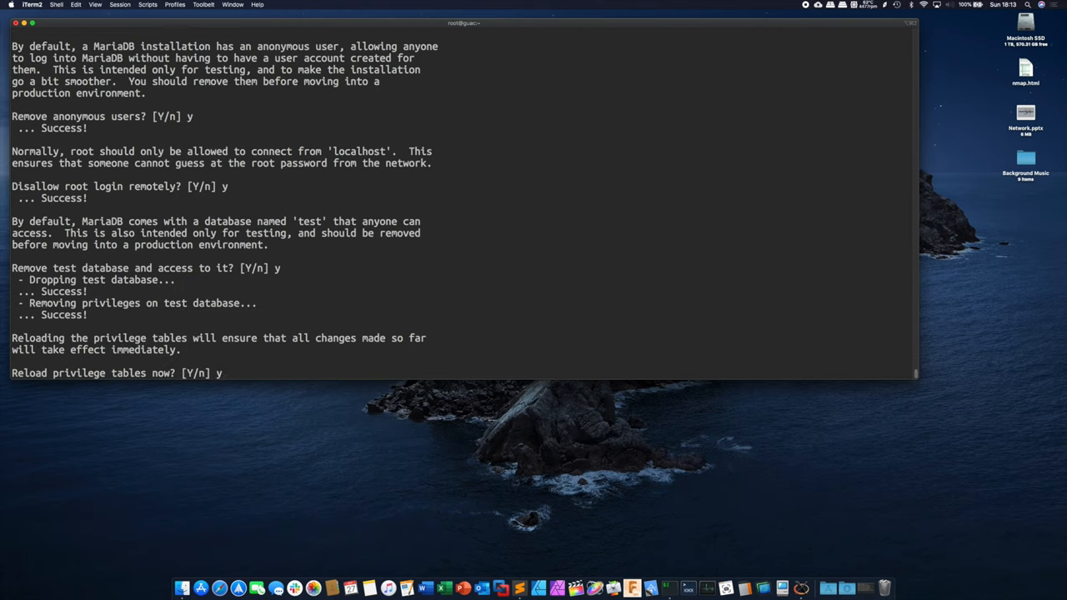
key(Return)
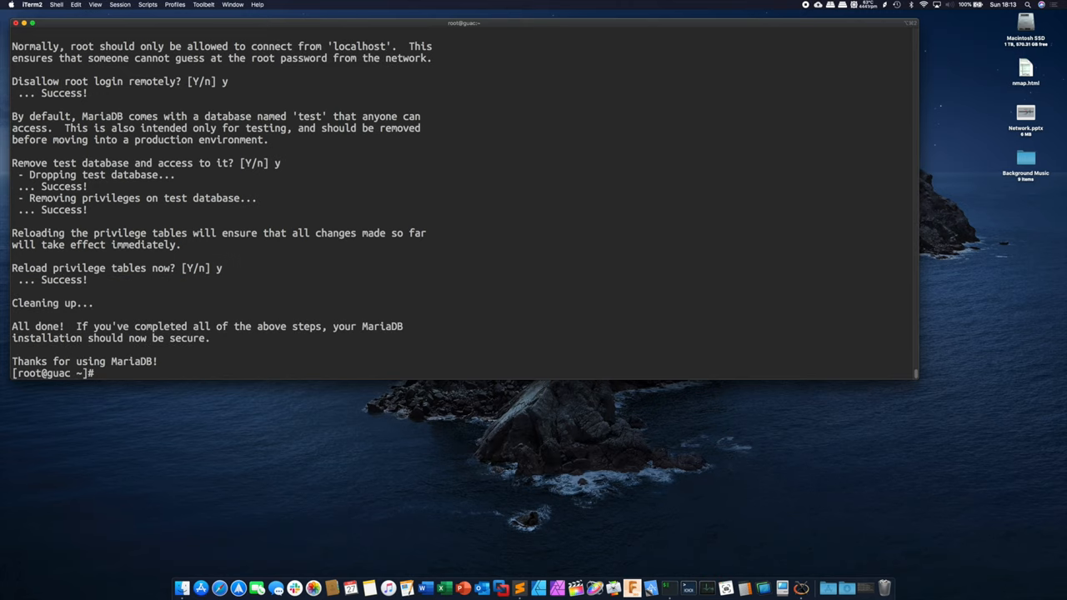
Log into MariaDB as root and create database guacdb with utf8 / utf8_general_ci
text(ms)
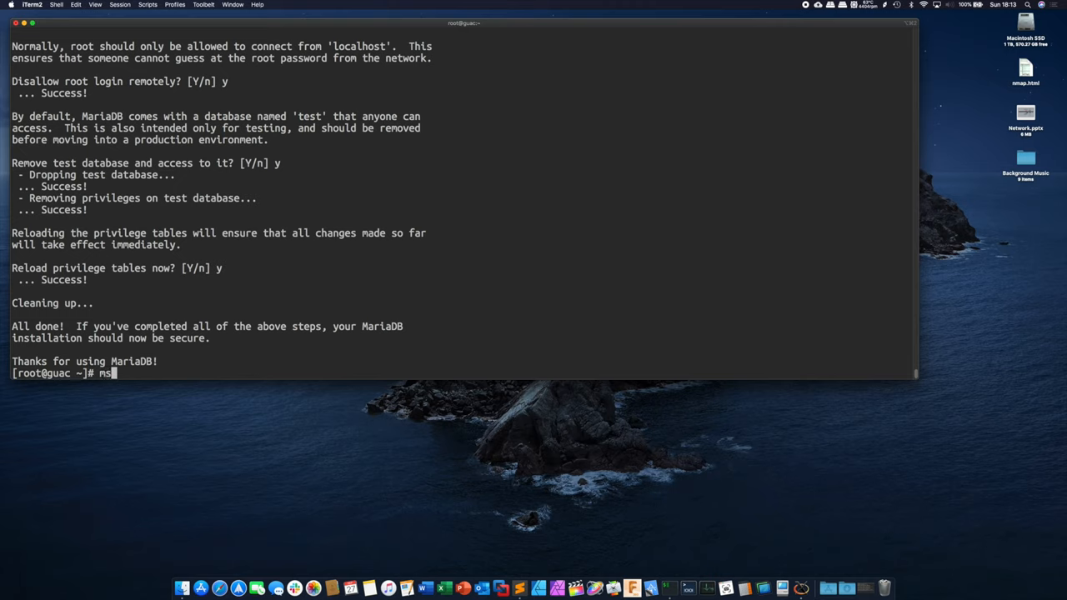
text(ql)
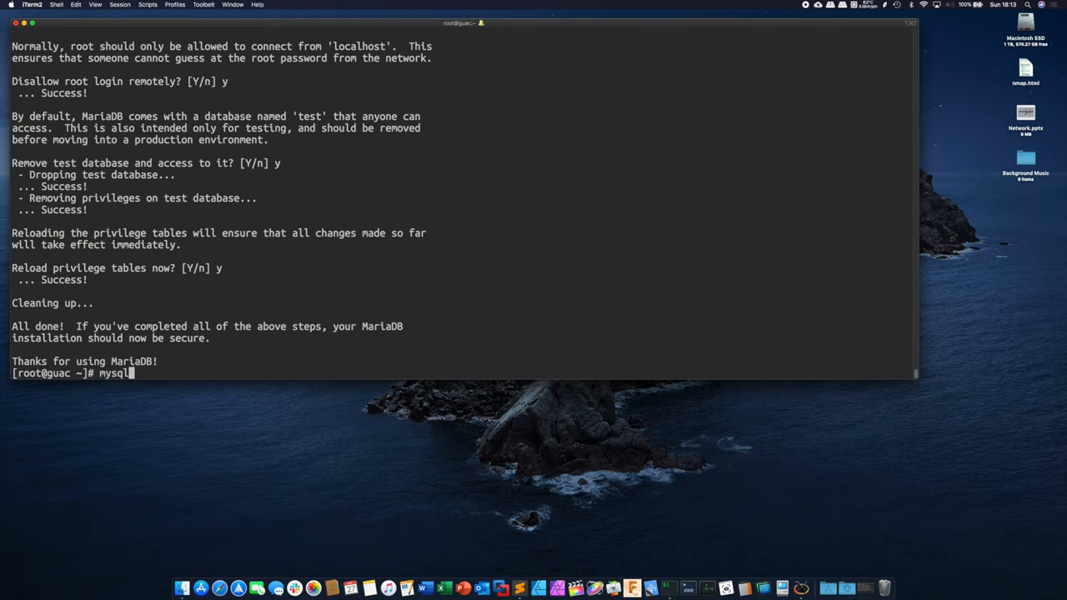
text(-)
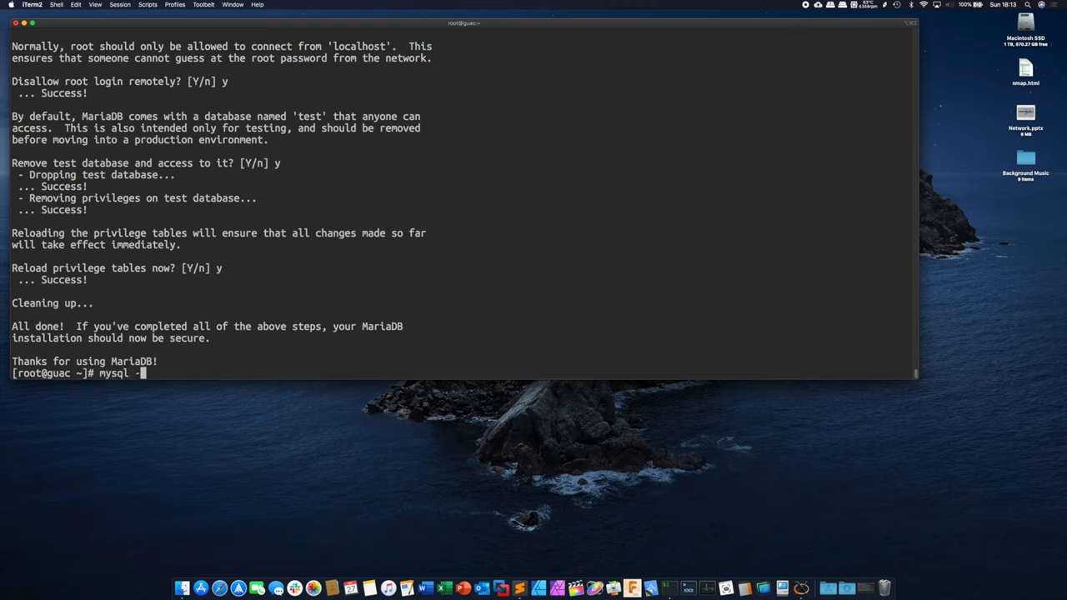
text(u root -p)
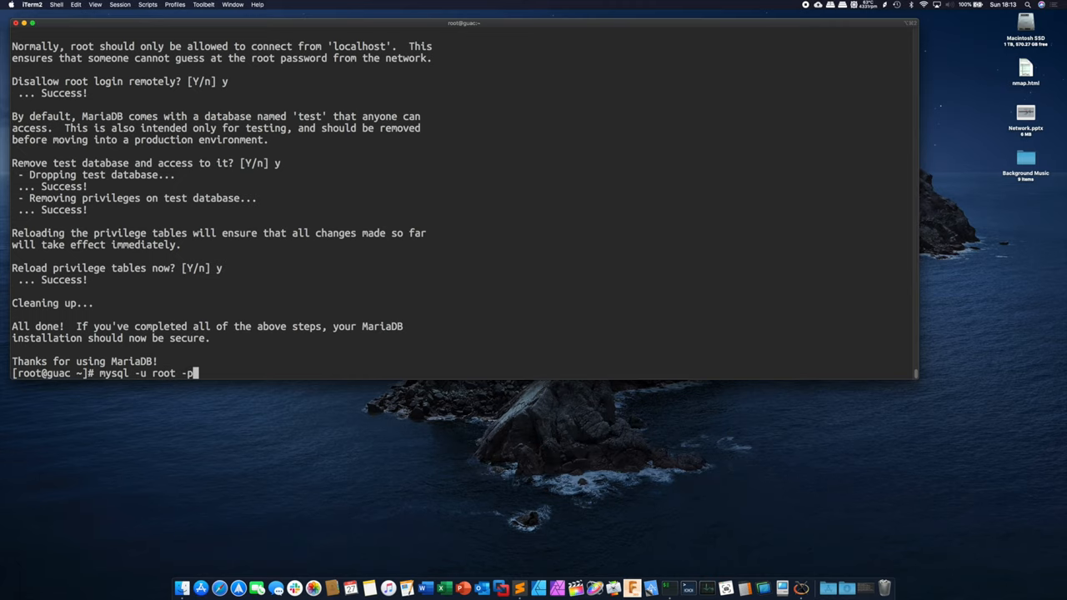
key(Return)
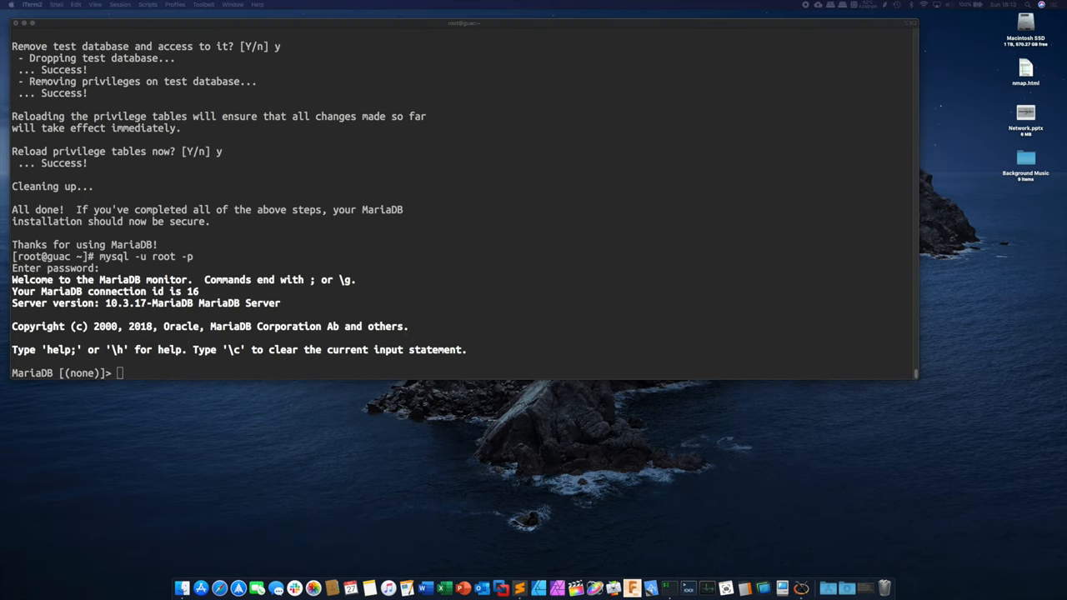
mouse_move(253, 297)
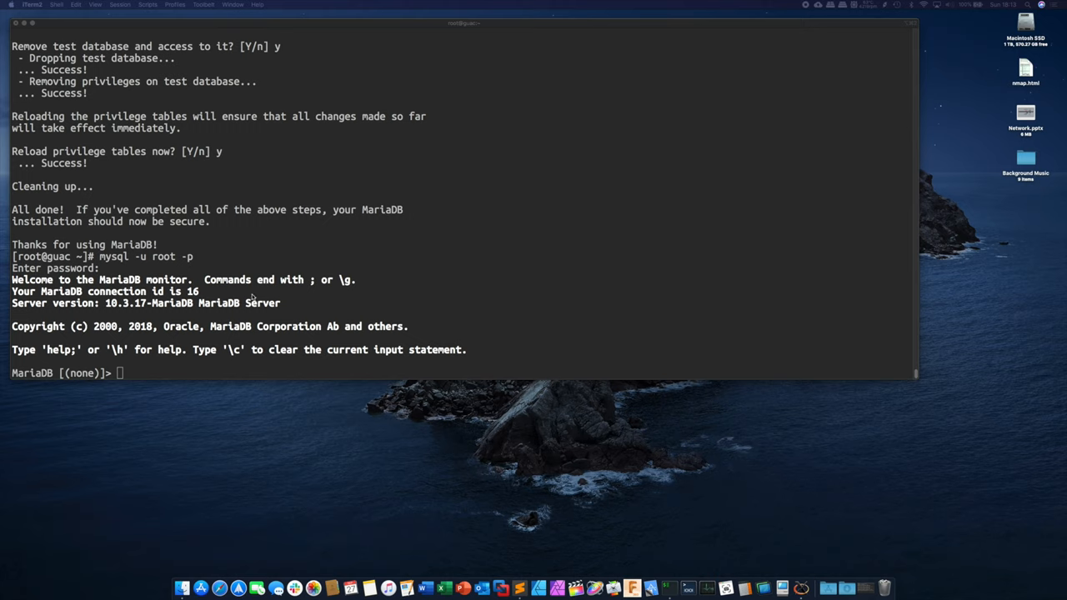
text(CREATE DATABASE IF NOT EXISTS guacdb DEFAULT CHARACTER SET utf8 COLLATE utf8_general_ci;)
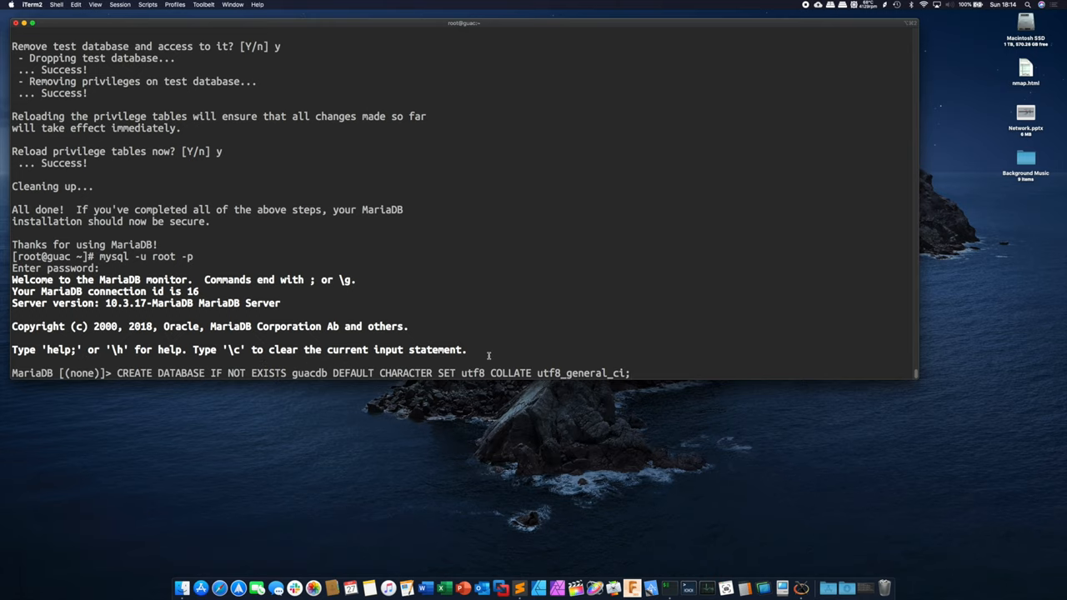
key(Return)
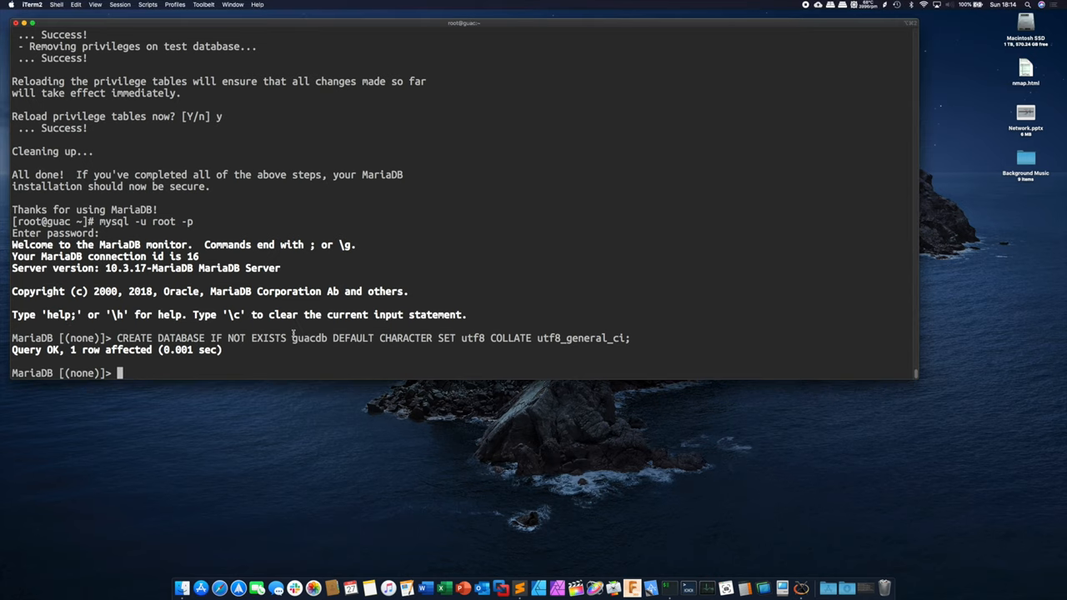
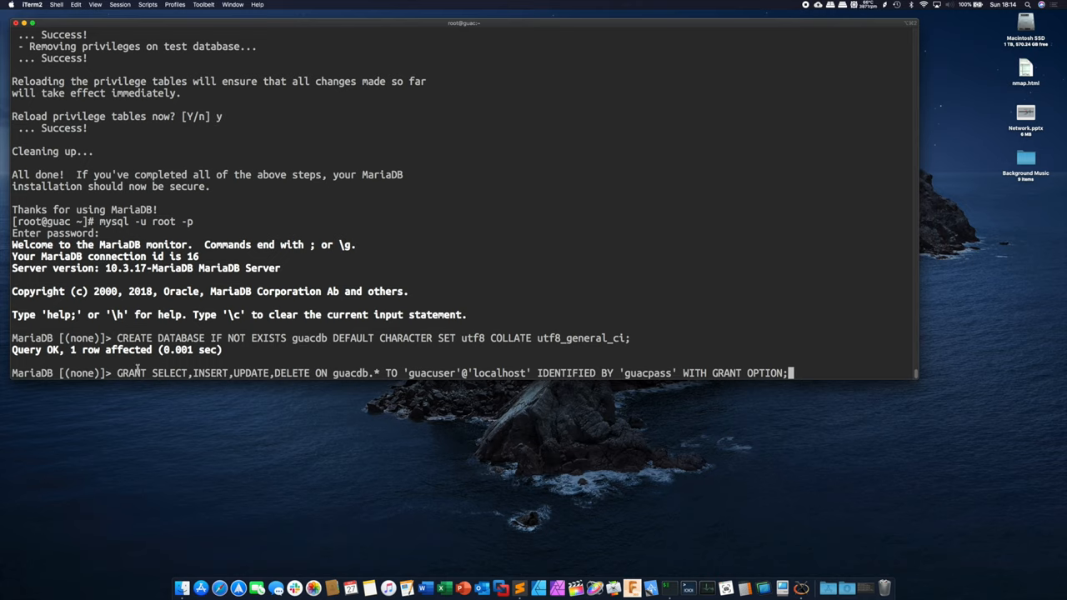
Grant SELECT,INSERT,UPDATE,DELETE on guacdb.* to 'guacuser'@'localhost', flush privileges and quit
mouse_move(374, 377)
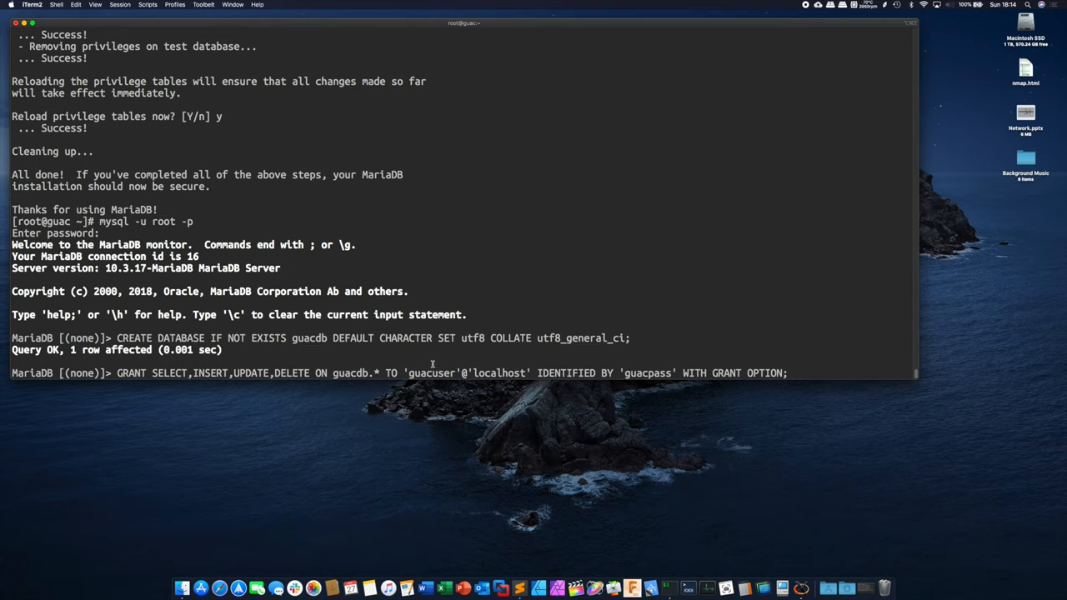
mouse_move(635, 360)
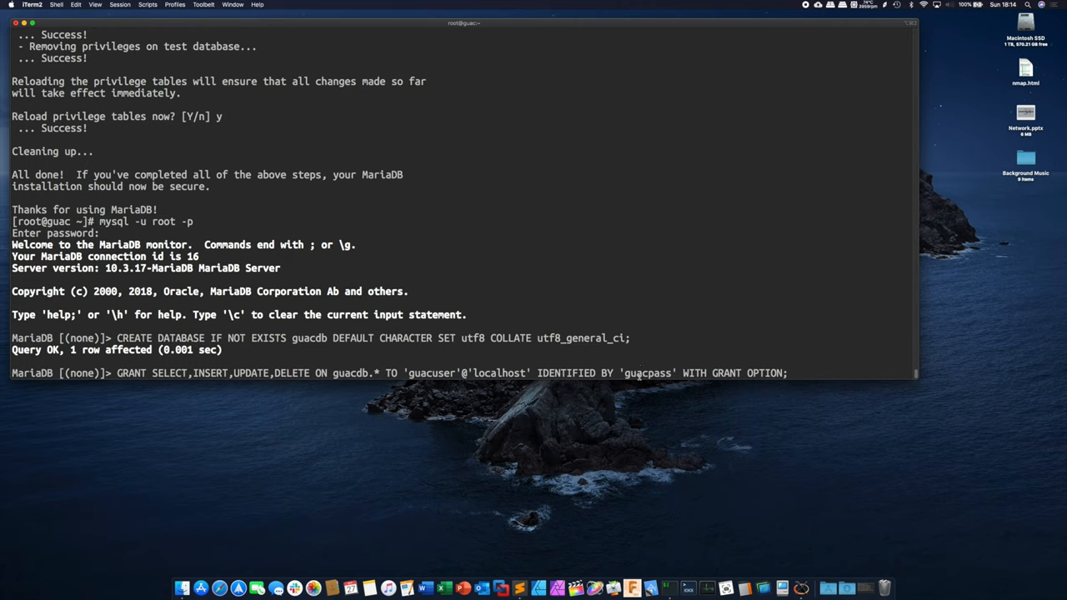
mouse_move(658, 357)
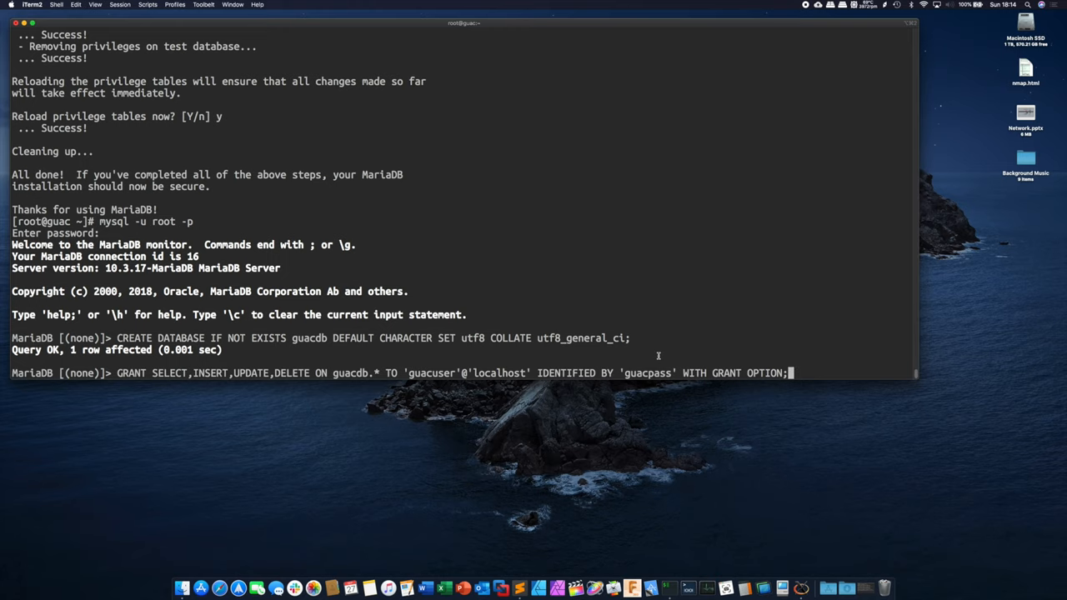
key(Return)
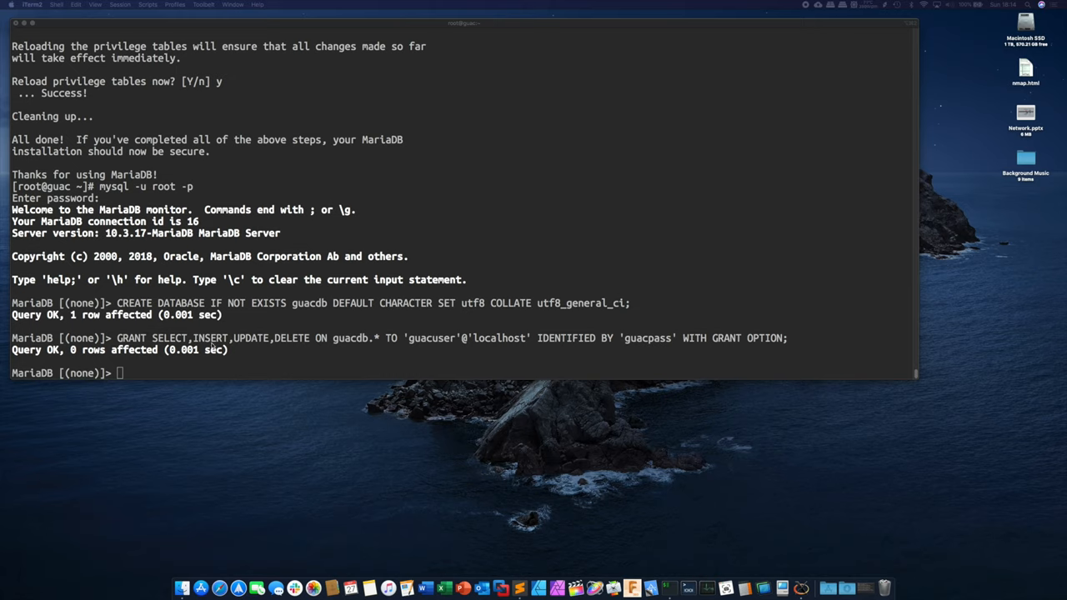
text(flush privileges;)
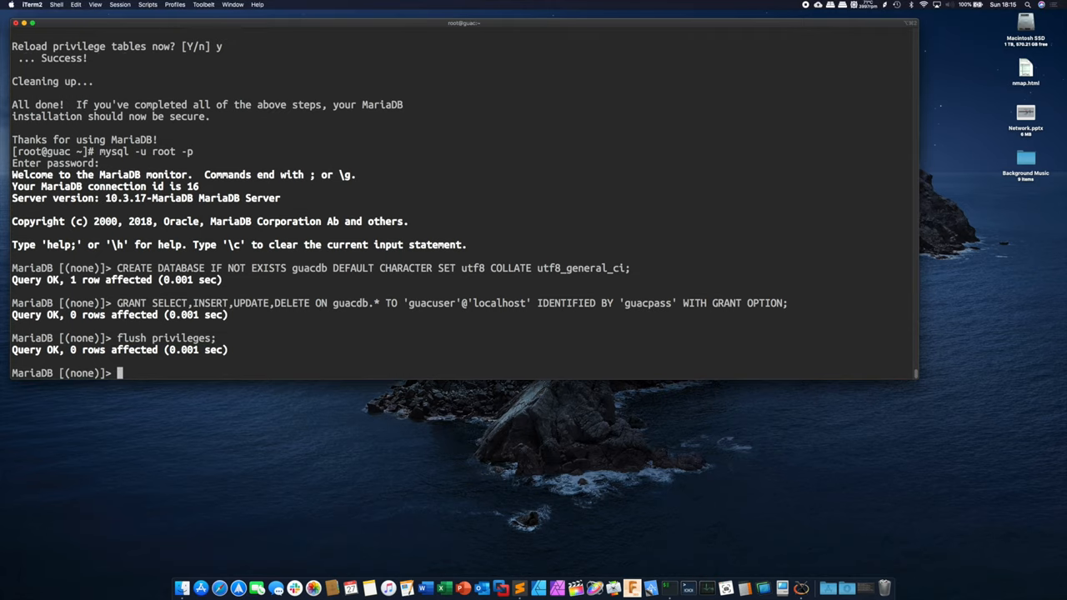
text(quit)
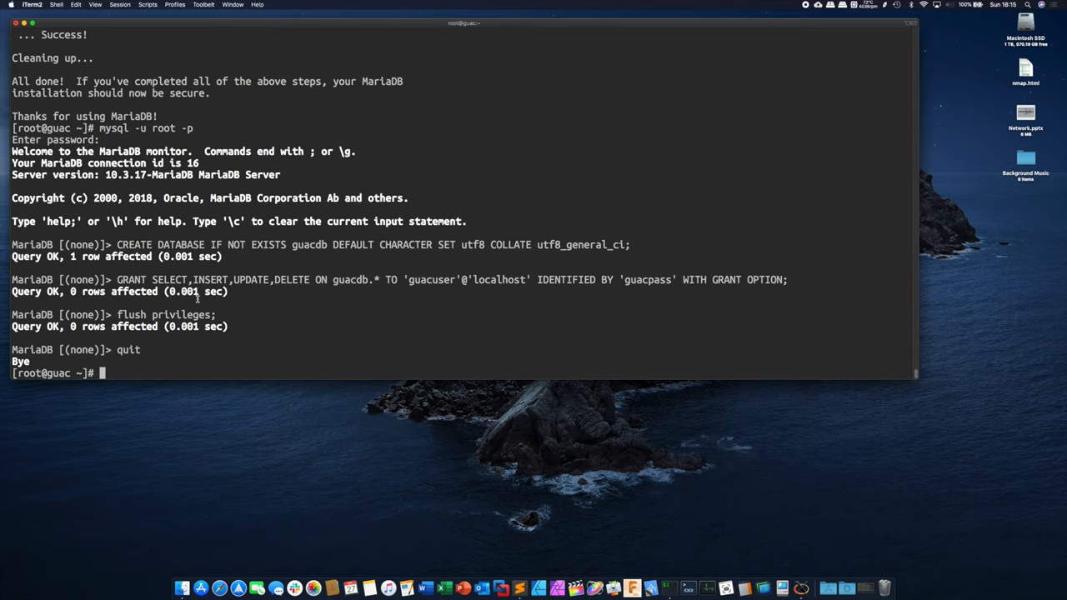
Download guacamole-client-1.2.0.tar.gz and extract it
text(wget https://downloads.apache.org/guacamole/1.2.0/source/guacamole-client-1.2.0.tar.gz)
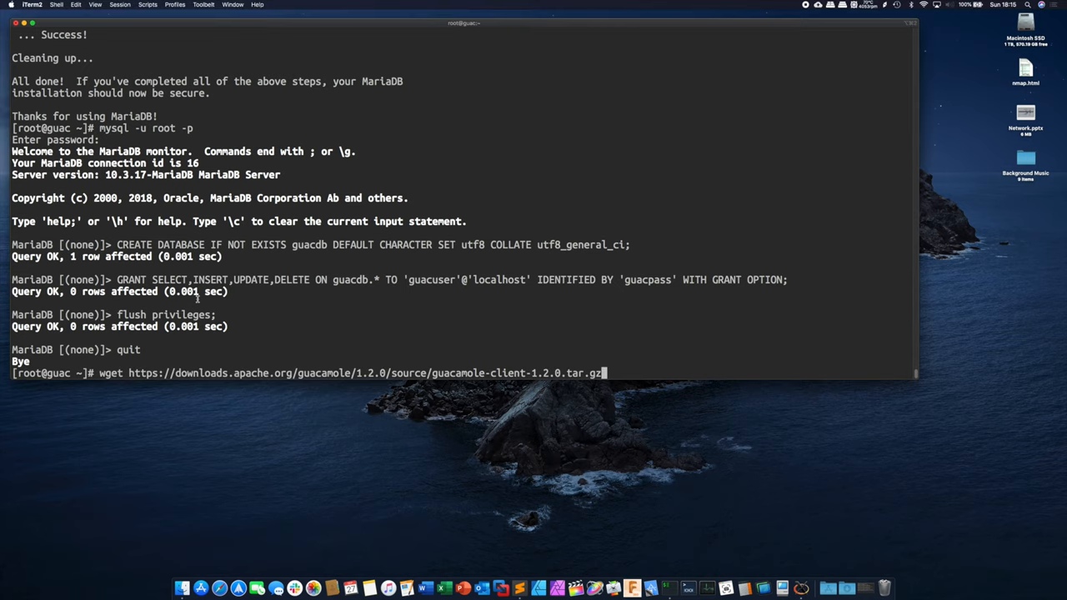
key(Return)
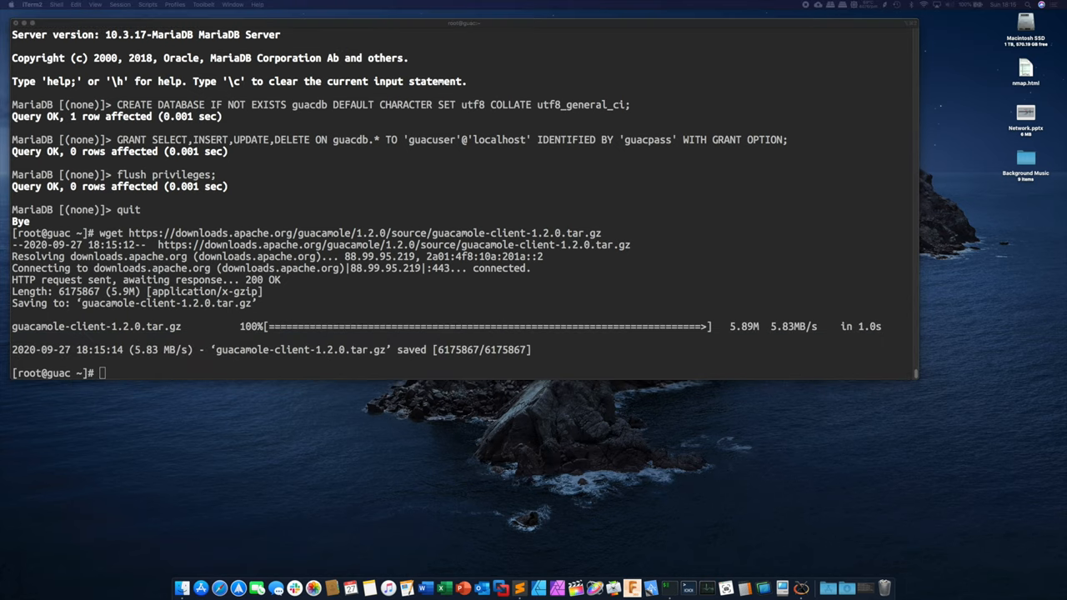
text(tar -xzf guacamole-client-1.2.0.tar.gz)
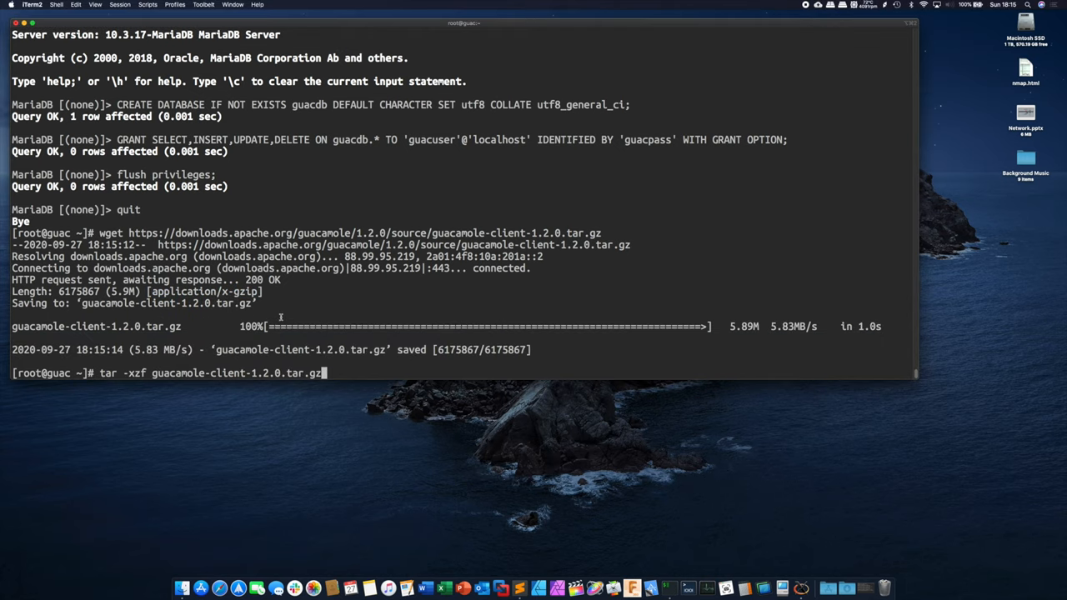
key(Return)
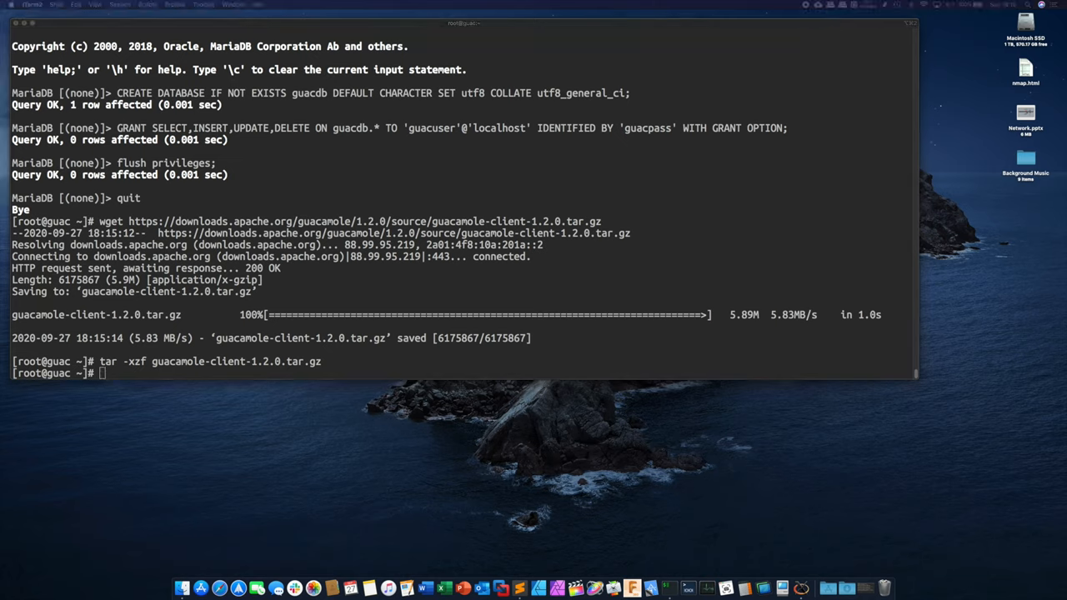
mouse_move(240, 304)
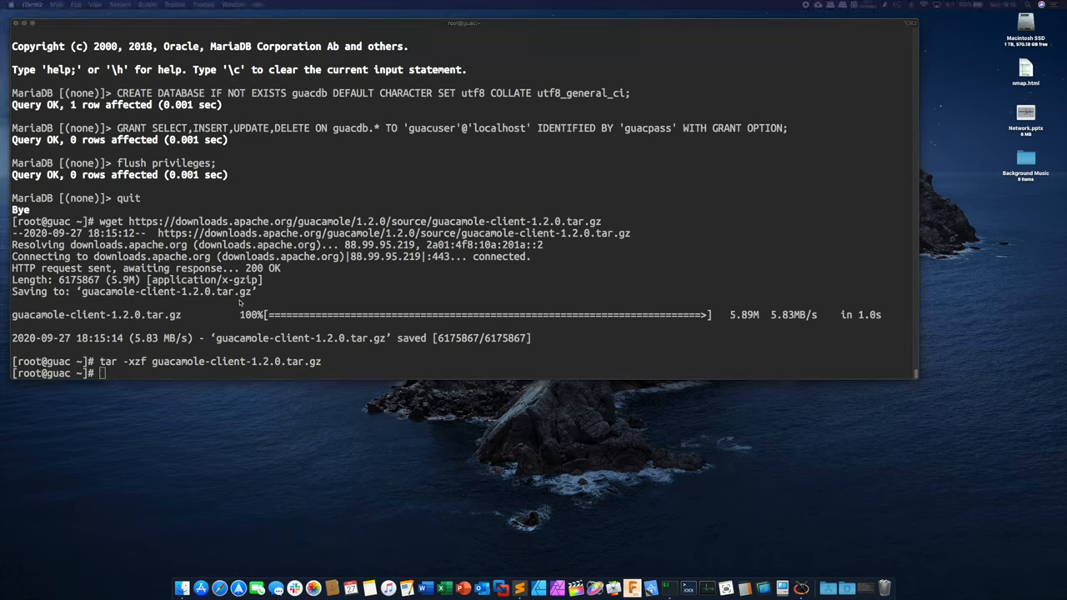
Pipe the guacamole-auth-jdbc MySQL schema SQL into mysql guacdb as root
text(cat guacamole-client-1.2.0/extensions/guacamole-auth-jdbc/modules/guacamole-auth-jdbc-mysql/schema/*.sql | mysql -u root -p guacdb)
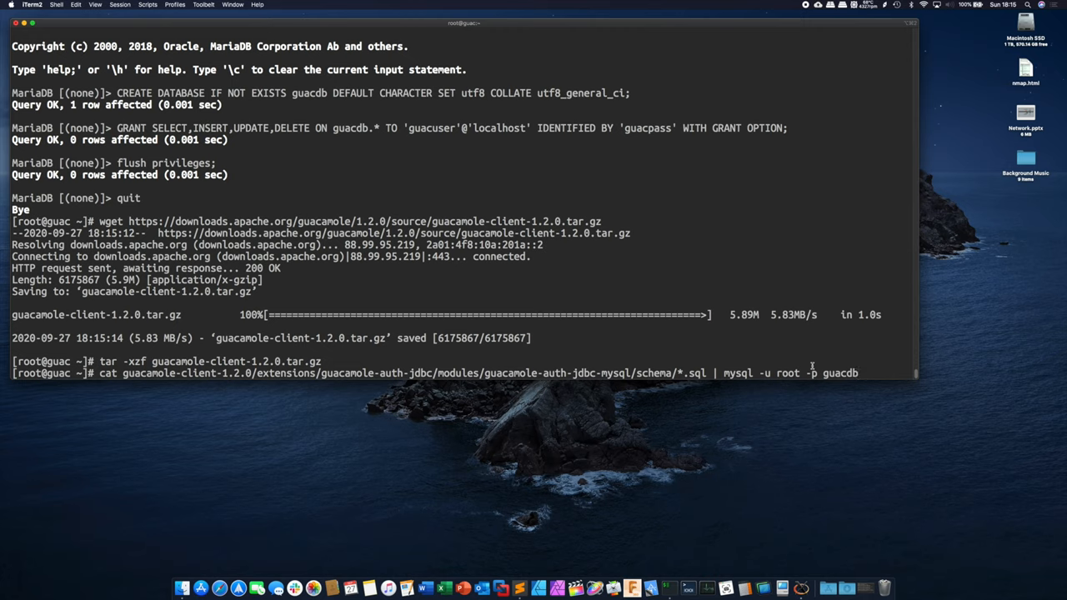
mouse_move(692, 365)
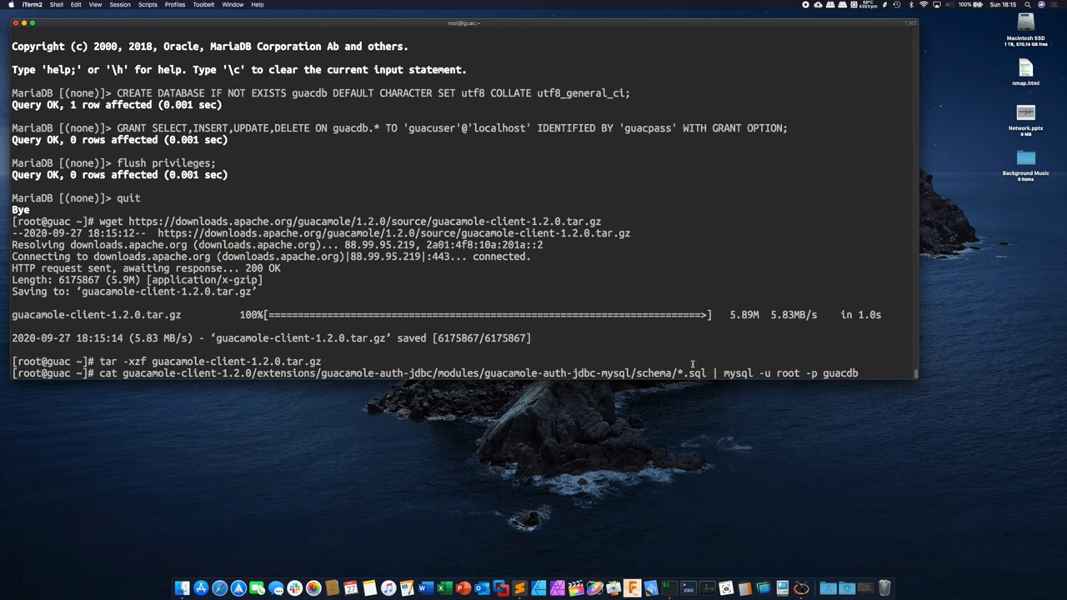
mouse_move(676, 373)
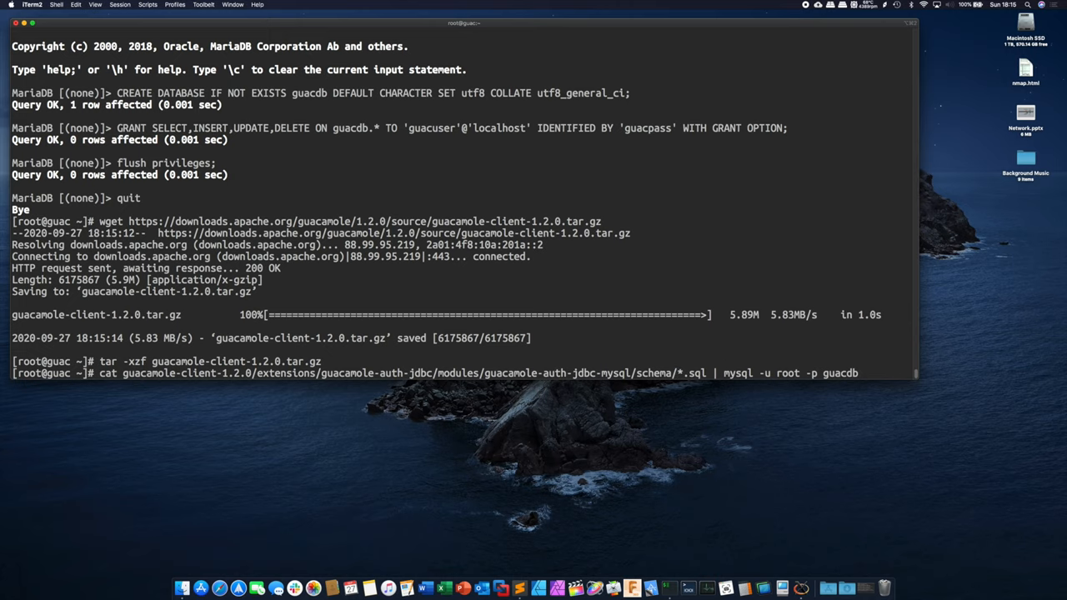
key(Return)
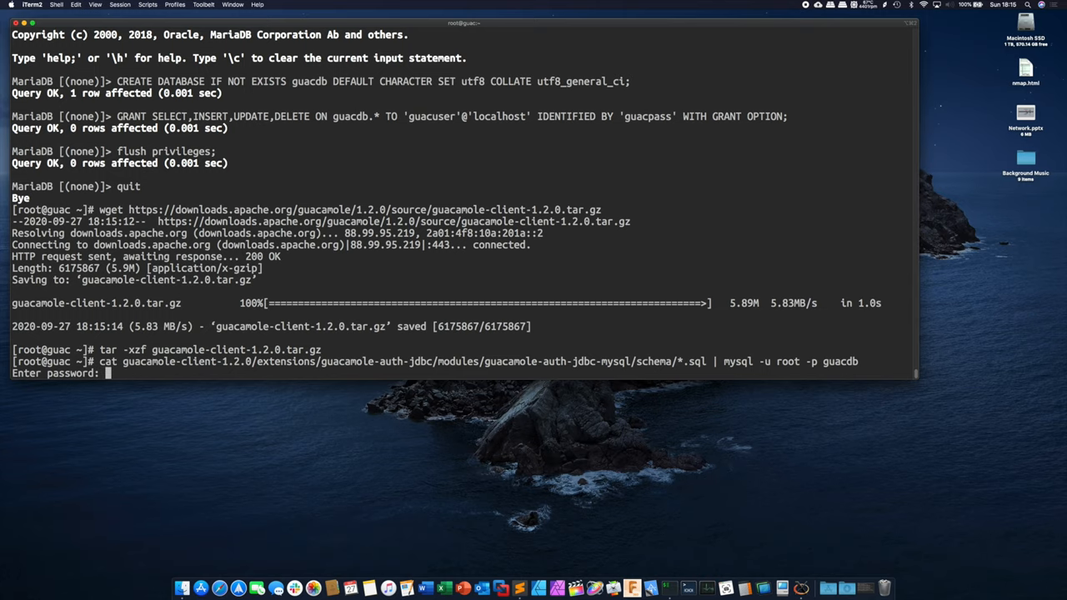
key(Return)
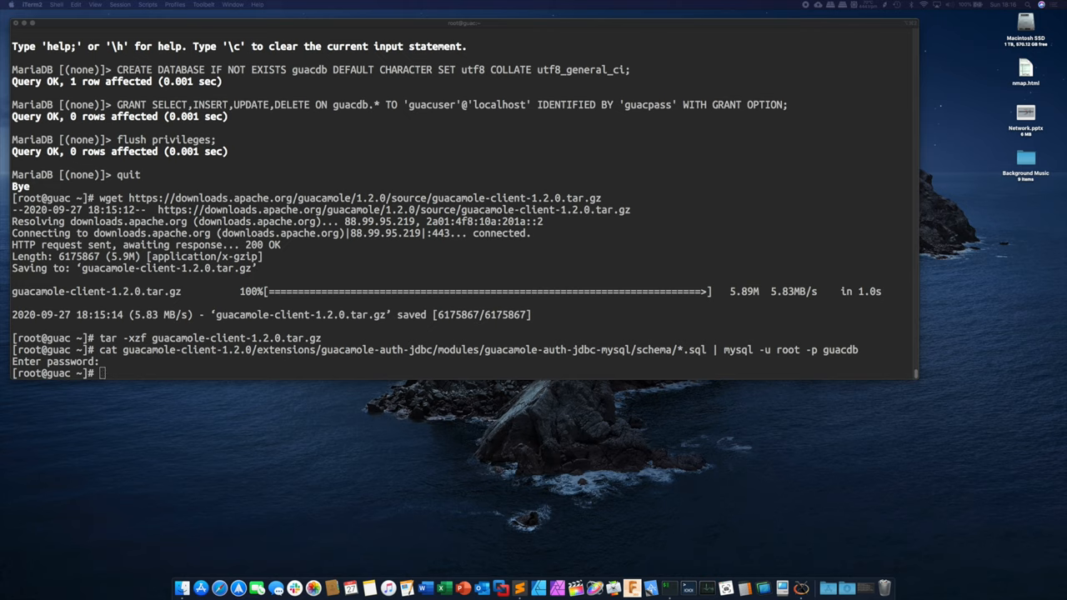
Create /etc/guacamole and write guacamole.properties with the database settings in vi, saving with :wq
text(mkdir -p /etc/guacamole/ && vi /etc/guacamole/guacamole.properties)
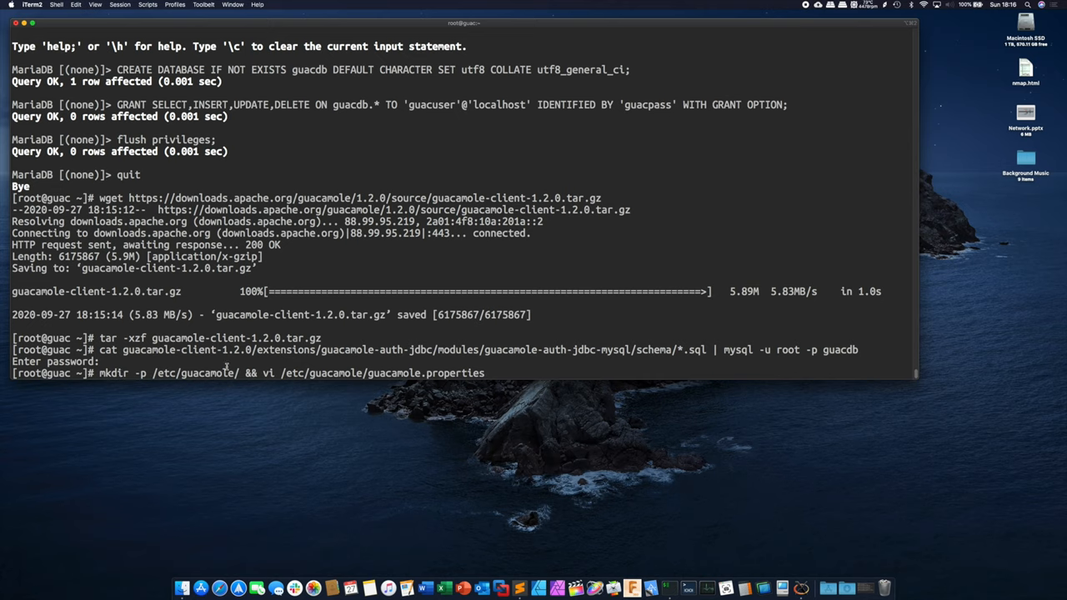
mouse_move(381, 376)
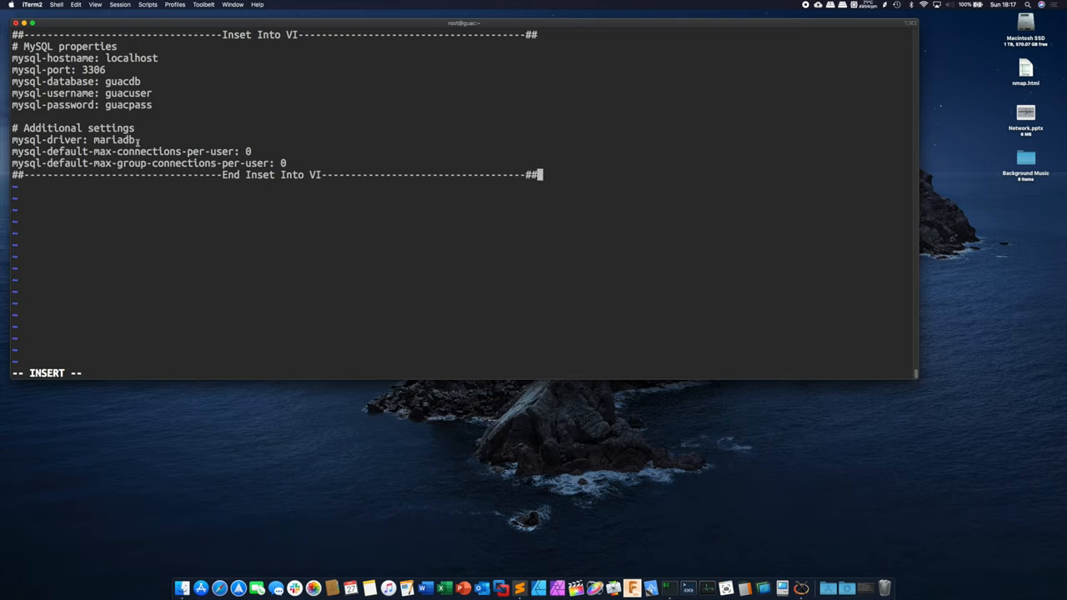
mouse_move(280, 137)
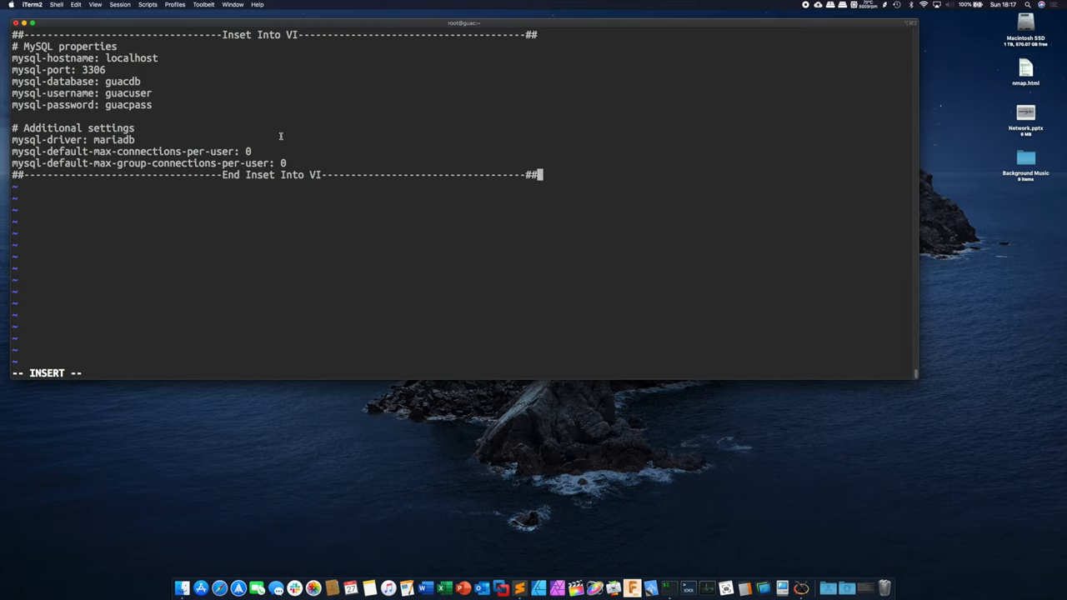
key(Escape)
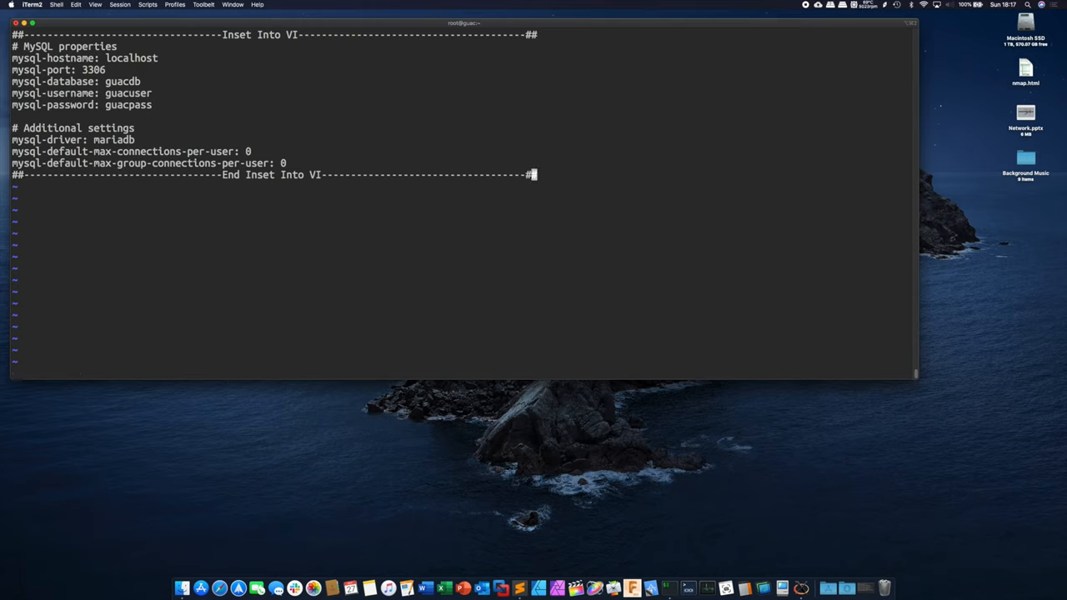
text(:wq)
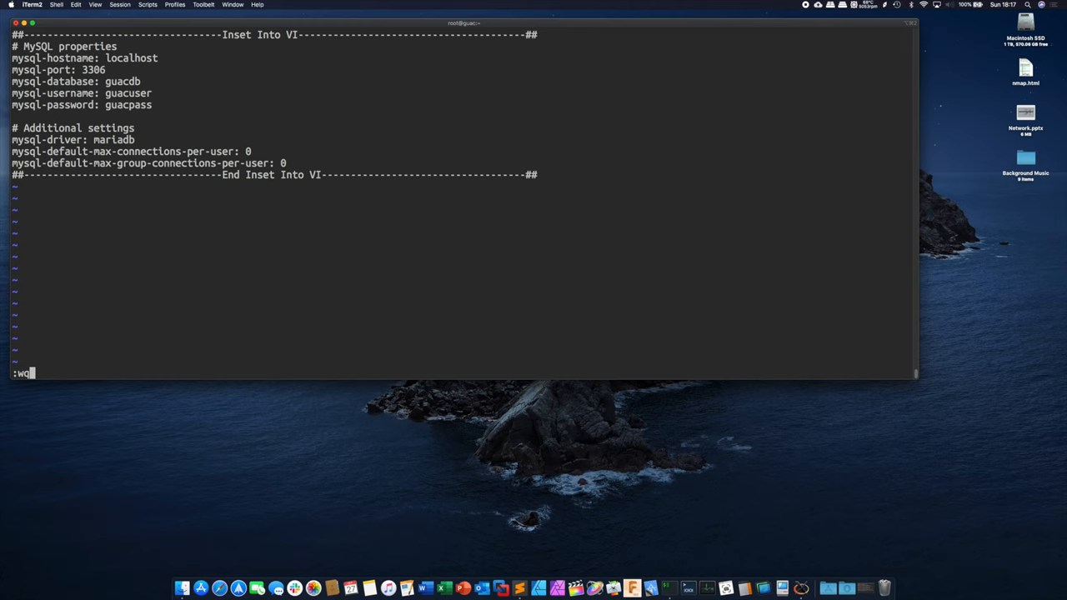
key(Return)
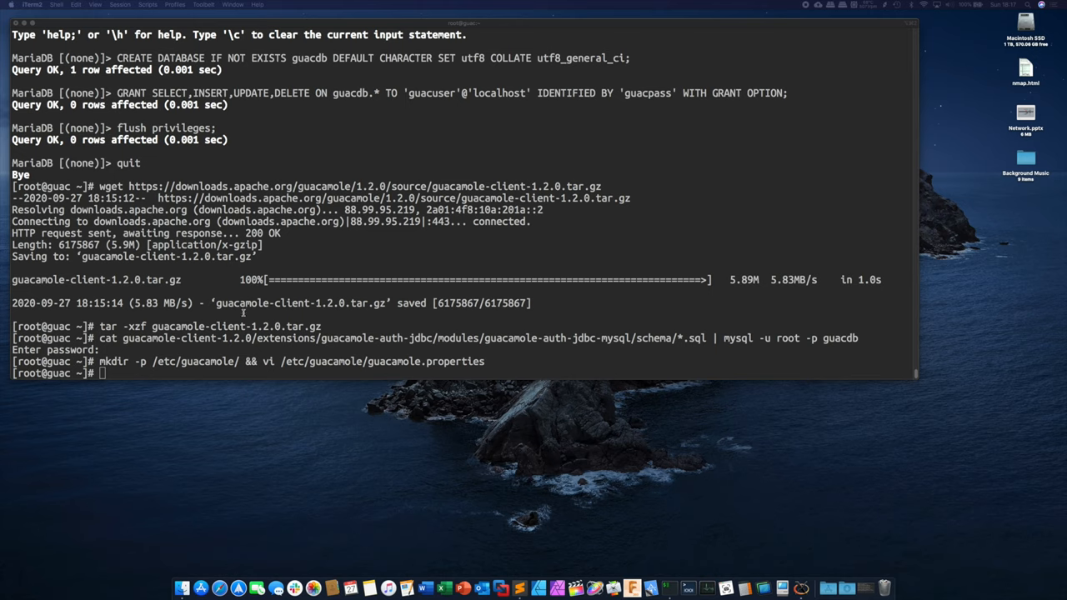
Set guacamole.properties to mode 0400 and owner tomcat9:tomcat9
text(chmod 0400 /etc/guacamole/guacamole.properties)
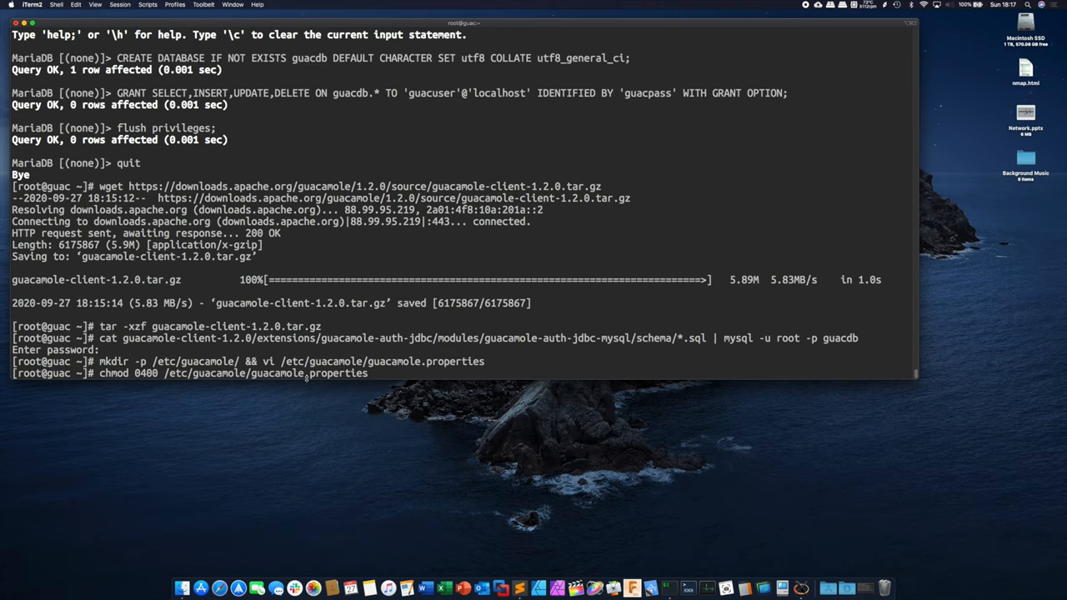
key(Return)
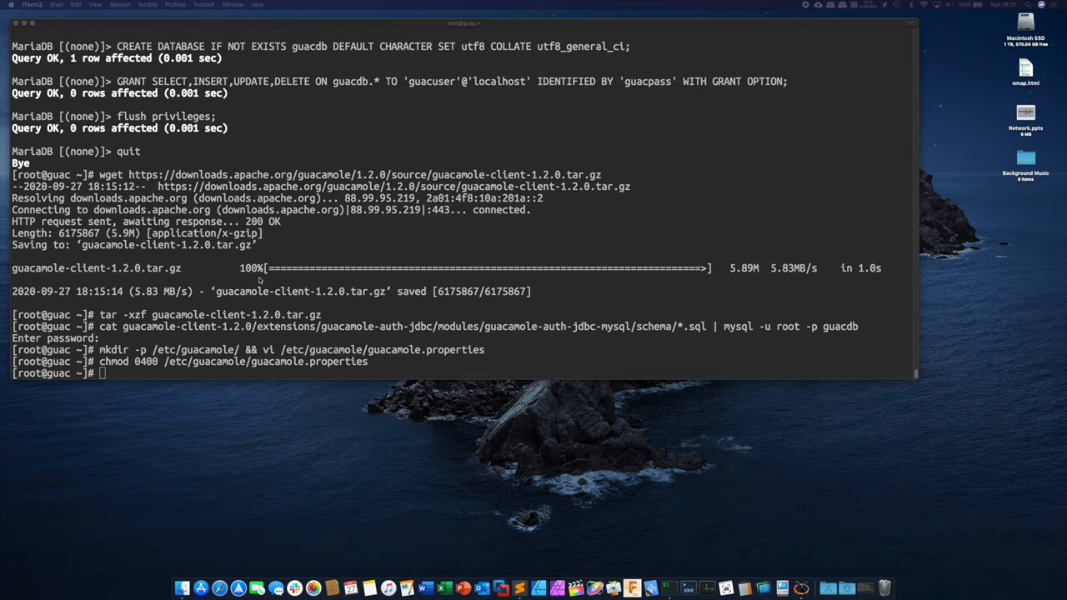
text(chown tomcat9:tomcat9 /etc/guacamole/guacamole.properties)
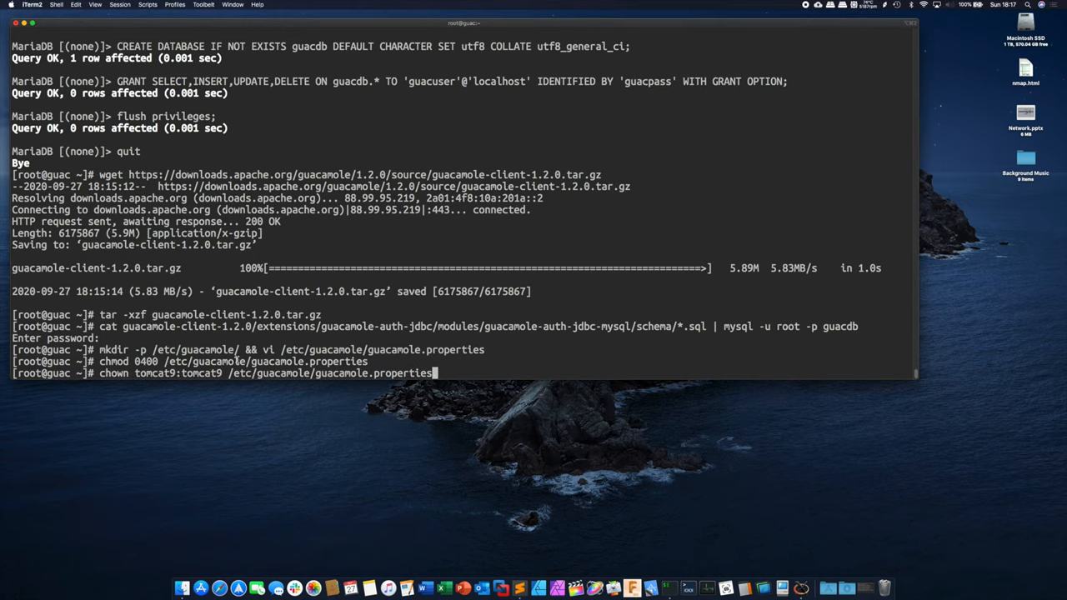
key(Return)
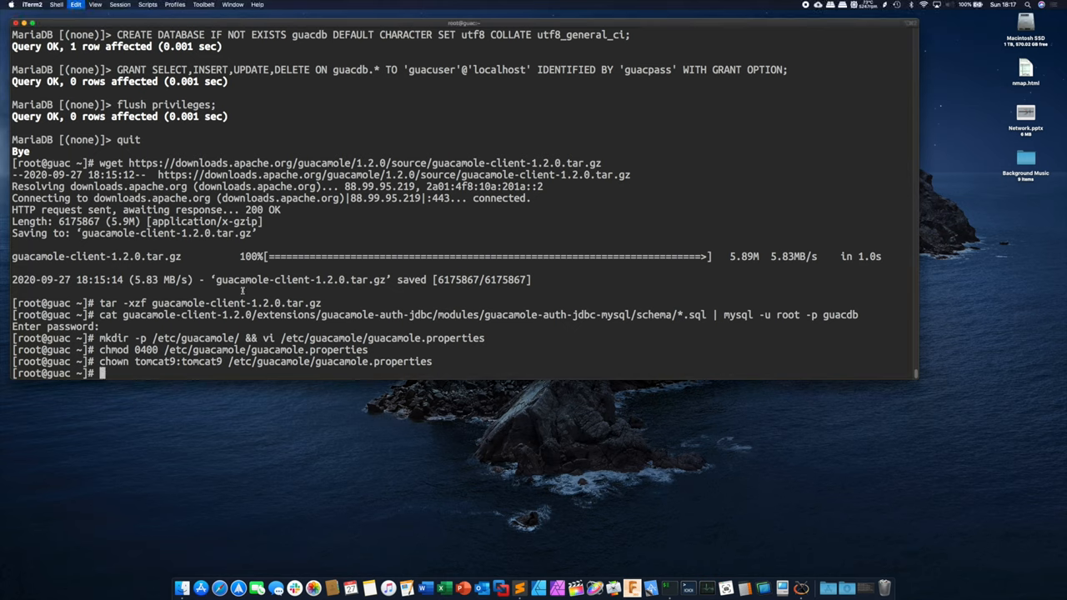
Symlink guacamole.properties into /usr/share/tomcat9/.guacamole/ and chown guacamole.war to tomcat9:tomcat9
text(ln -s /etc/guacamole/guacamole.properties /usr/share/tomcat9/.guacamole/)
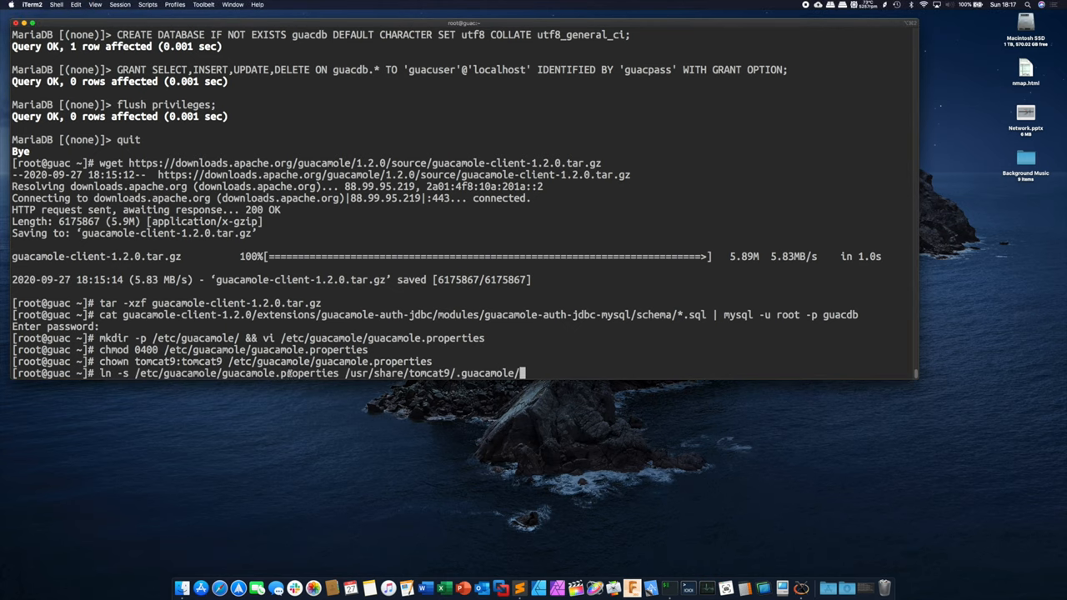
mouse_move(530, 345)
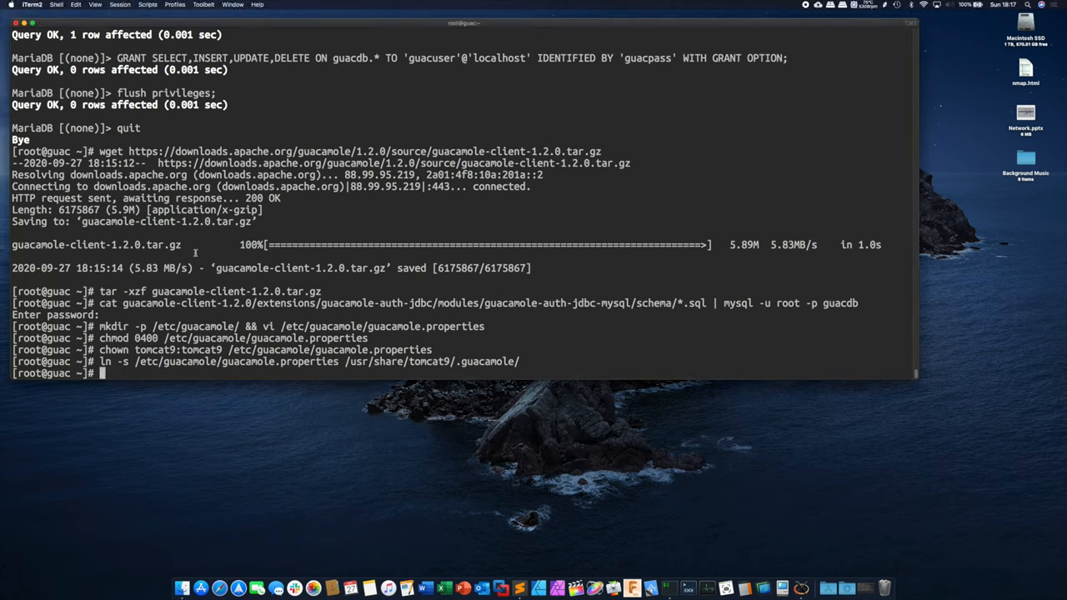
text(chown tomcat9:tomcat9 /var/lib/tomcat9/webapps/guacamole.war)
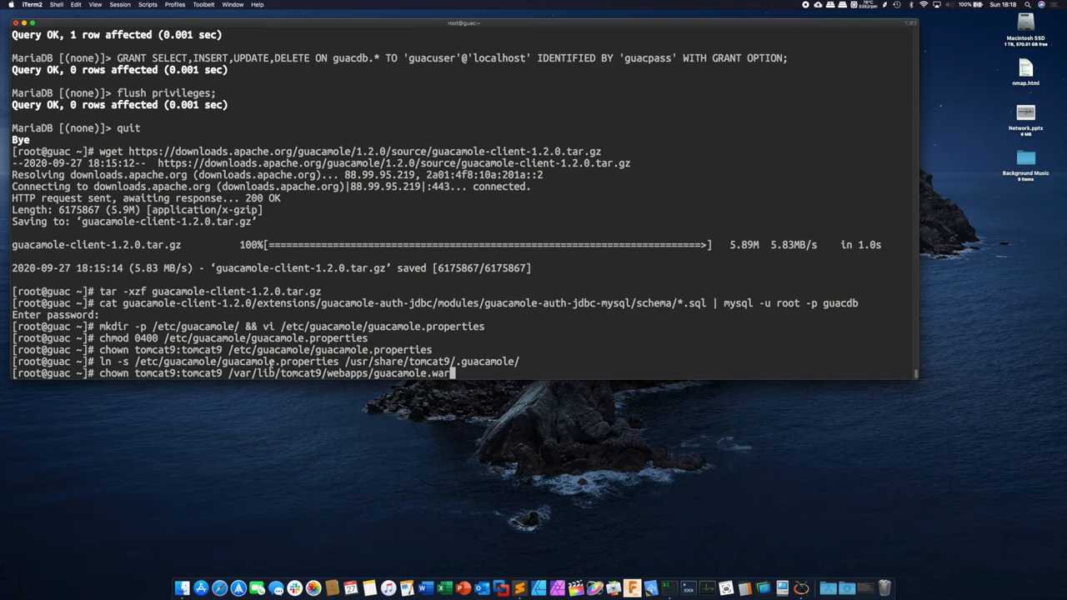
key(Return)
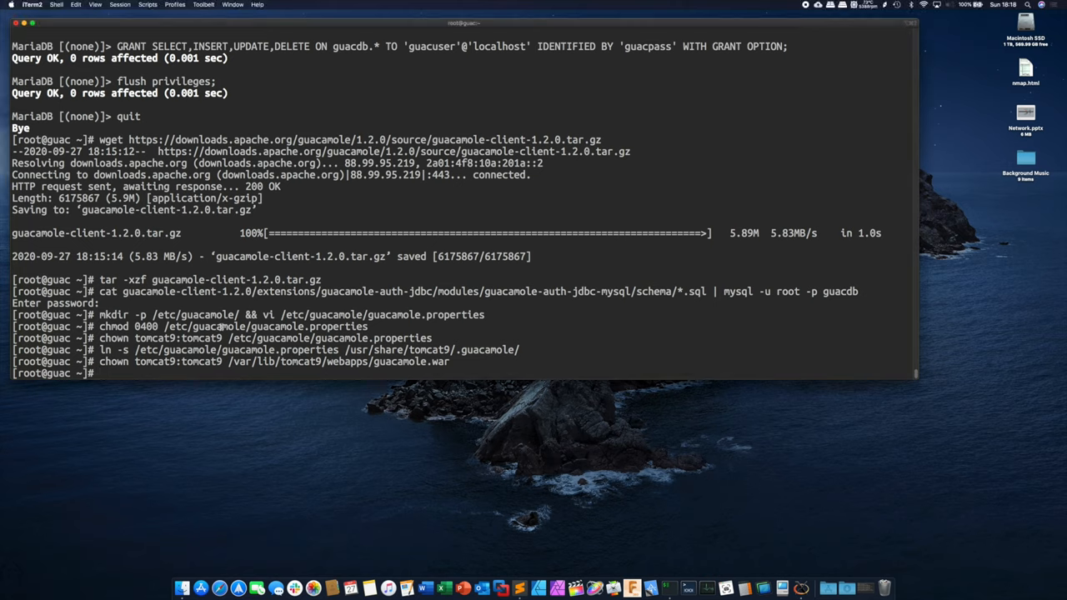
Enable SELinux boolean tomcat_can_network_connect_db and restorecon the mariadb-java-client-2.7.0.jar
text(setsebool -P tomcat_can_network_connect_db on)
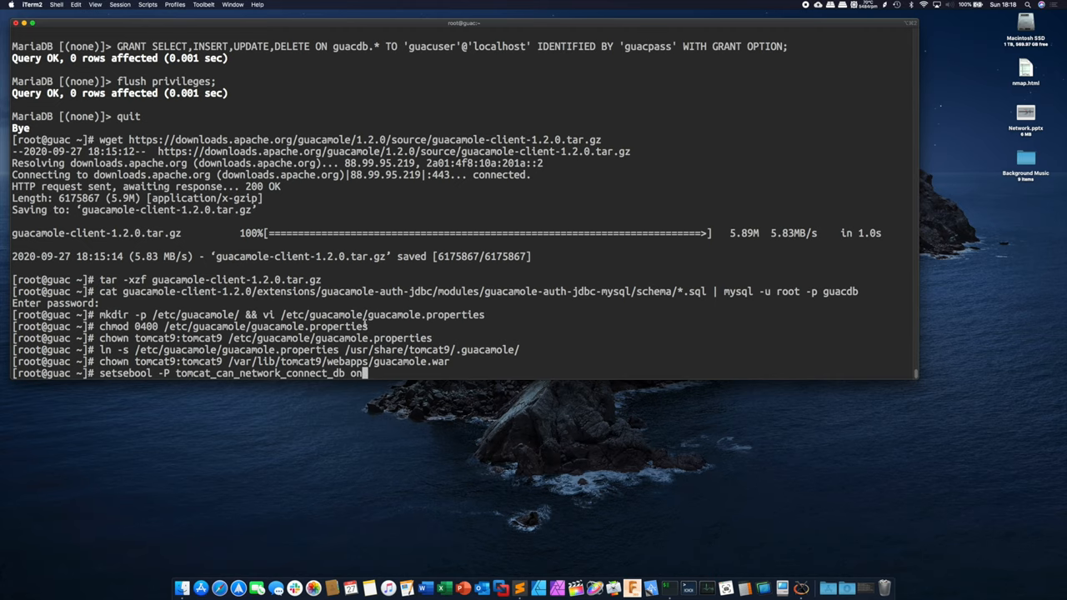
key(Return)
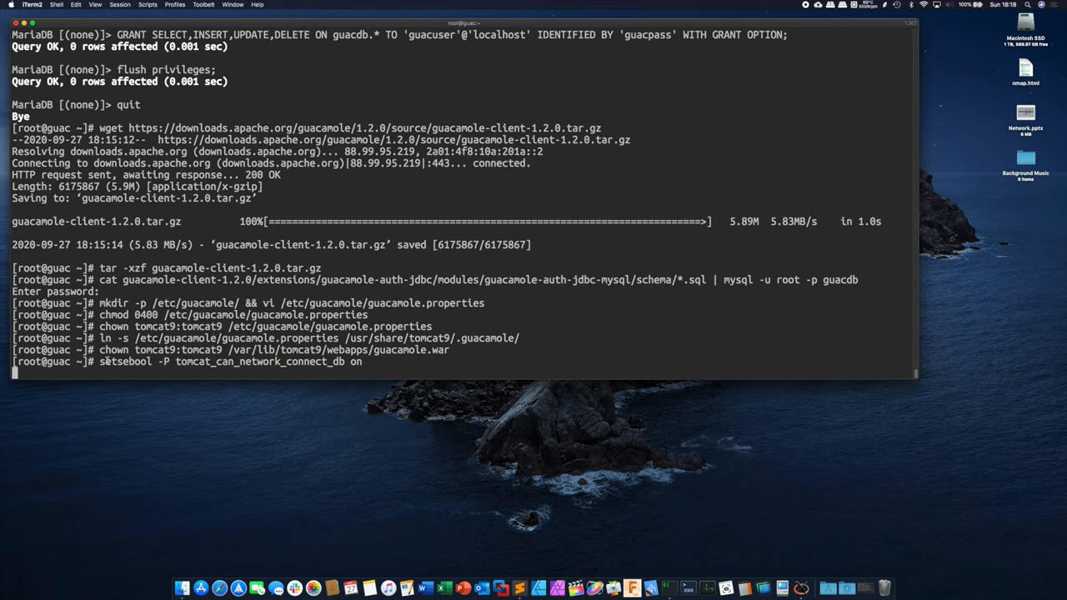
key(Return)
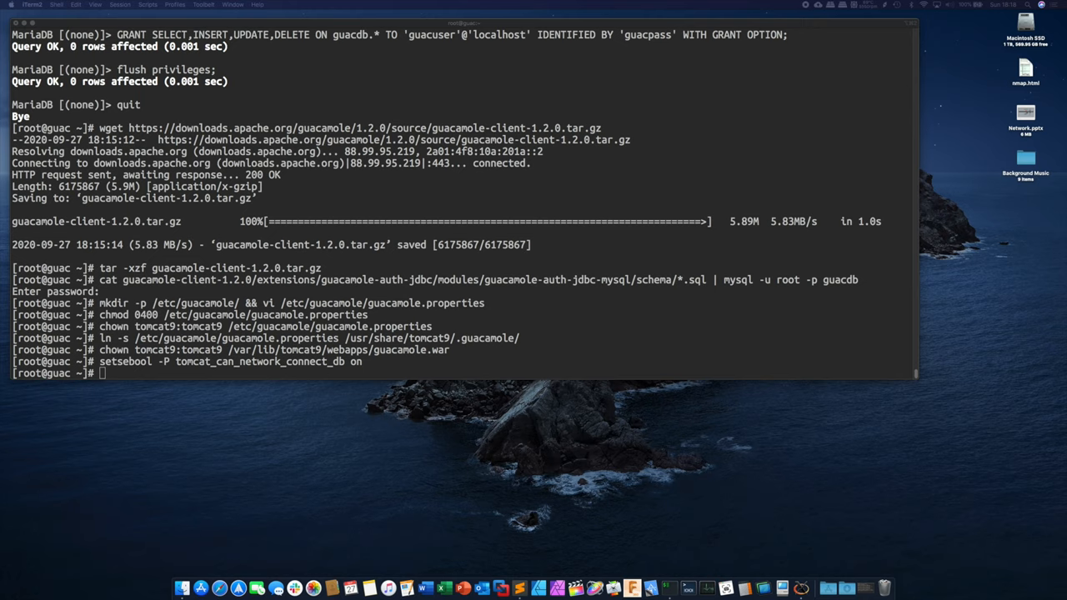
text(restorecon -R -v /usr/share/tomcat9/.guacamole/lib/mariadb-java-client-2.7.0.jar)
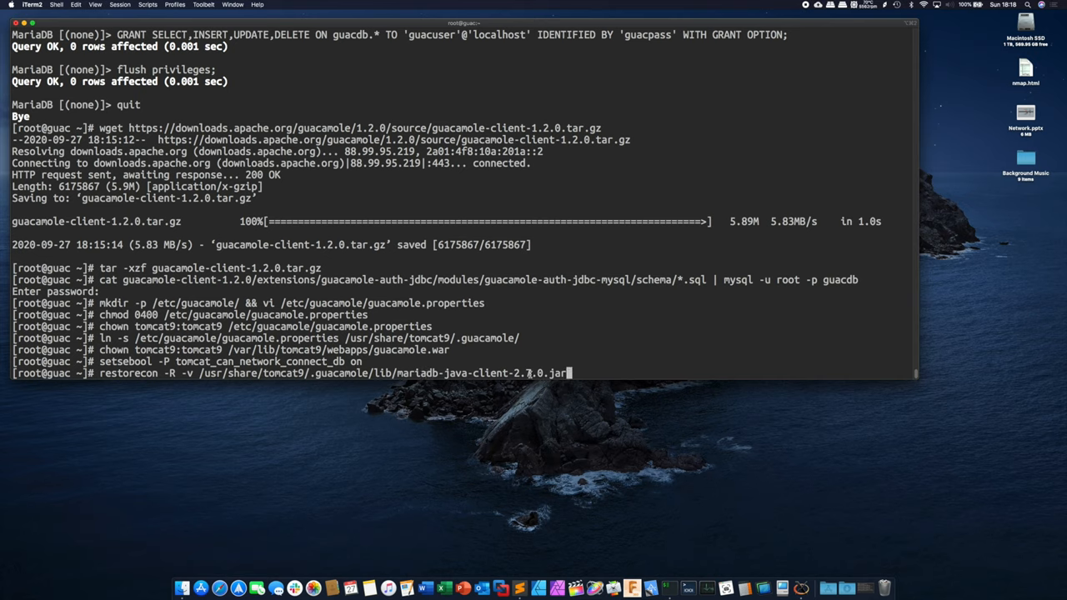
key(Return)
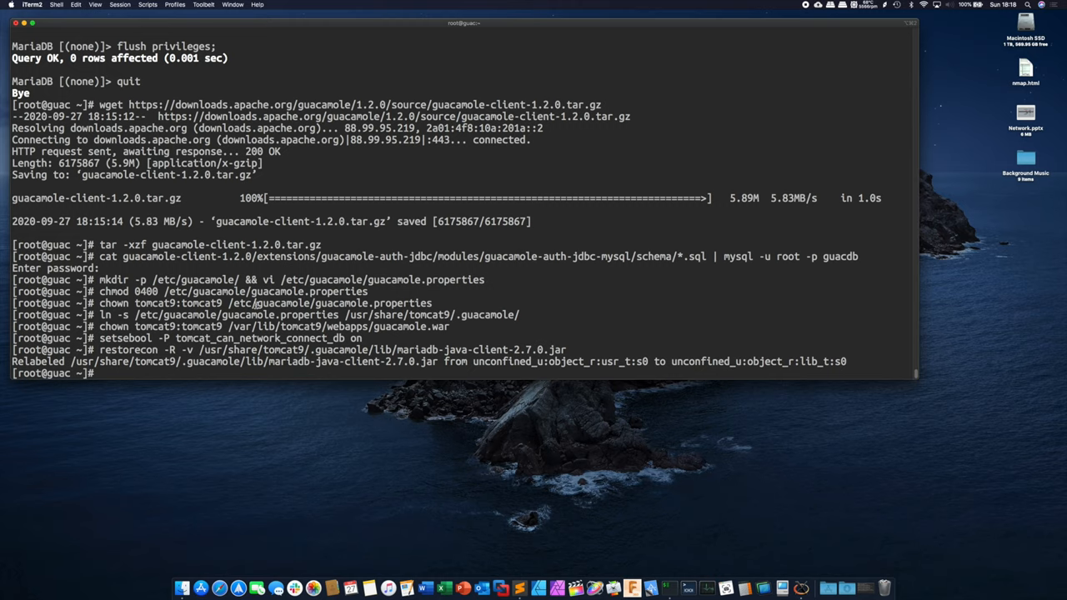
Reboot the server
text(reb)
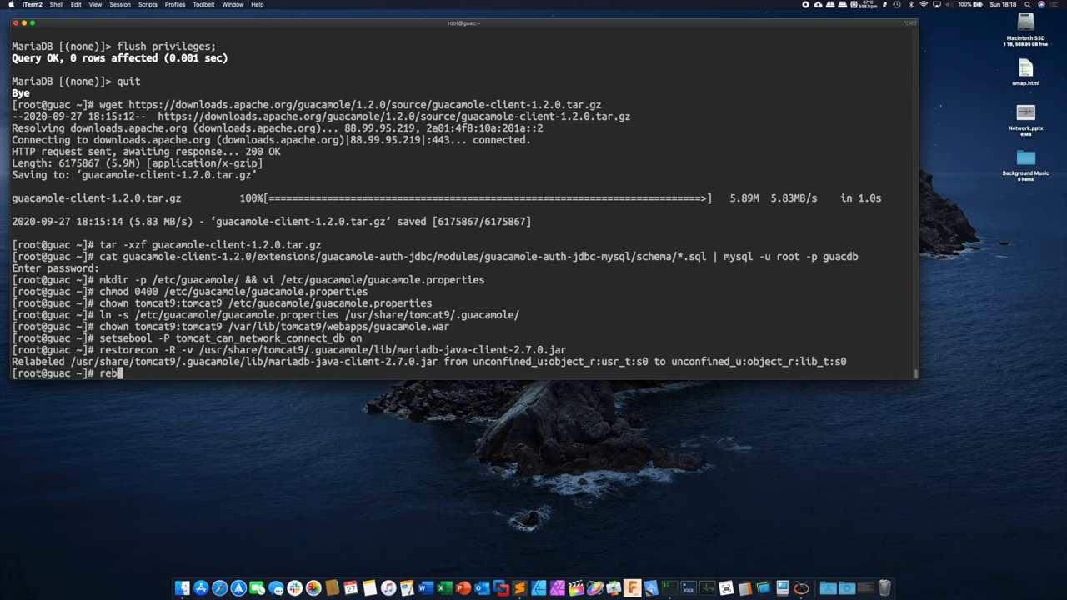
text(oot)
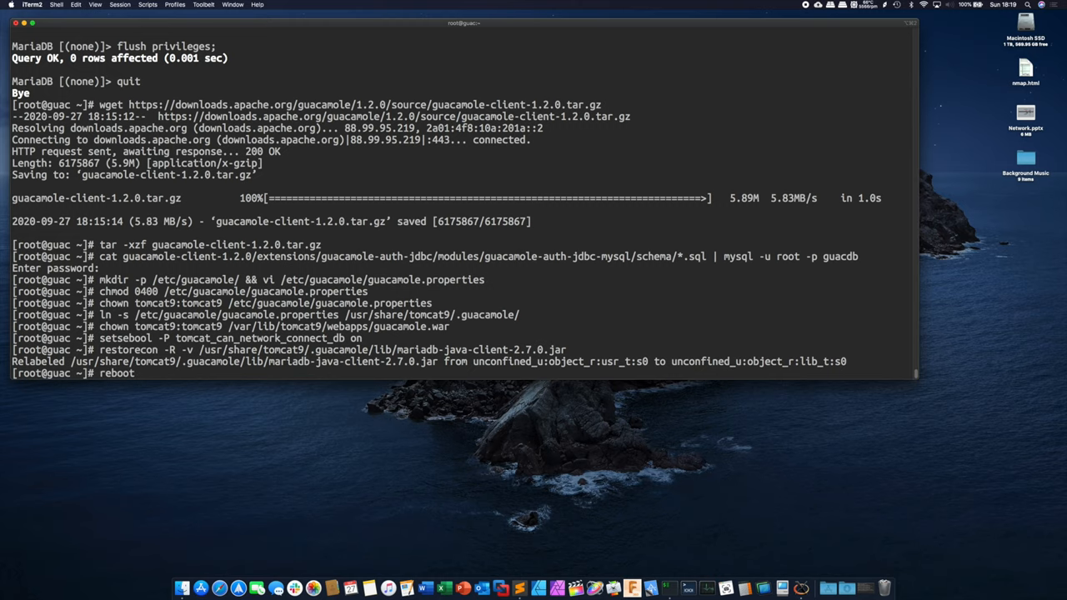
key(Return)
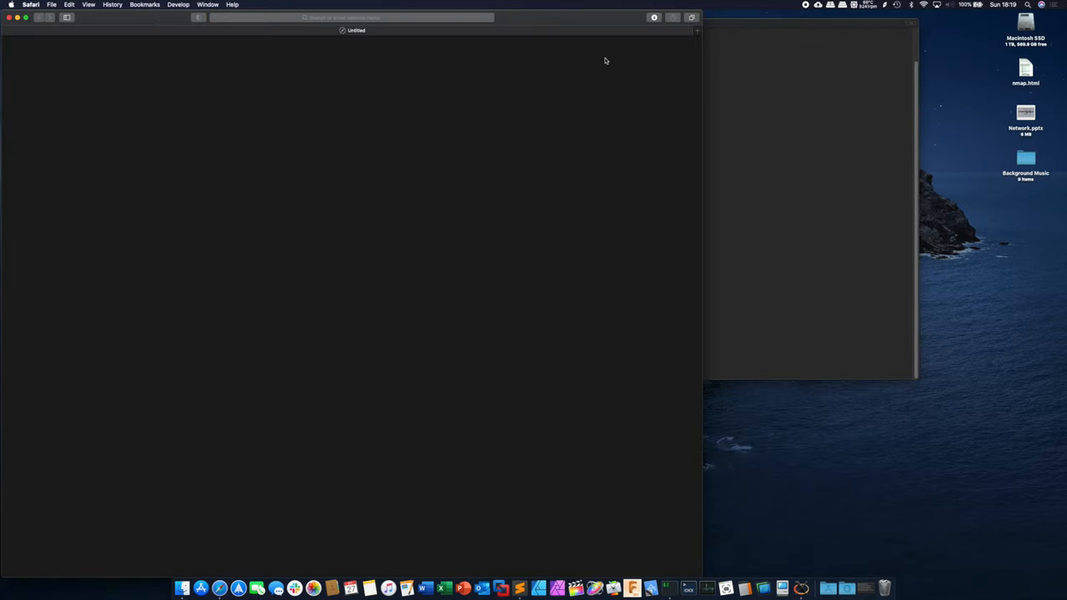
Browse to 10.0.2.129:8080/guacamole in Safari's address bar
click(350, 17)
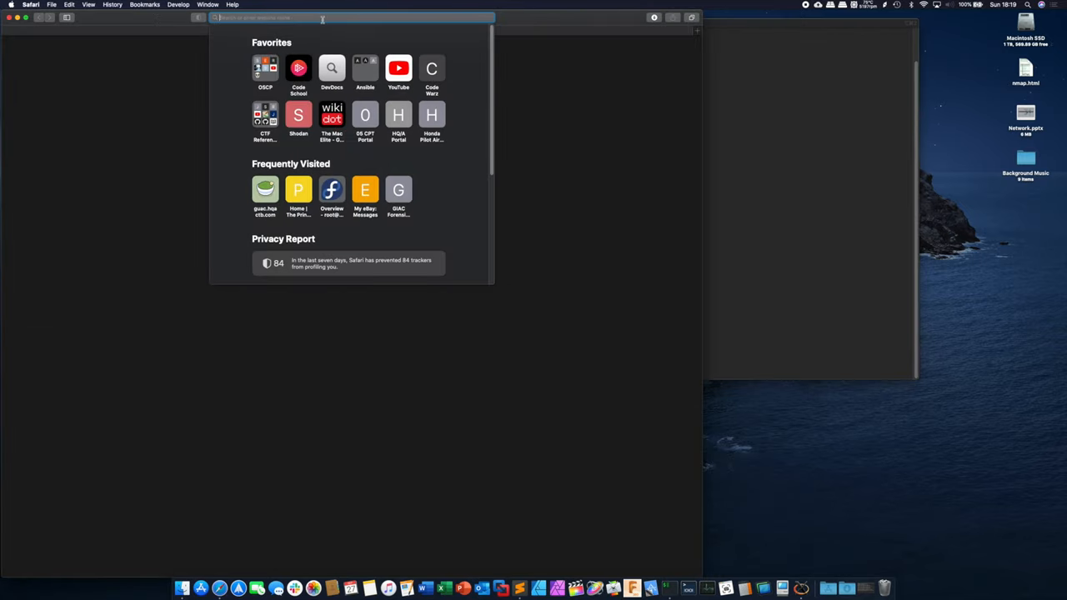
text(100)
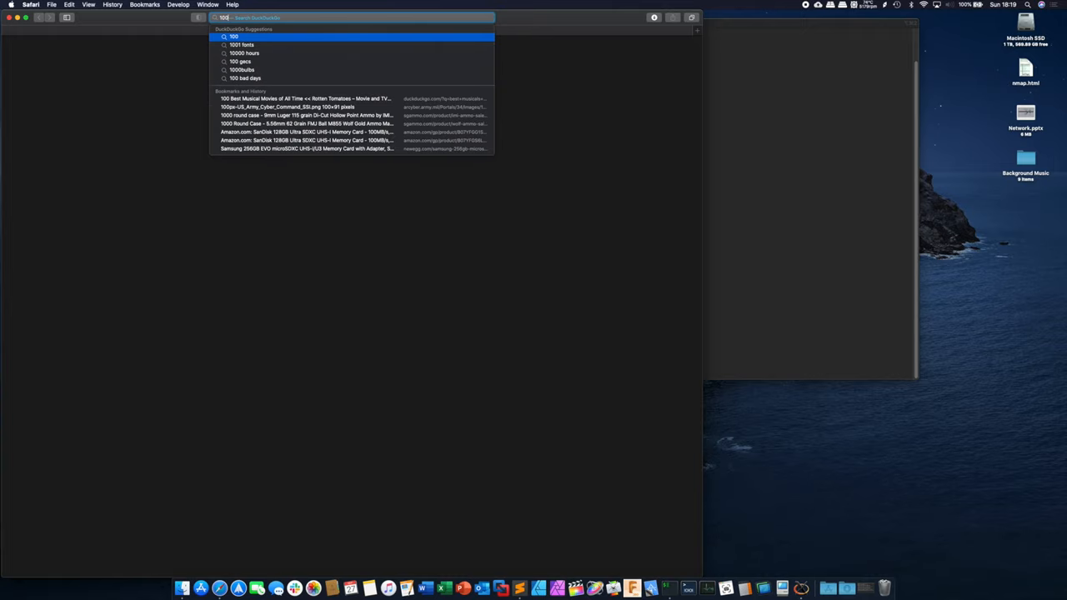
text(10.0.2.129:8080/guacamole/#/)
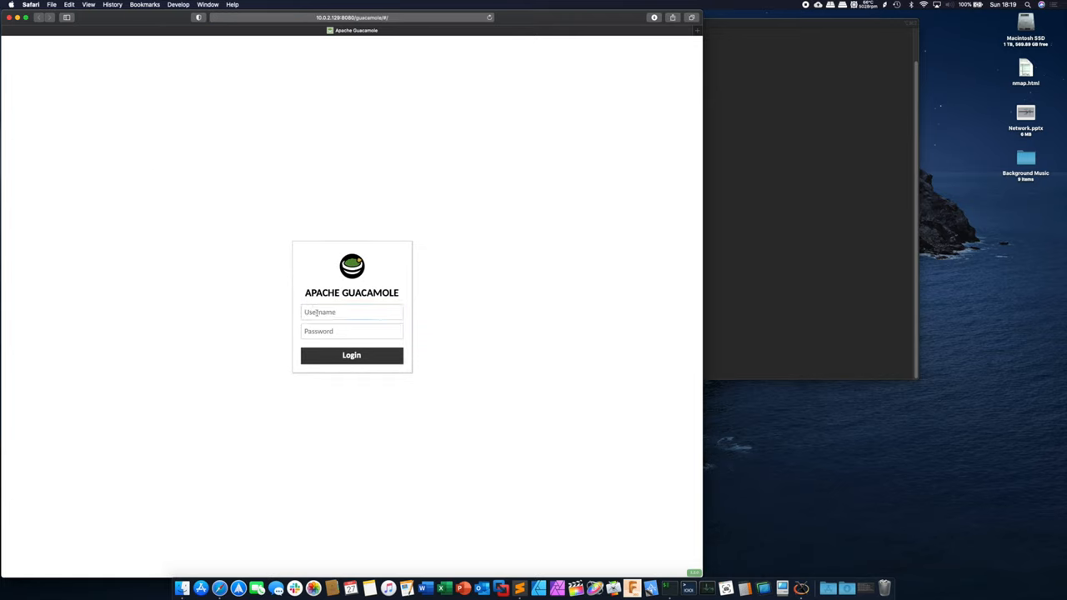
click(350, 312)
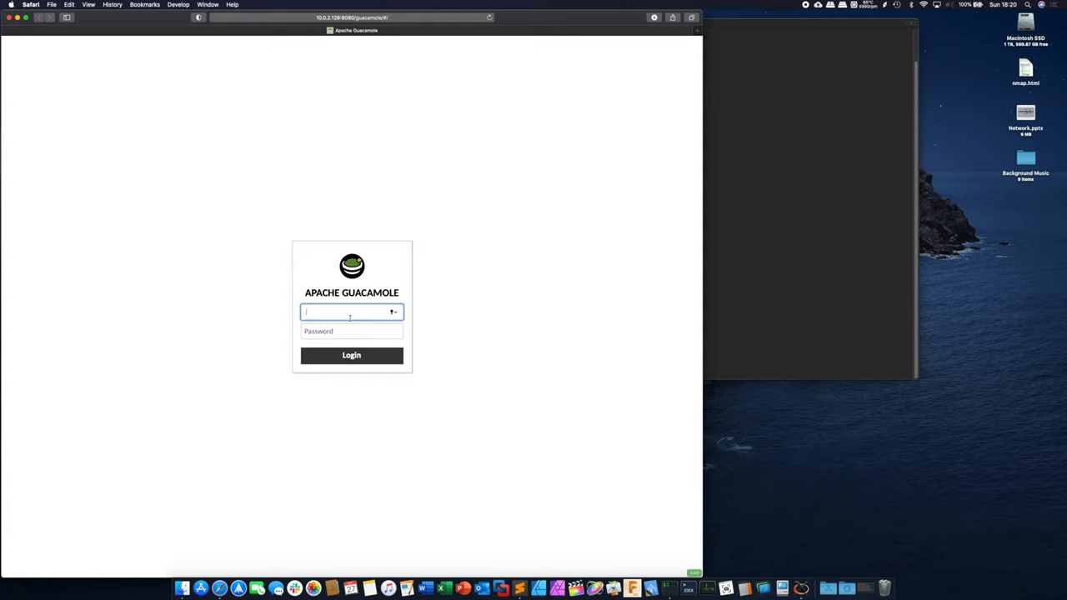
text(guacadmin)
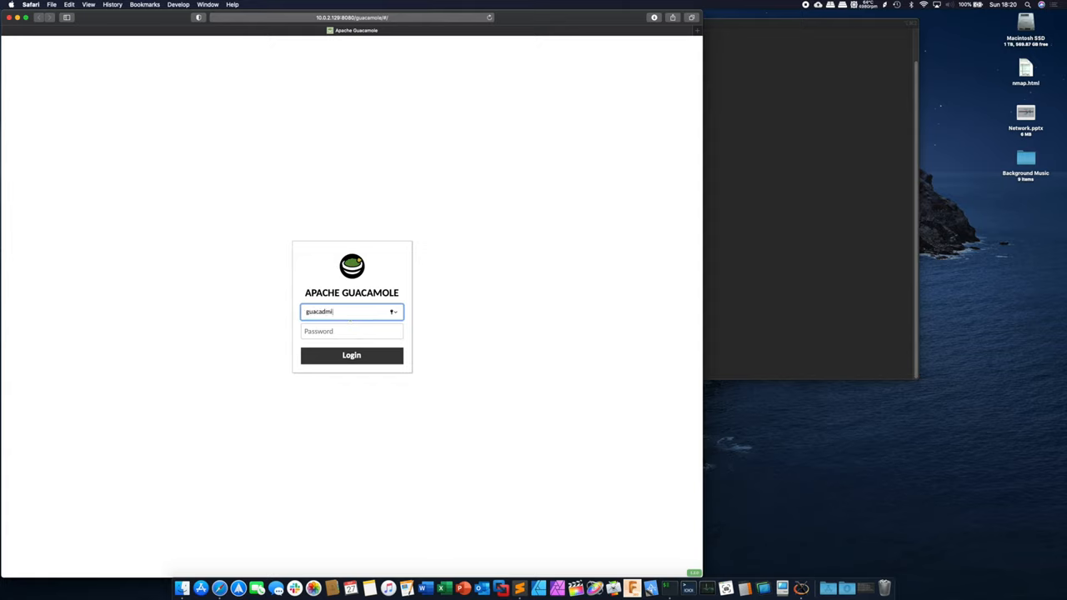
click(351, 330)
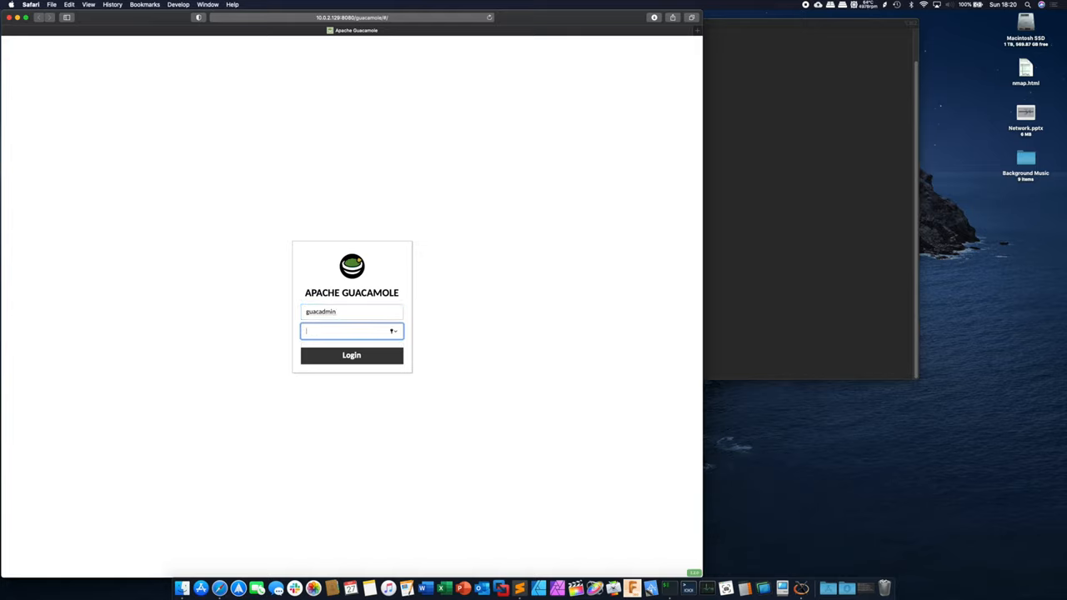
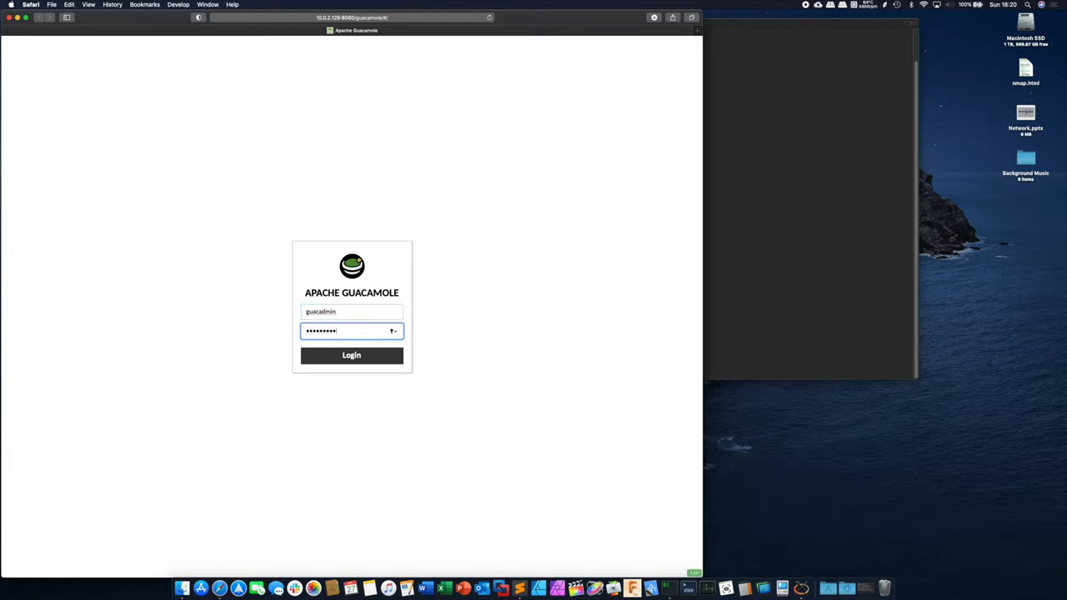
click(351, 355)
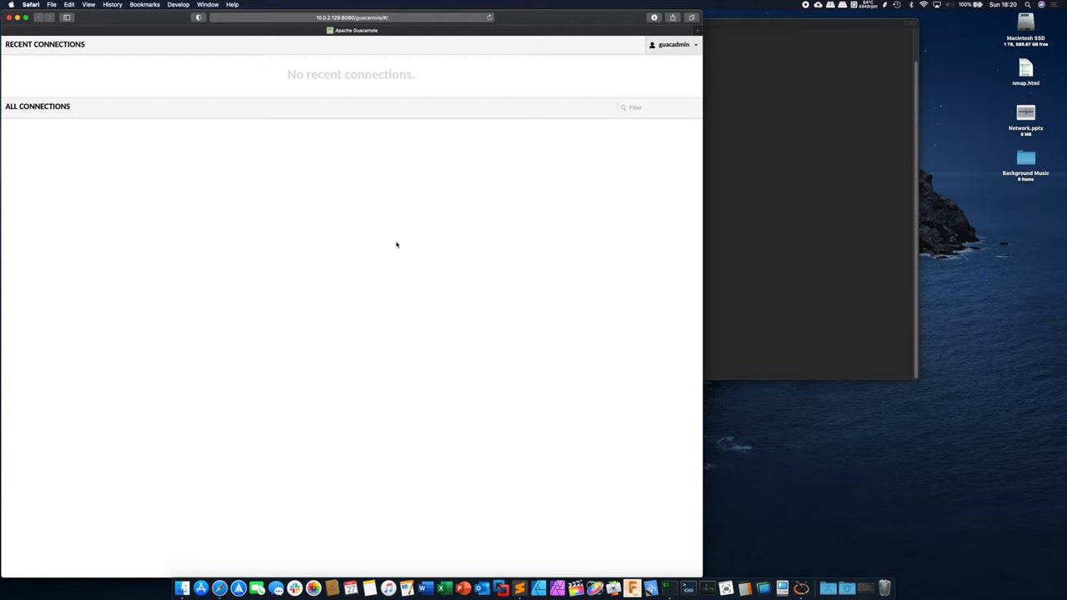
click(674, 43)
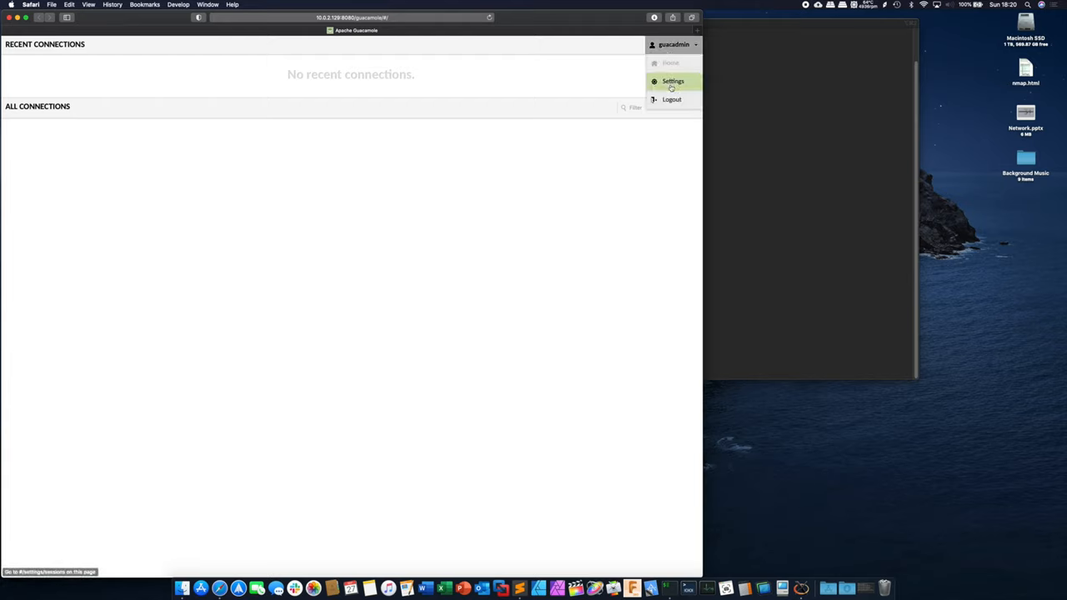
click(674, 80)
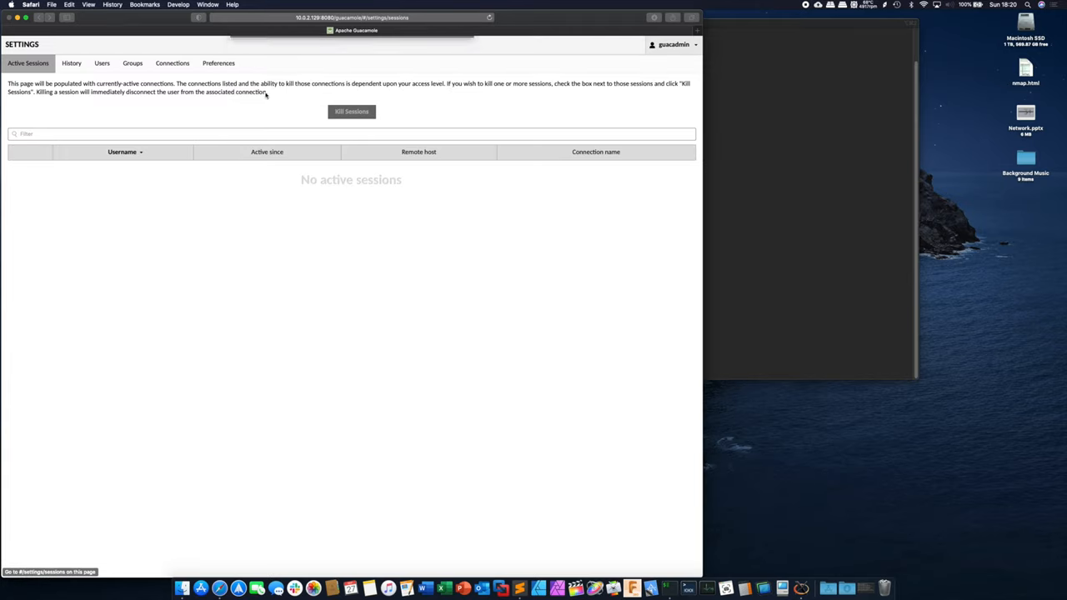
click(174, 63)
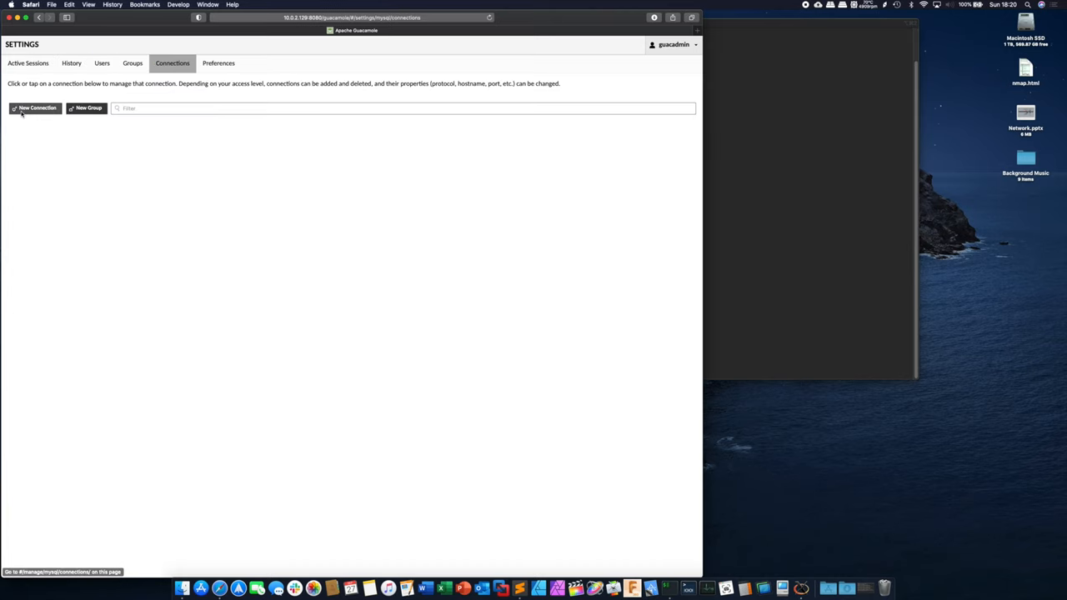
click(37, 107)
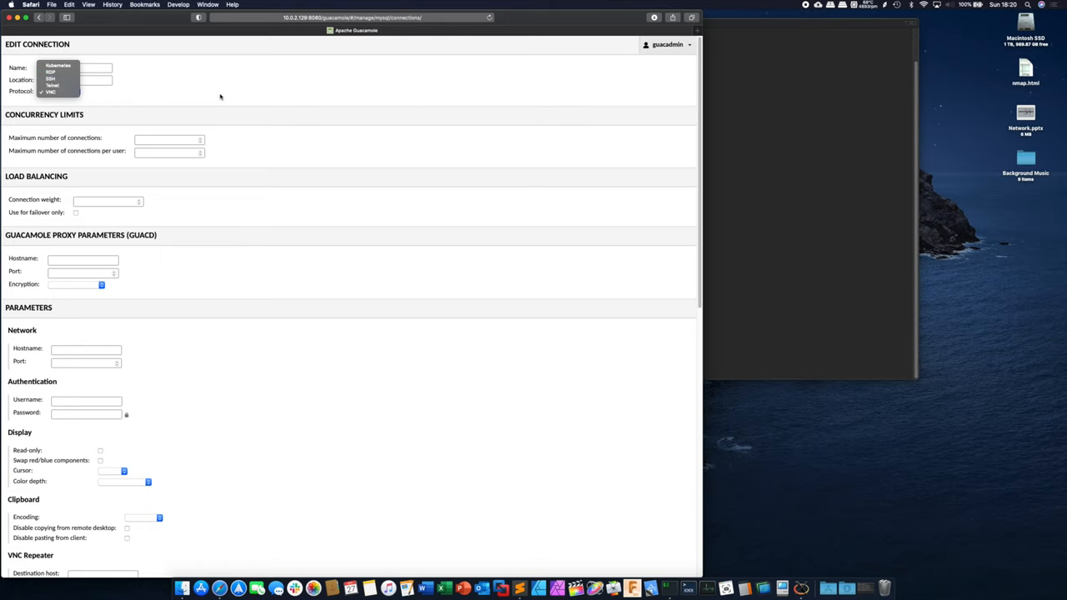
scroll(down, 3)
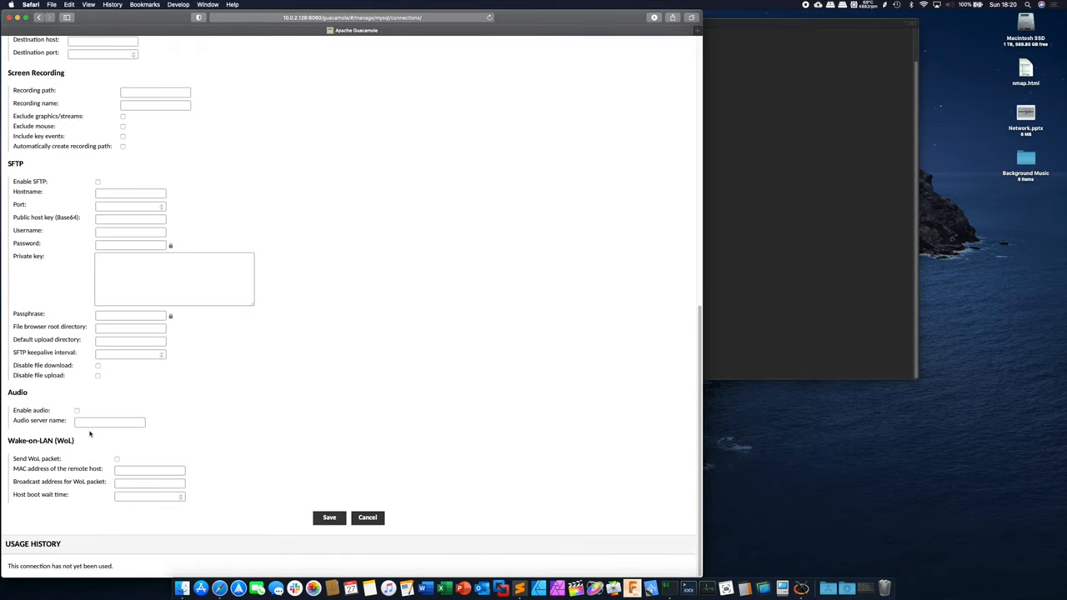
scroll(up, 3)
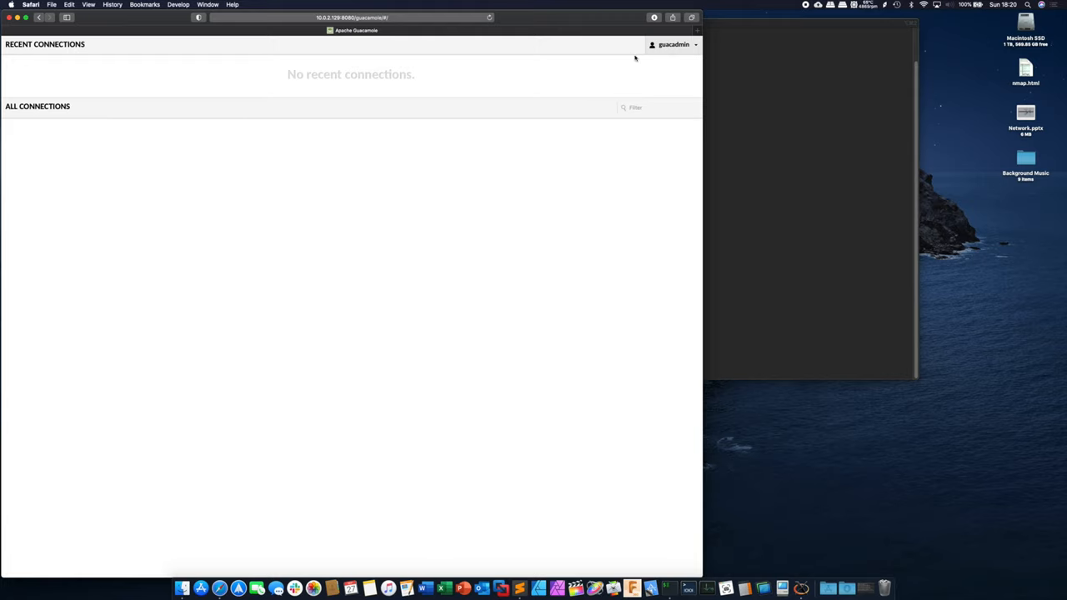
click(674, 43)
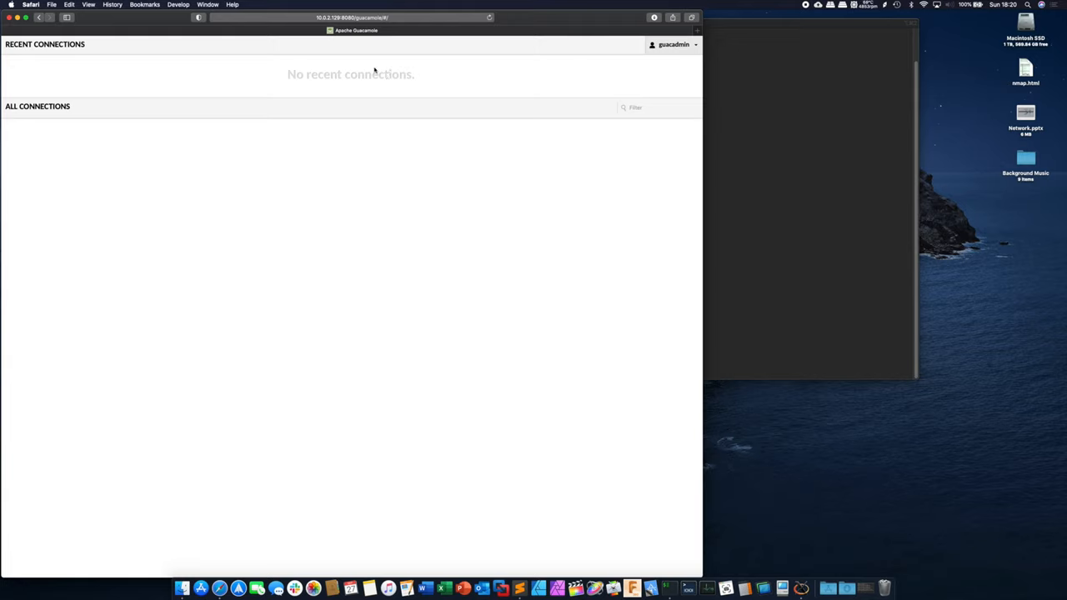
mouse_move(373, 74)
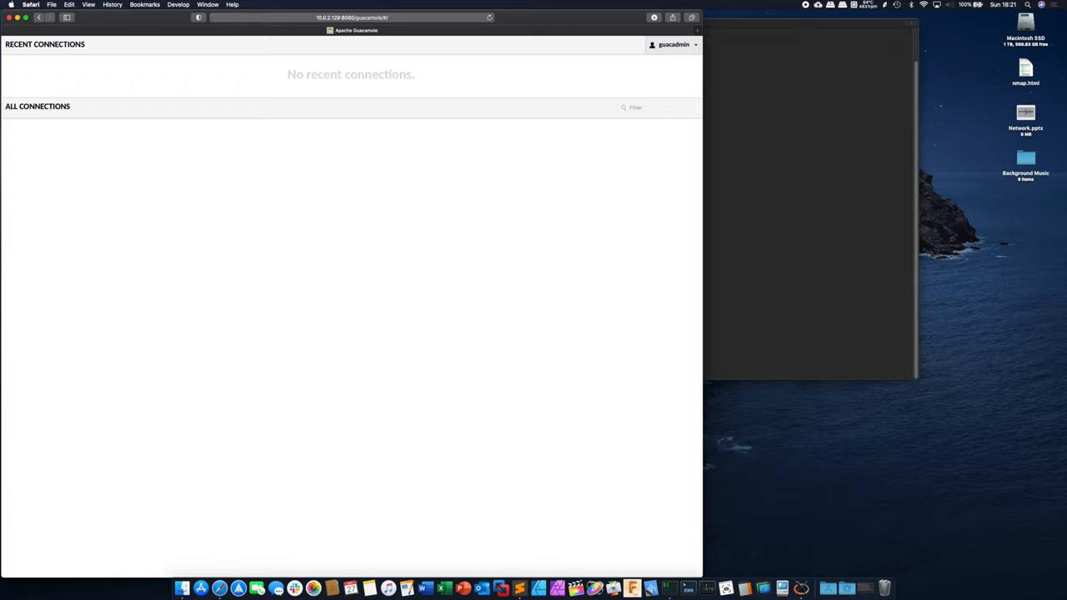
mouse_move(661, 204)
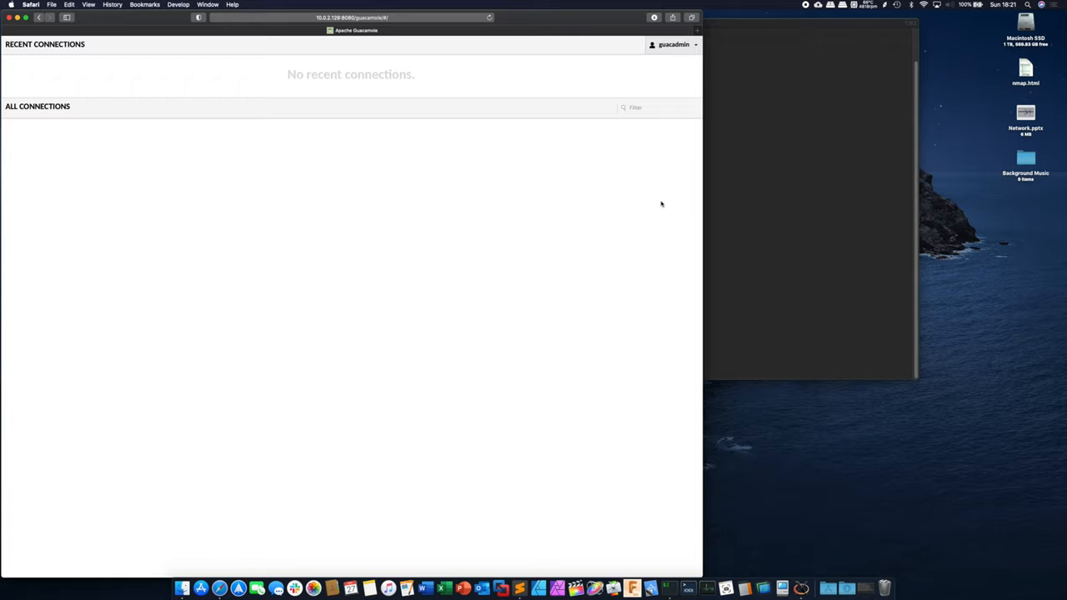